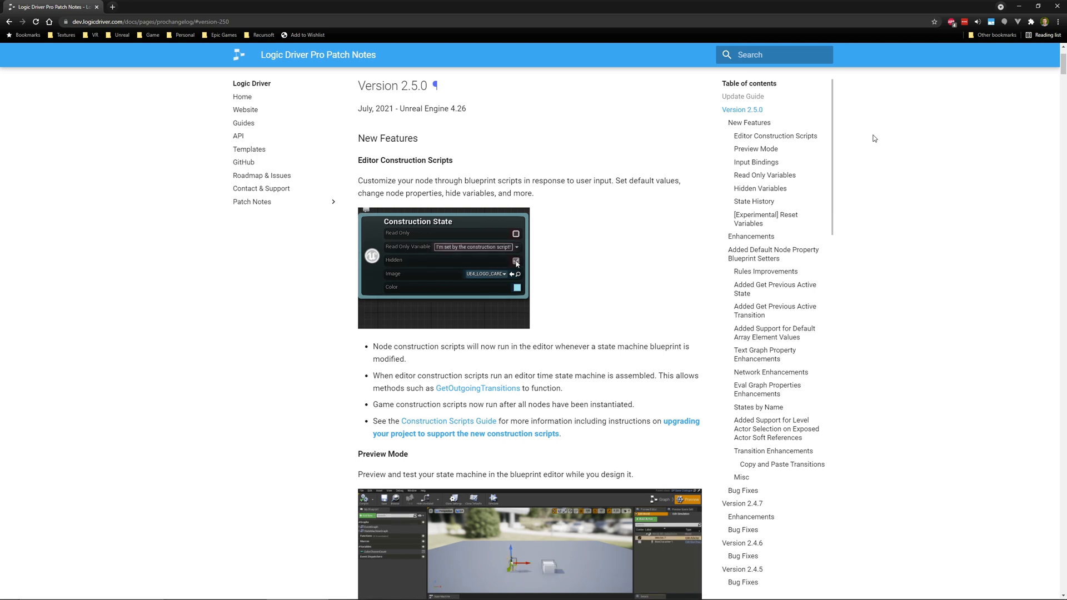
Step: Jump via the table of contents through Preview Mode and Input Bindings to Enhancements
{"action": "left_click", "coordinate": [516, 260]}
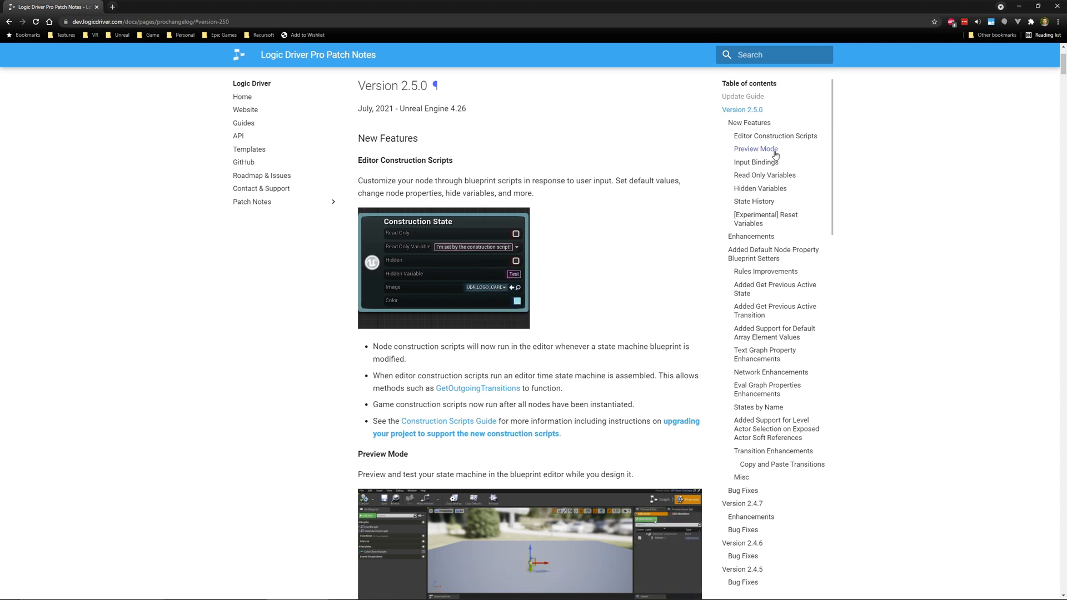
{"action": "left_click", "coordinate": [756, 149]}
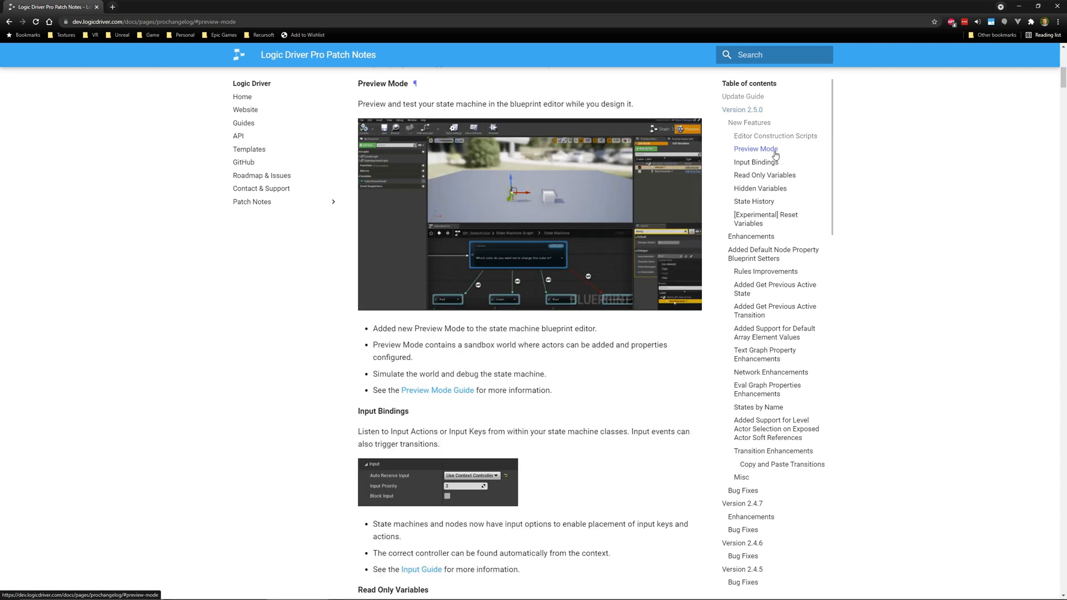
{"action": "left_click", "coordinate": [756, 162]}
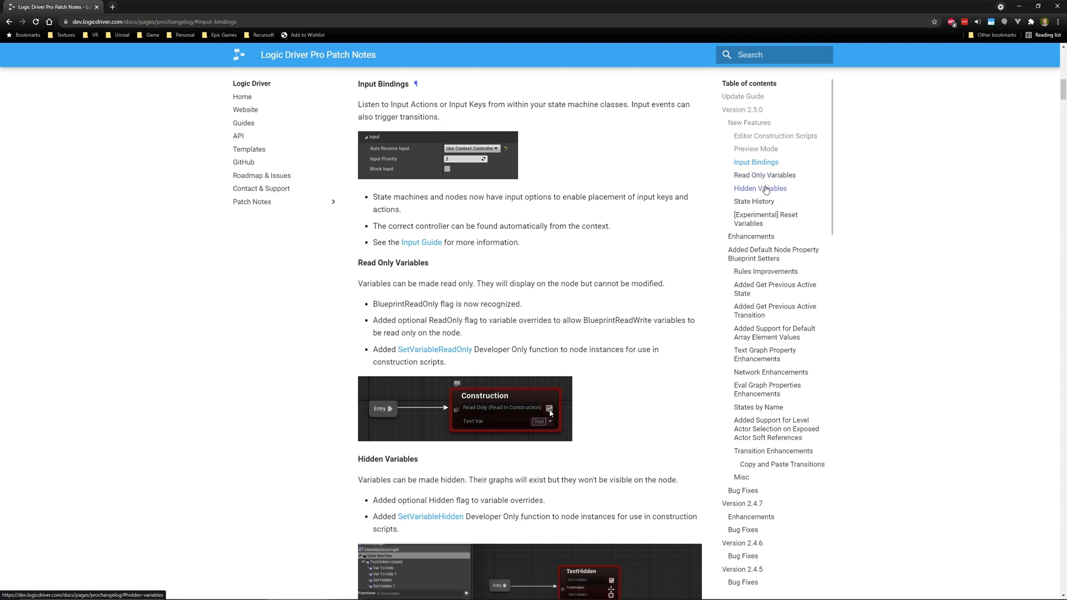
{"action": "left_click", "coordinate": [751, 236]}
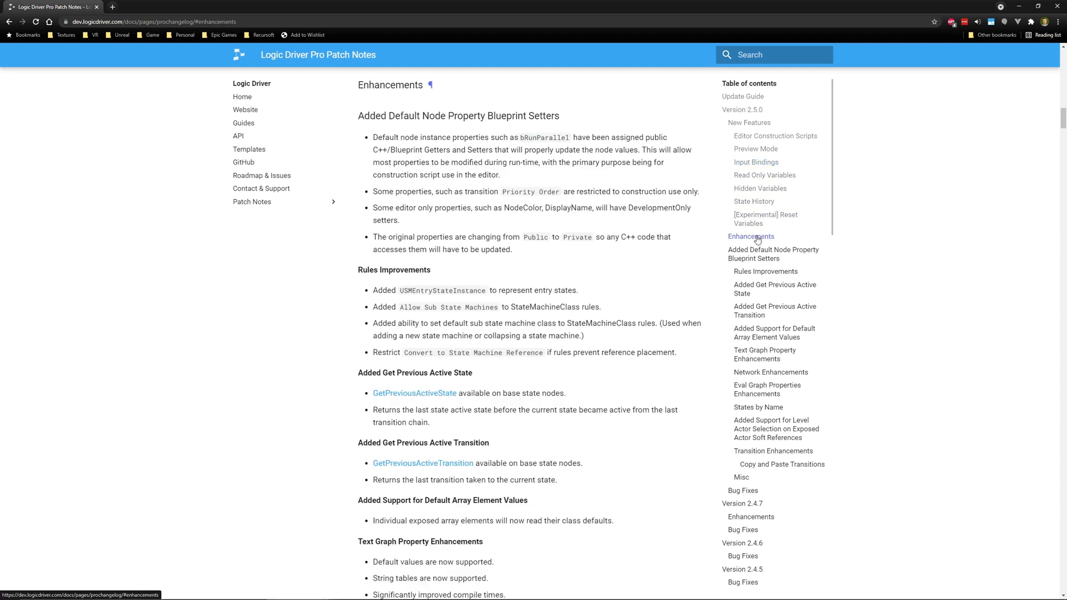
{"action": "mouse_move", "coordinate": [872, 251]}
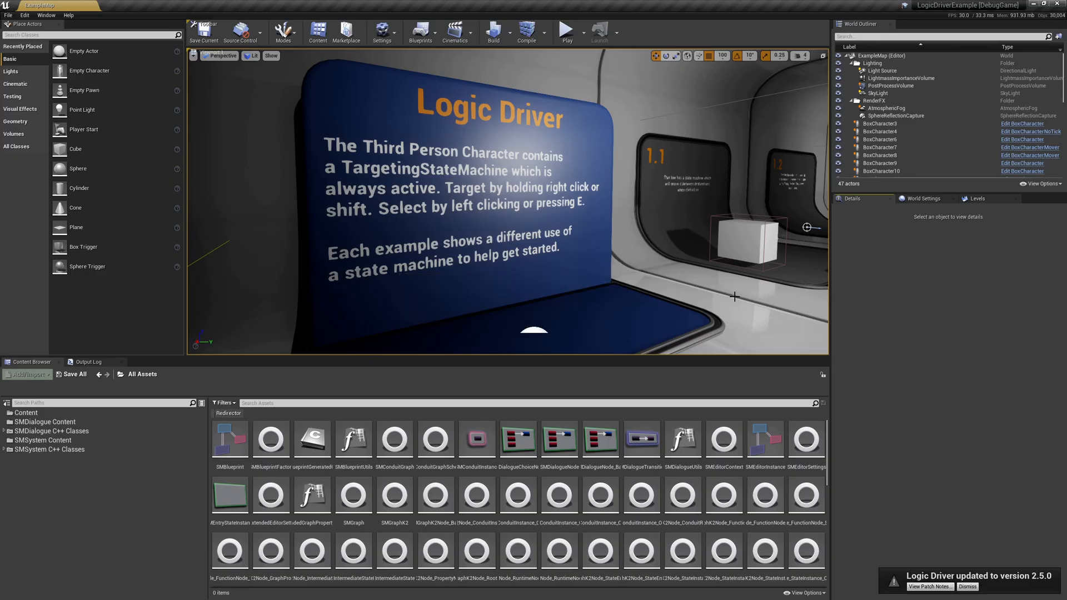
Step: Browse to DialogueStateMachines and save the selected unsaved assets via Choose Files to Save
{"action": "left_click", "coordinate": [51, 491]}
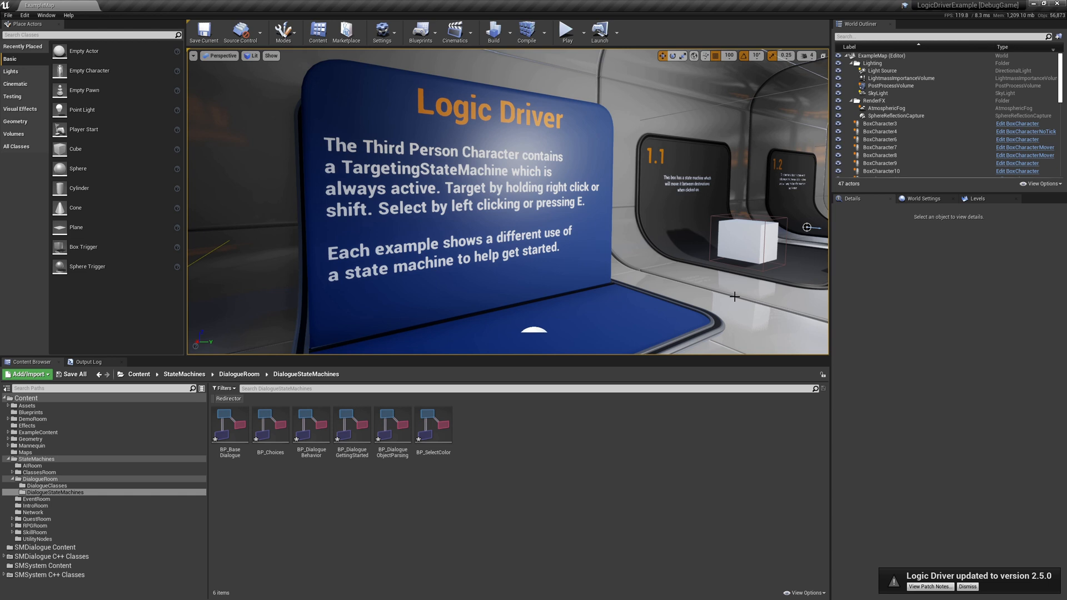
{"action": "mouse_move", "coordinate": [434, 424]}
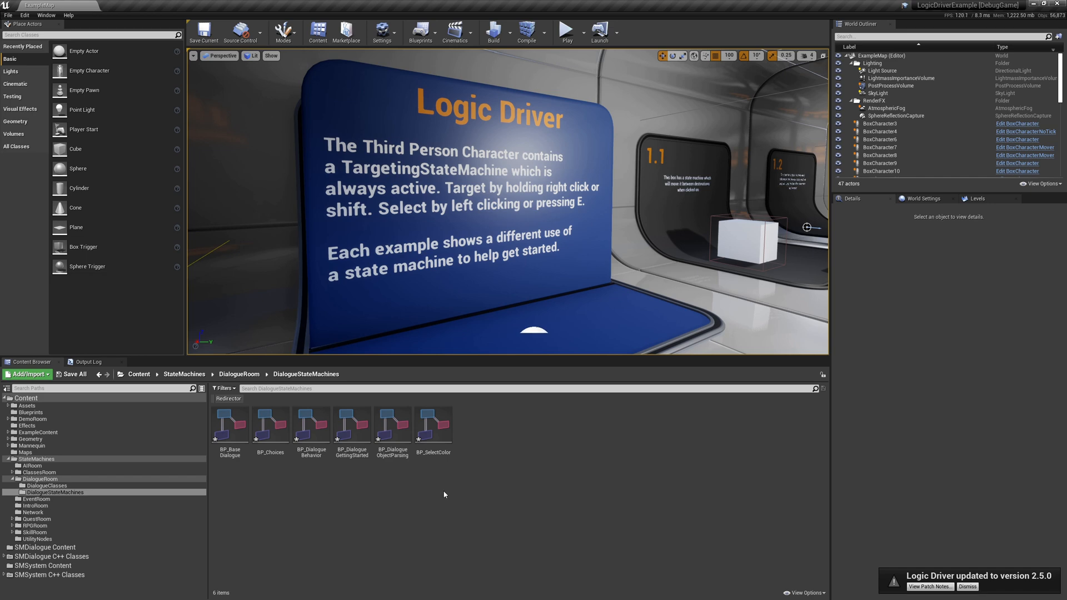
{"action": "left_click", "coordinate": [7, 13]}
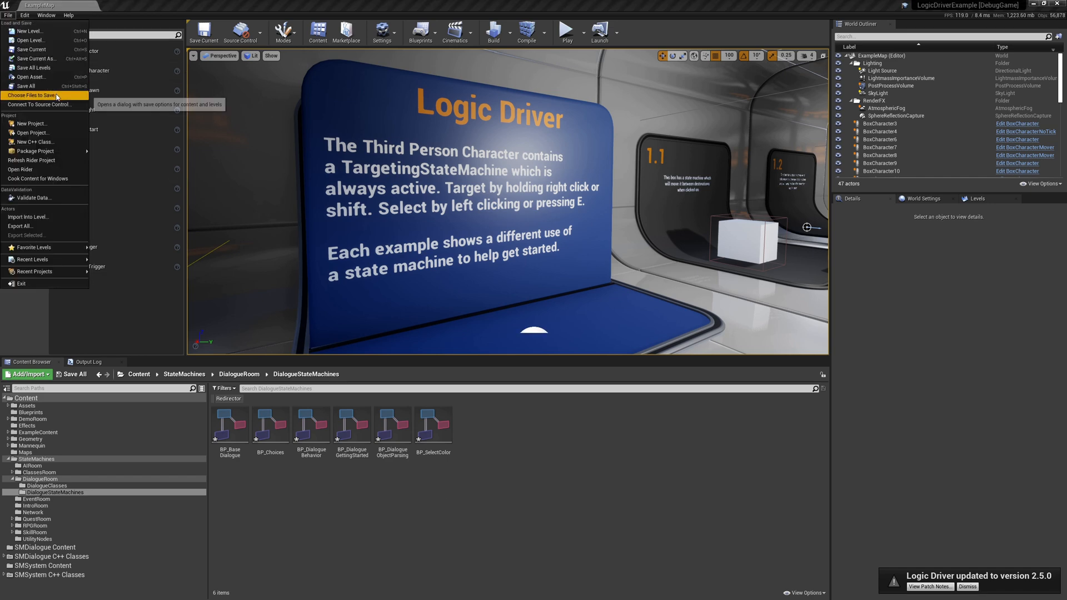
{"action": "left_click", "coordinate": [35, 95]}
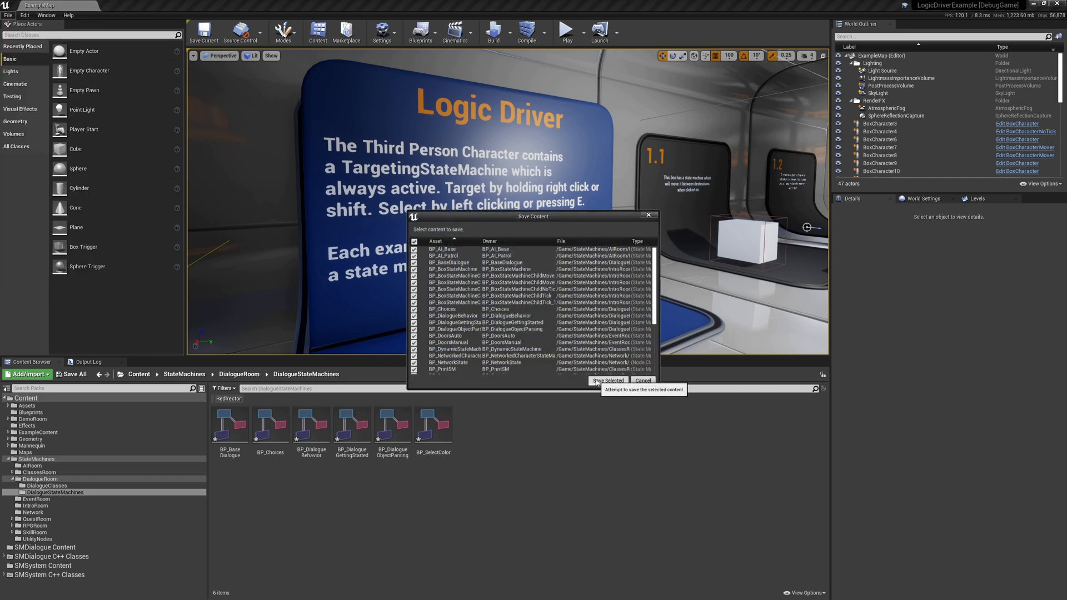
{"action": "left_click", "coordinate": [607, 380]}
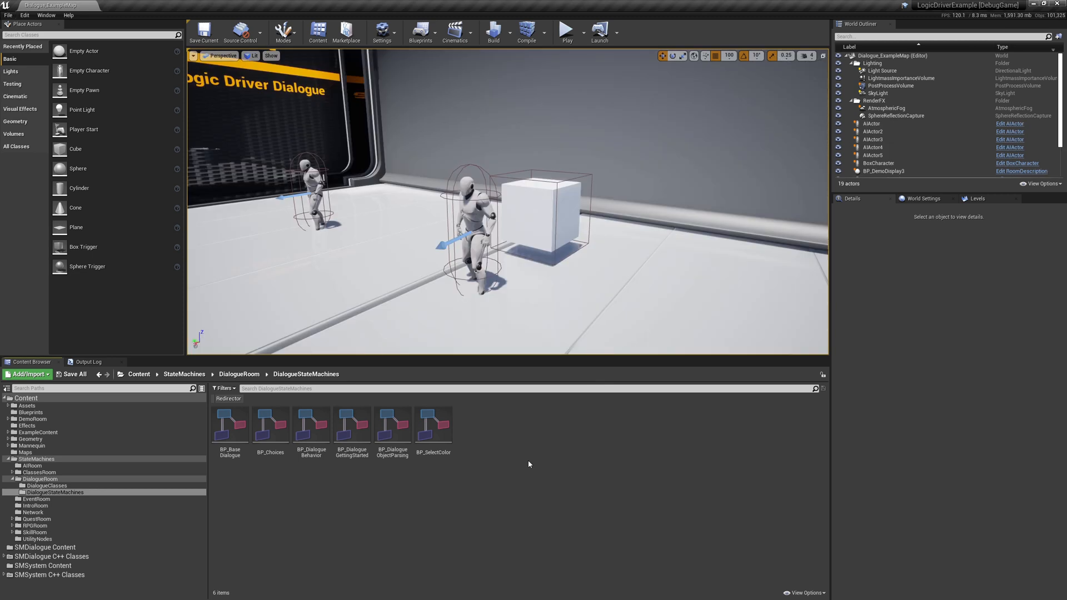
{"action": "mouse_move", "coordinate": [441, 431]}
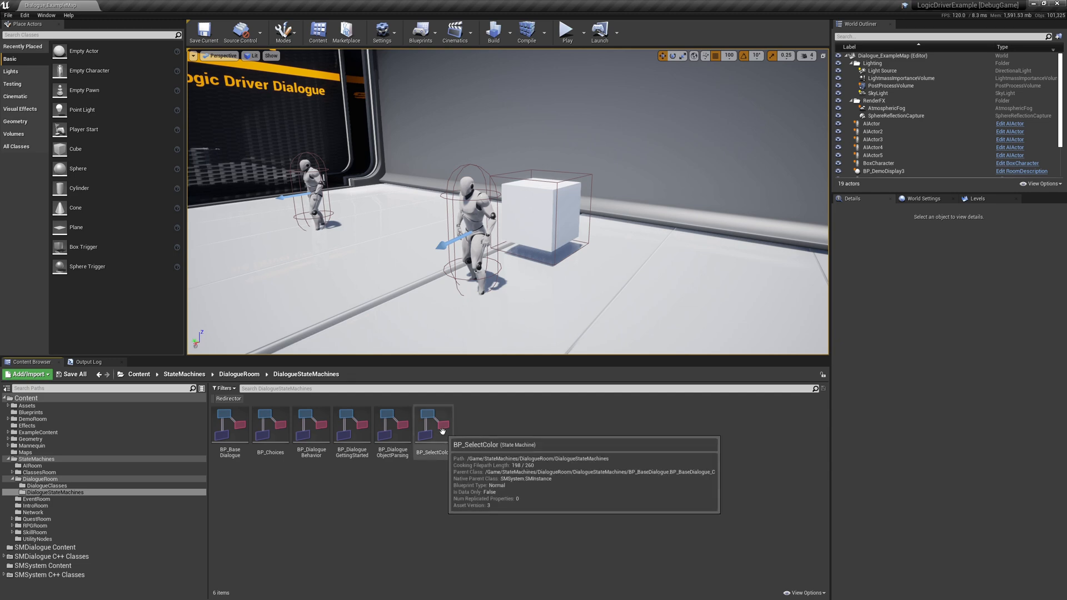
Step: Open BP_SelectColor in the state machine blueprint editor
{"action": "double_click", "coordinate": [433, 425]}
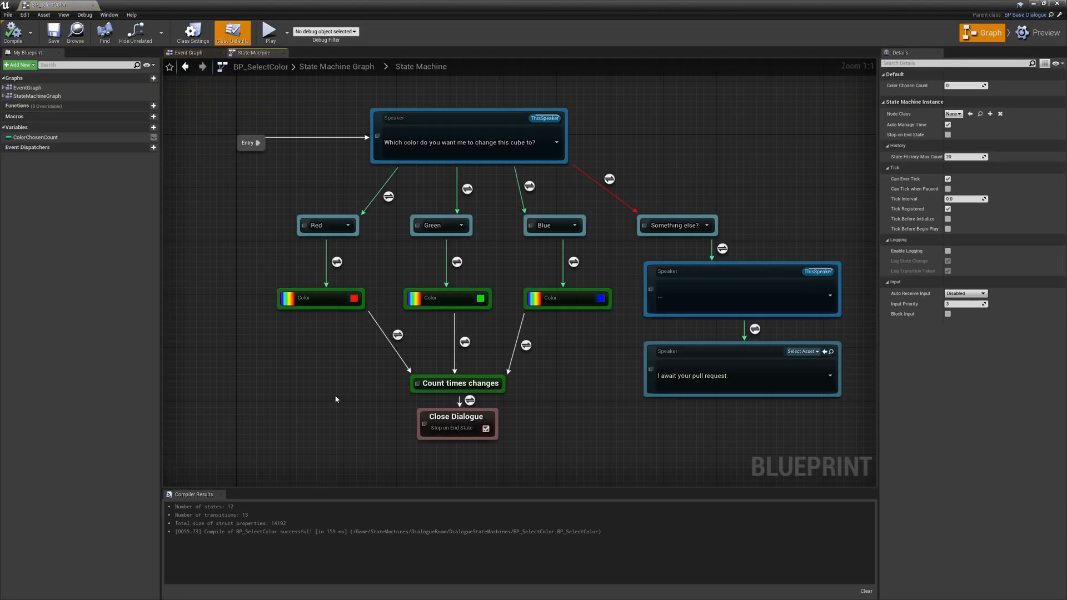
{"action": "mouse_move", "coordinate": [314, 350]}
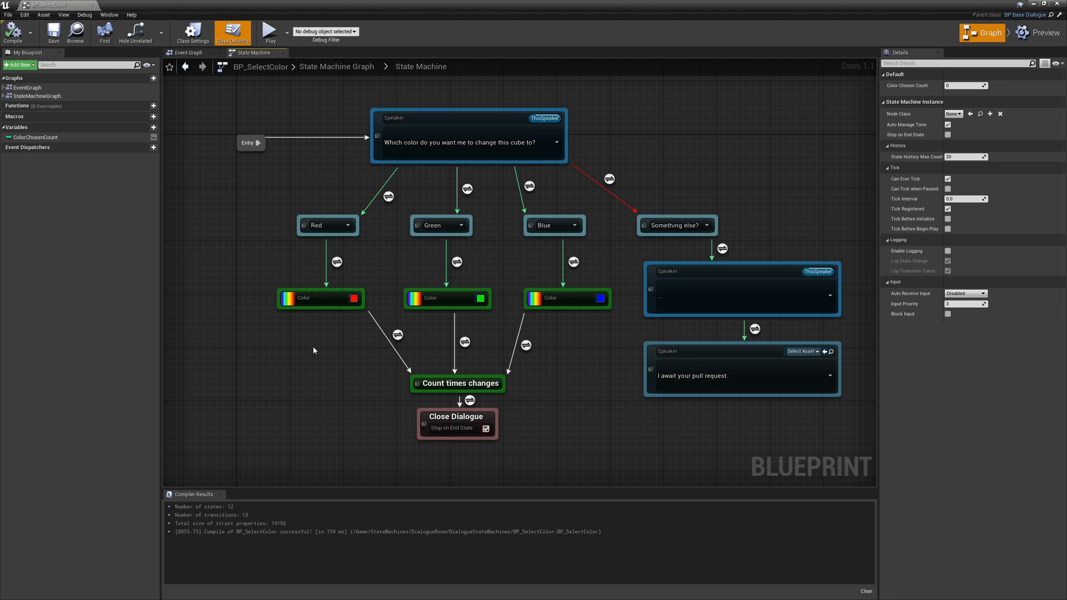
{"action": "mouse_move", "coordinate": [329, 330]}
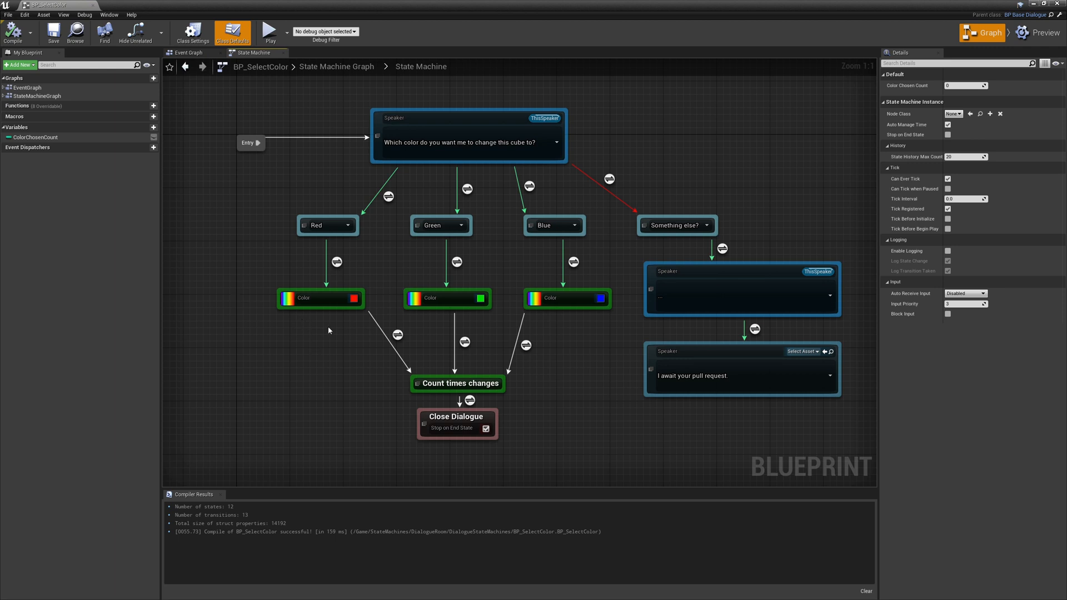
{"action": "mouse_move", "coordinate": [358, 304]}
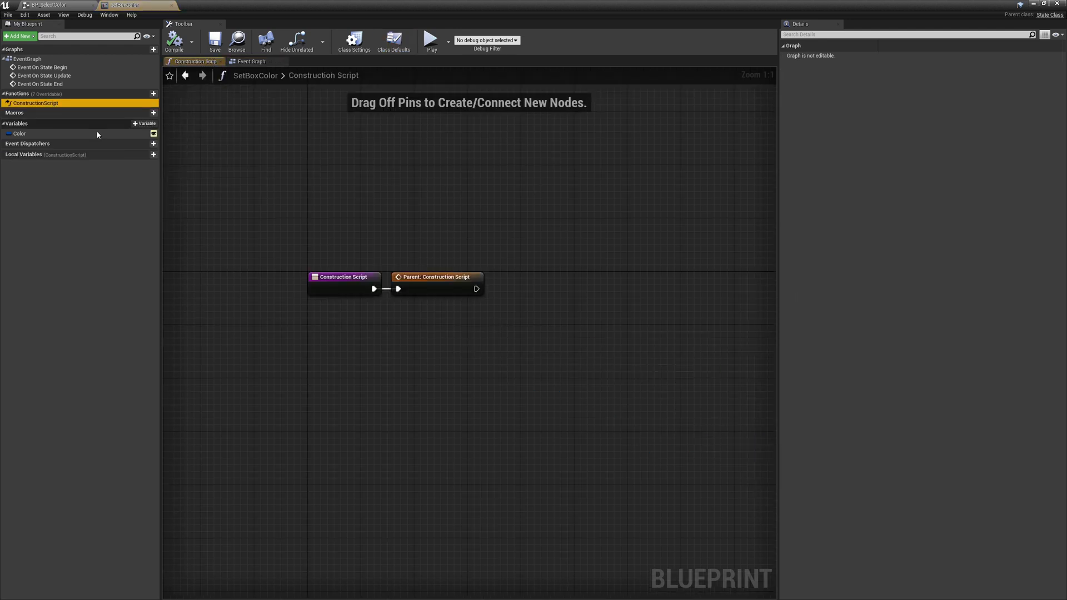
{"action": "mouse_move", "coordinate": [368, 383]}
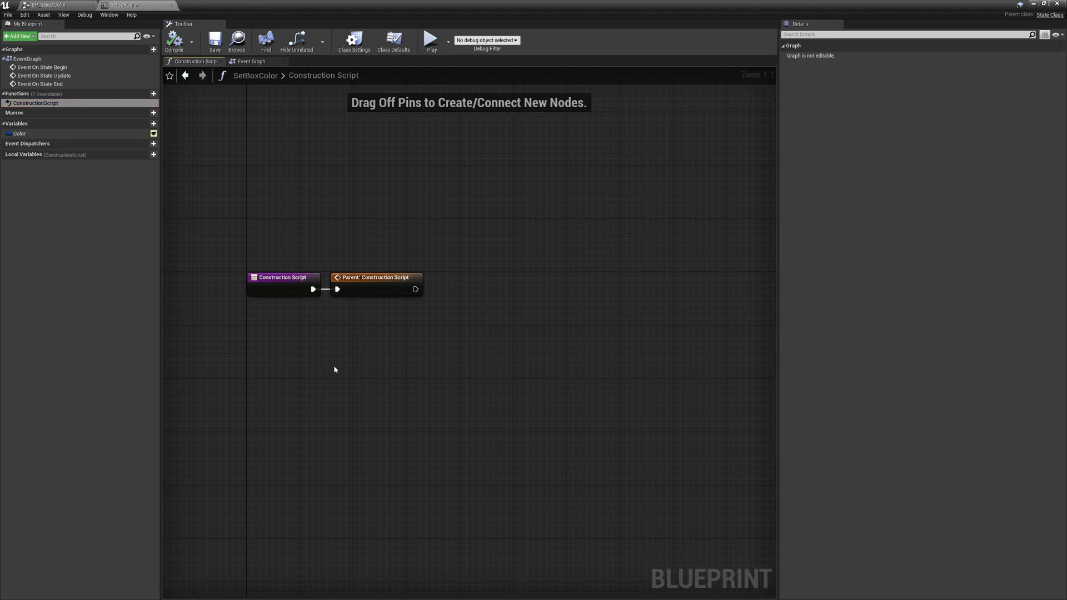
{"action": "mouse_move", "coordinate": [394, 348]}
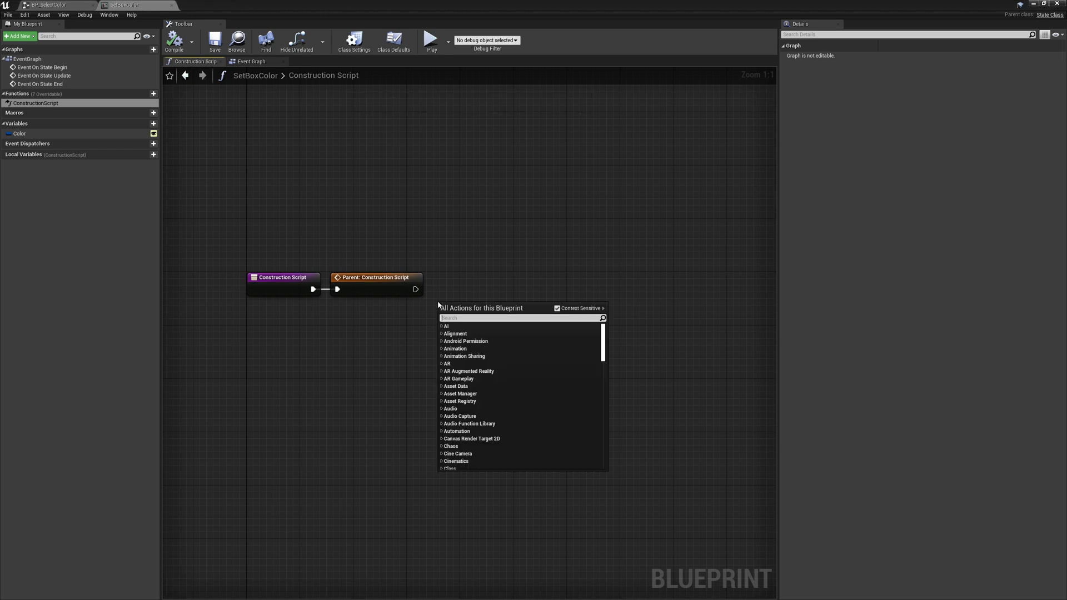
Step: Search 'with' and add a With Execution Environment node after the parent call
{"action": "type", "text": "with"}
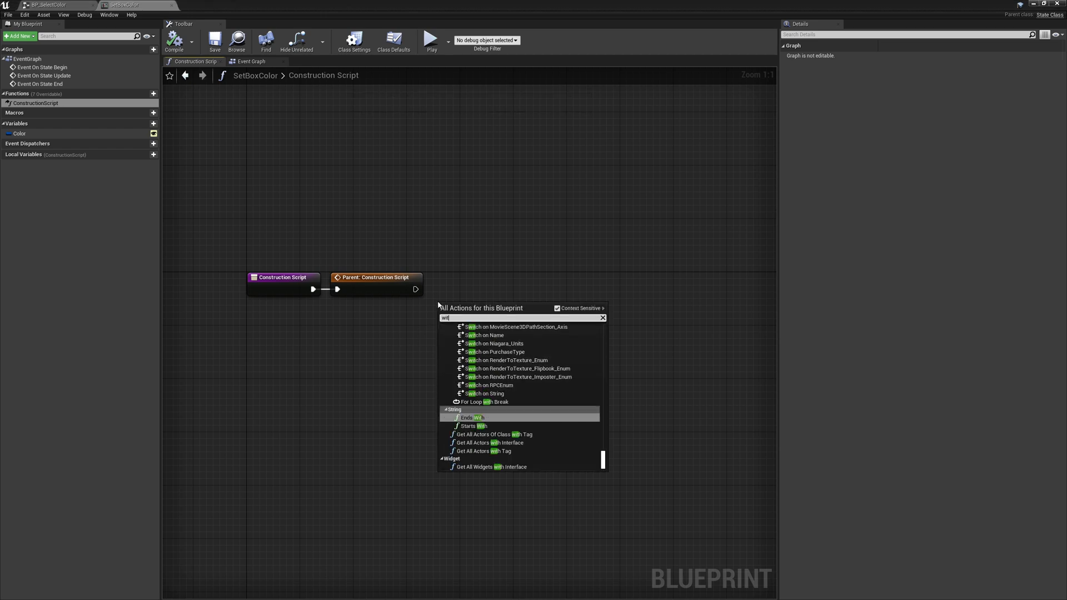
{"action": "left_click", "coordinate": [472, 417]}
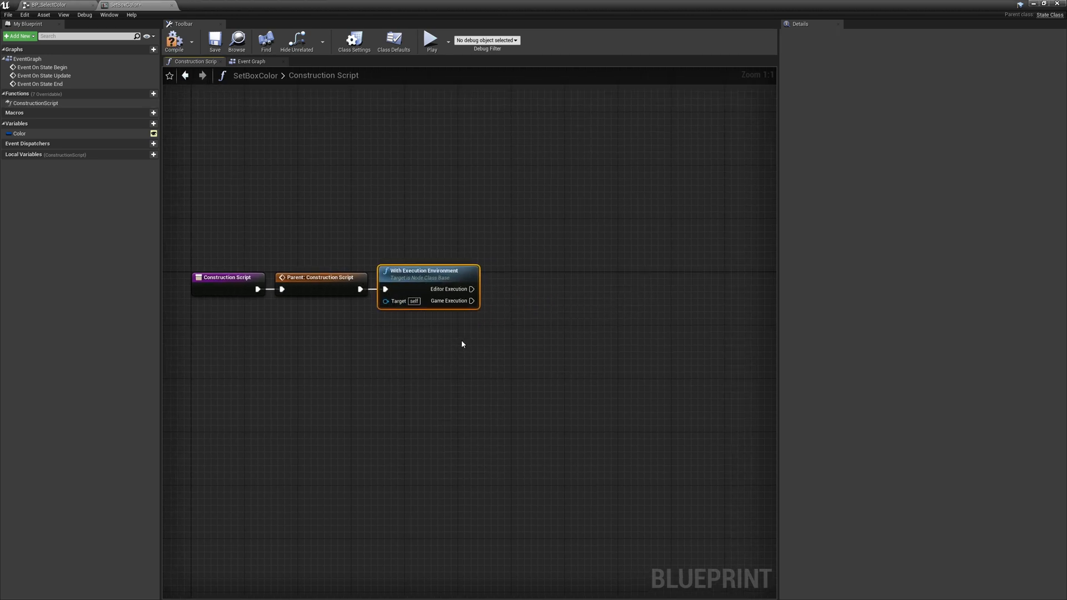
{"action": "mouse_move", "coordinate": [472, 300]}
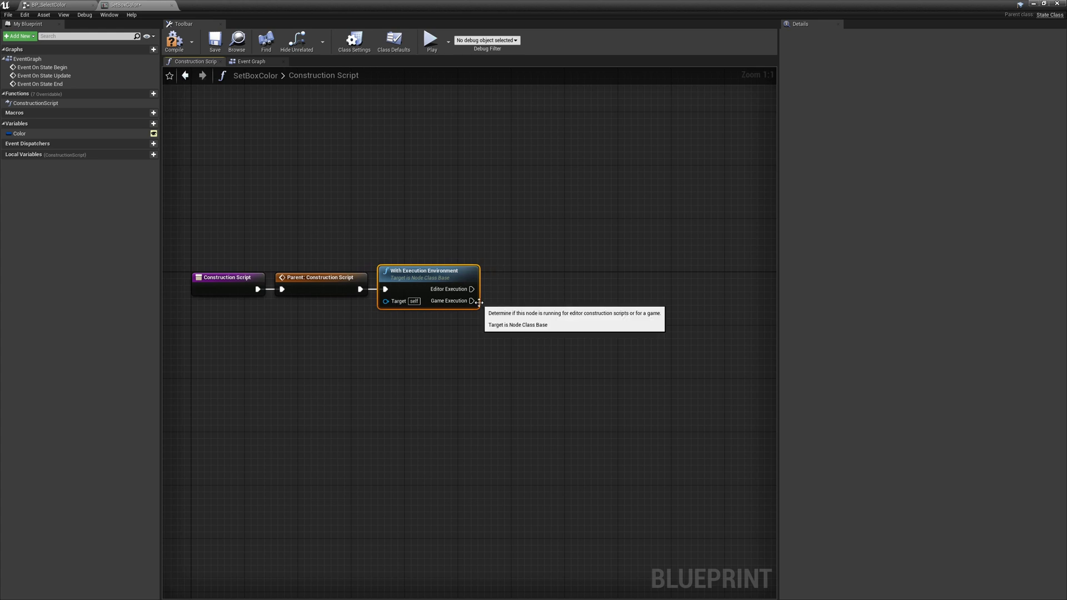
{"action": "mouse_move", "coordinate": [494, 328]}
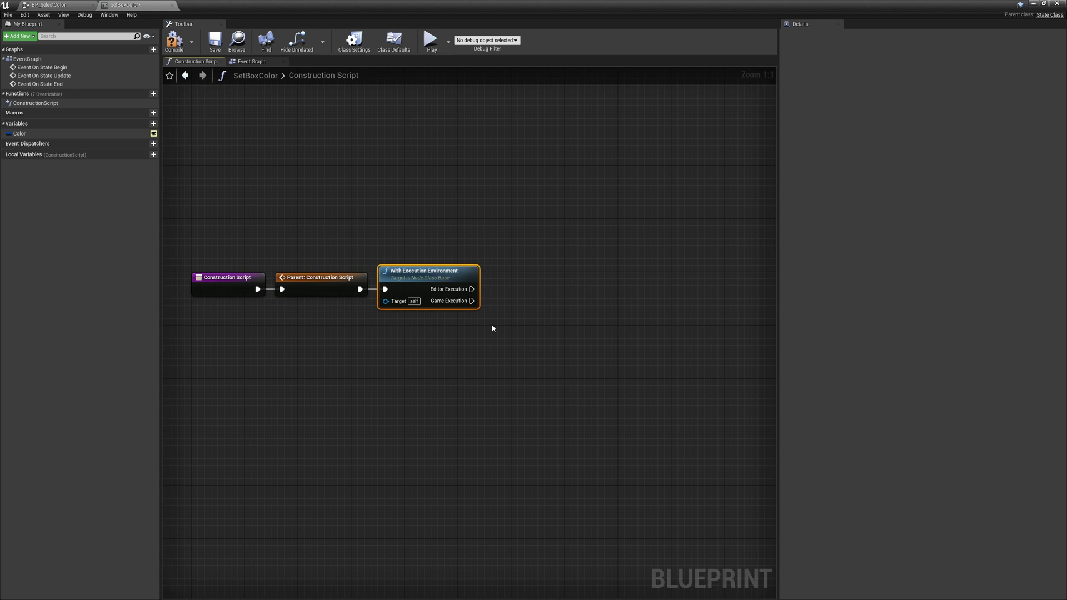
{"action": "mouse_move", "coordinate": [507, 300]}
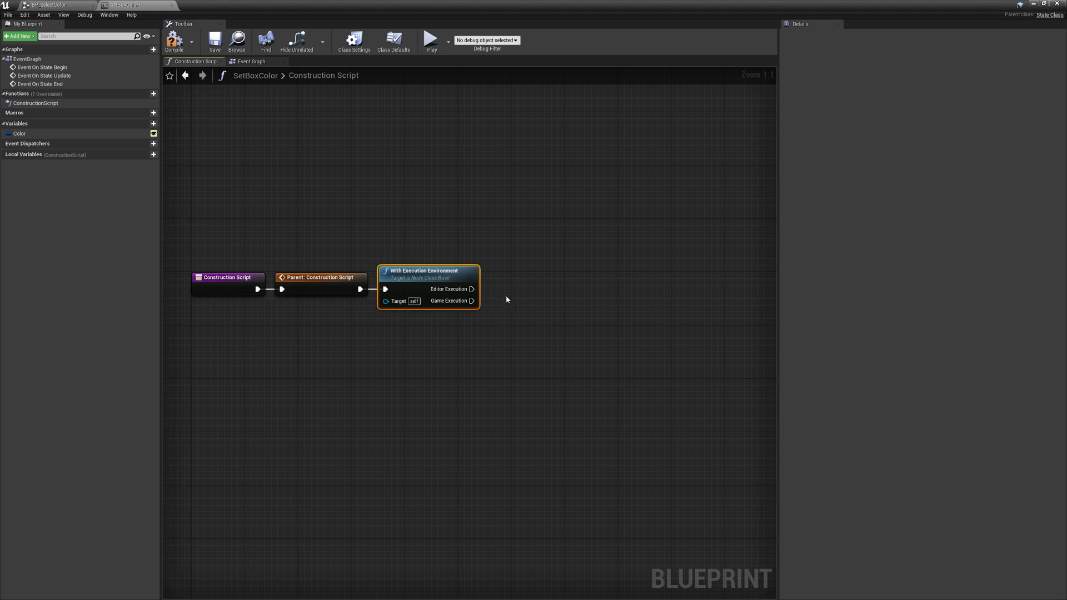
Step: Chain Set Node Color fed by a Color getter and Set Use Custom Color, then show class defaults
{"action": "left_click_drag", "start_coordinate": [472, 289], "coordinate": [531, 292]}
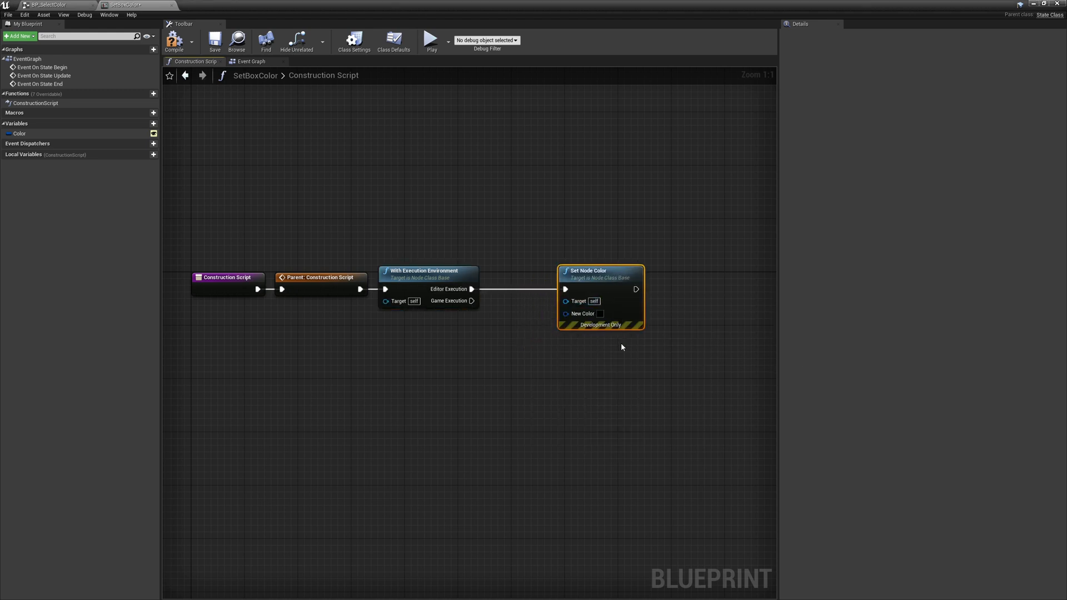
{"action": "left_click", "coordinate": [21, 133]}
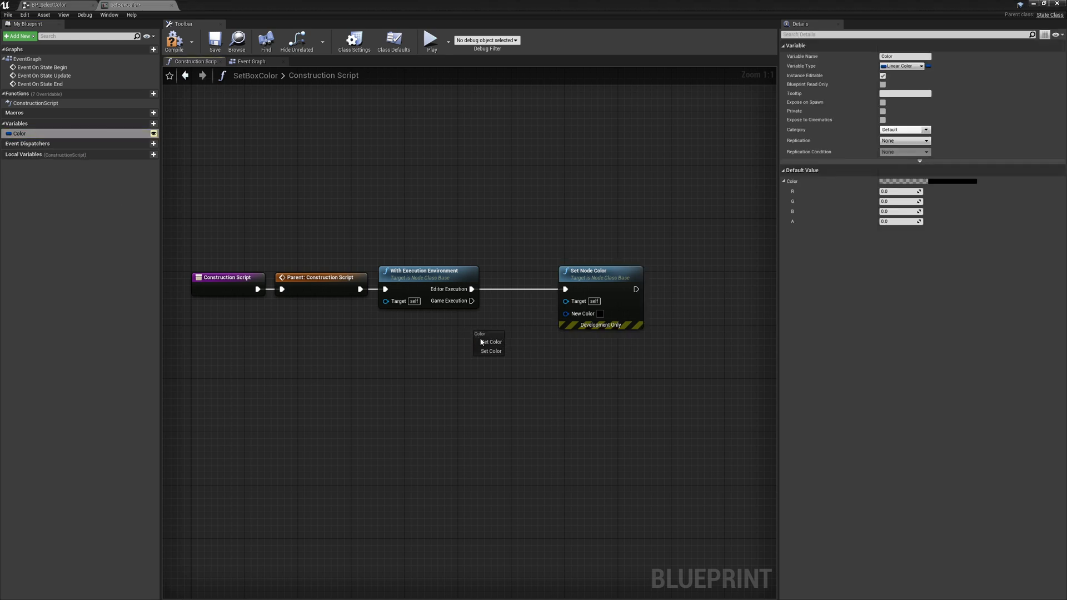
{"action": "left_click", "coordinate": [489, 343]}
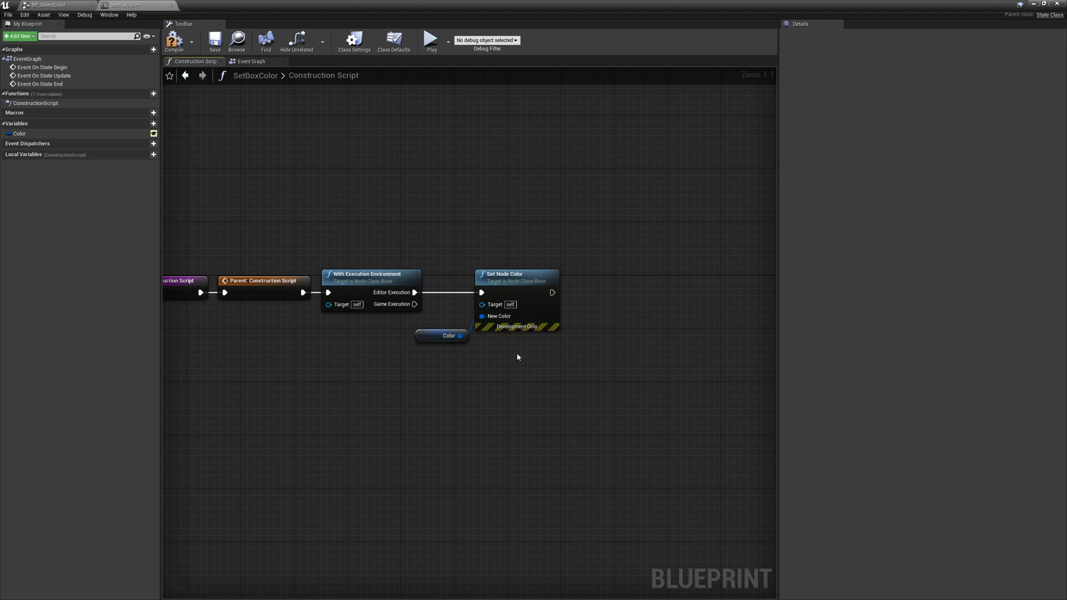
{"action": "mouse_move", "coordinate": [589, 296]}
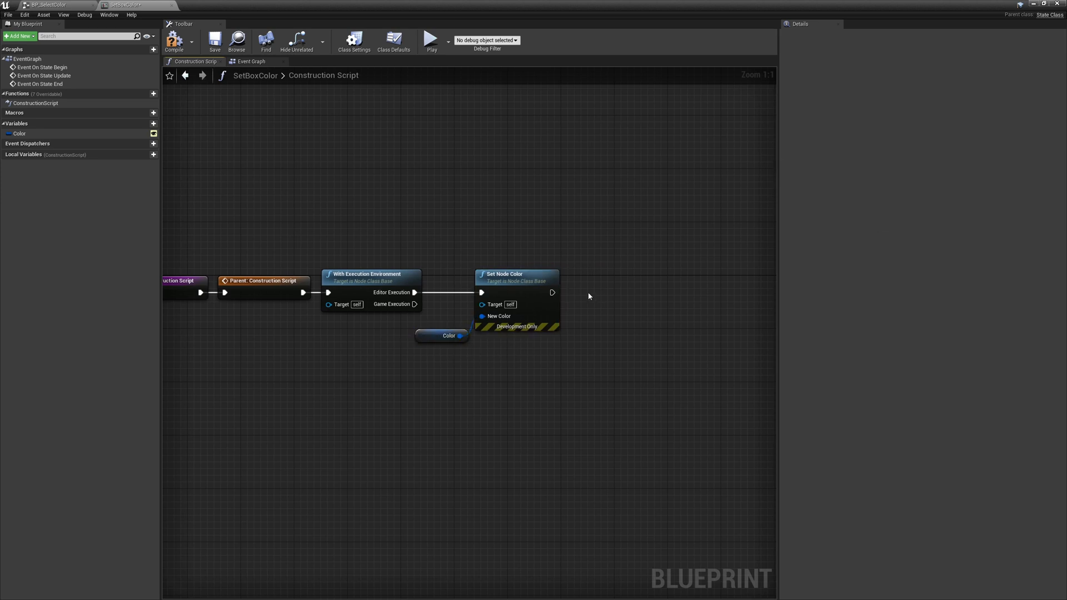
{"action": "right_click", "coordinate": [589, 296]}
{"action": "type", "text": "set use col"}
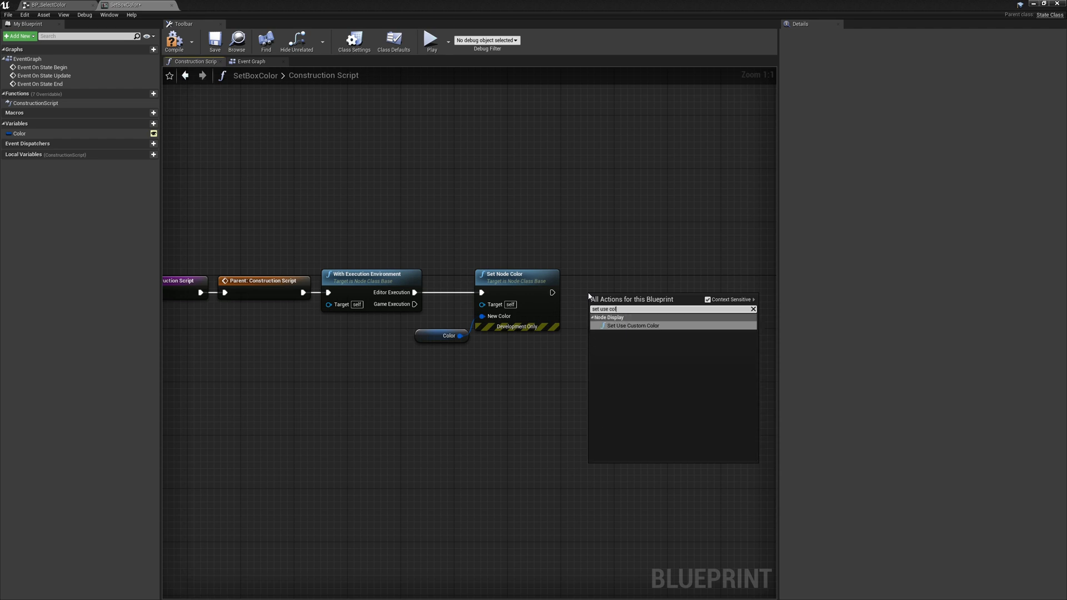
{"action": "left_click", "coordinate": [633, 324]}
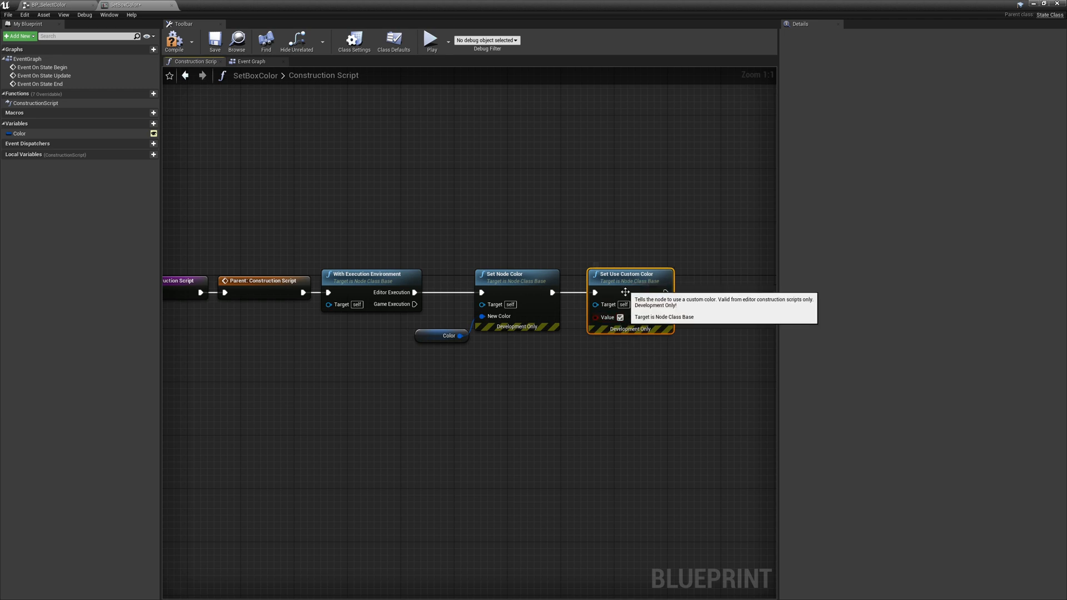
{"action": "mouse_move", "coordinate": [400, 82]}
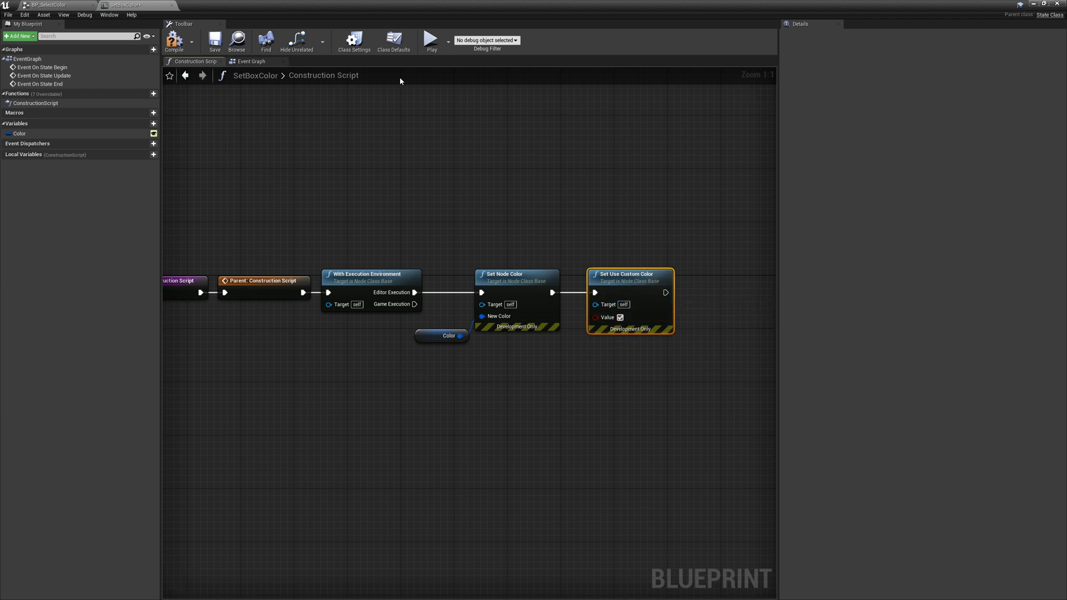
{"action": "left_click", "coordinate": [396, 39]}
{"action": "type", "text": "set always"}
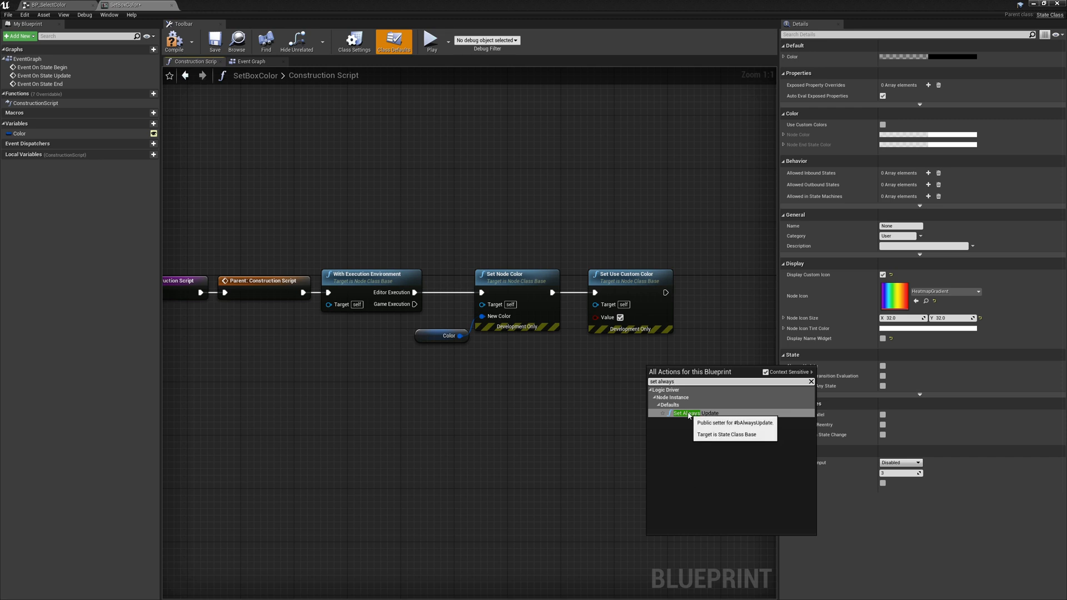
{"action": "mouse_move", "coordinate": [591, 401]}
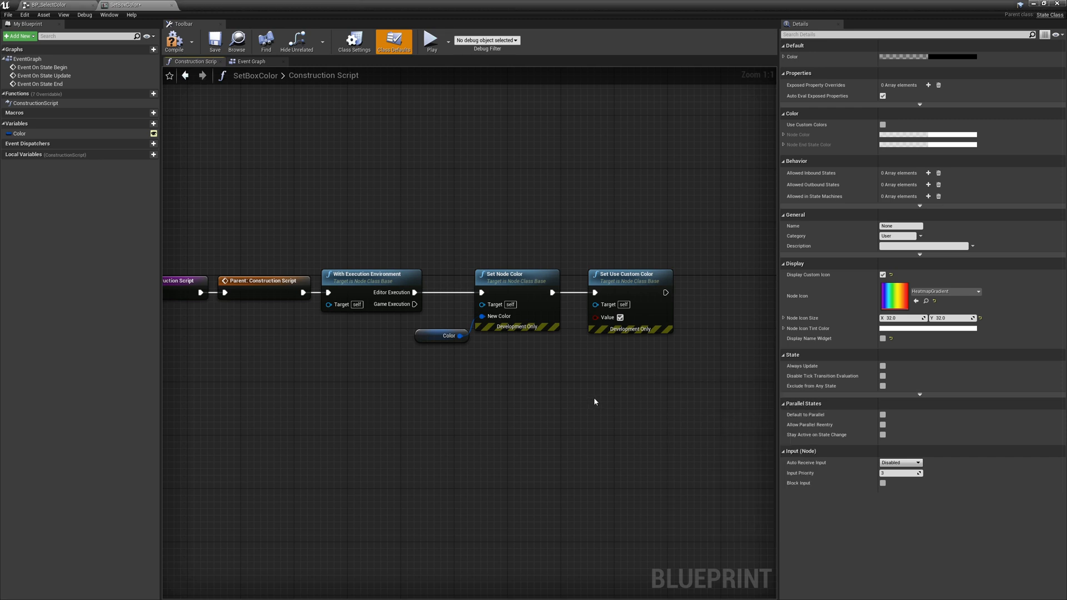
{"action": "mouse_move", "coordinate": [613, 406]}
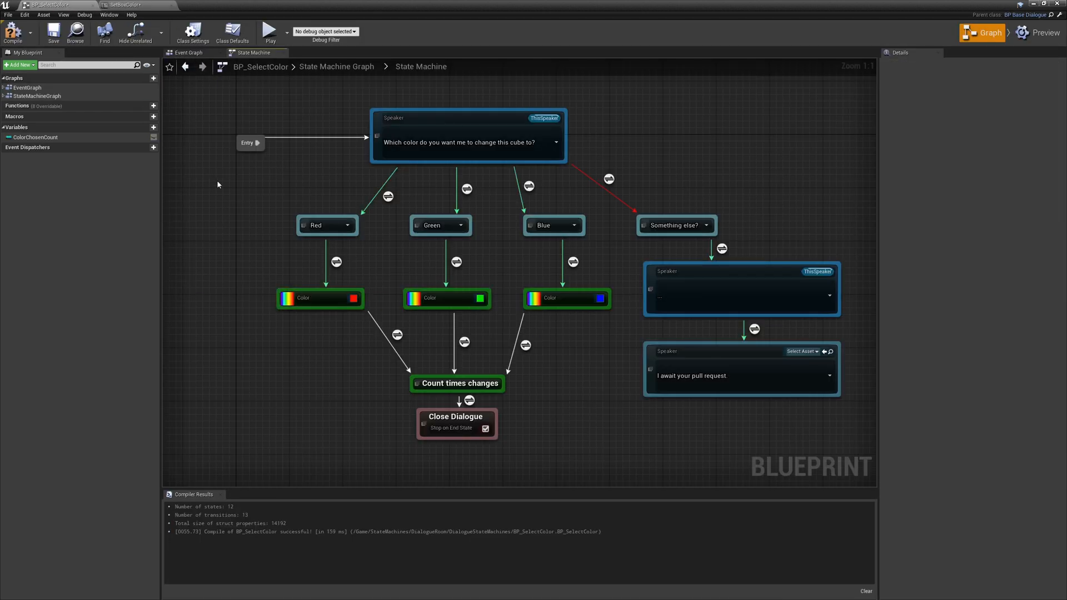
{"action": "mouse_move", "coordinate": [14, 32]}
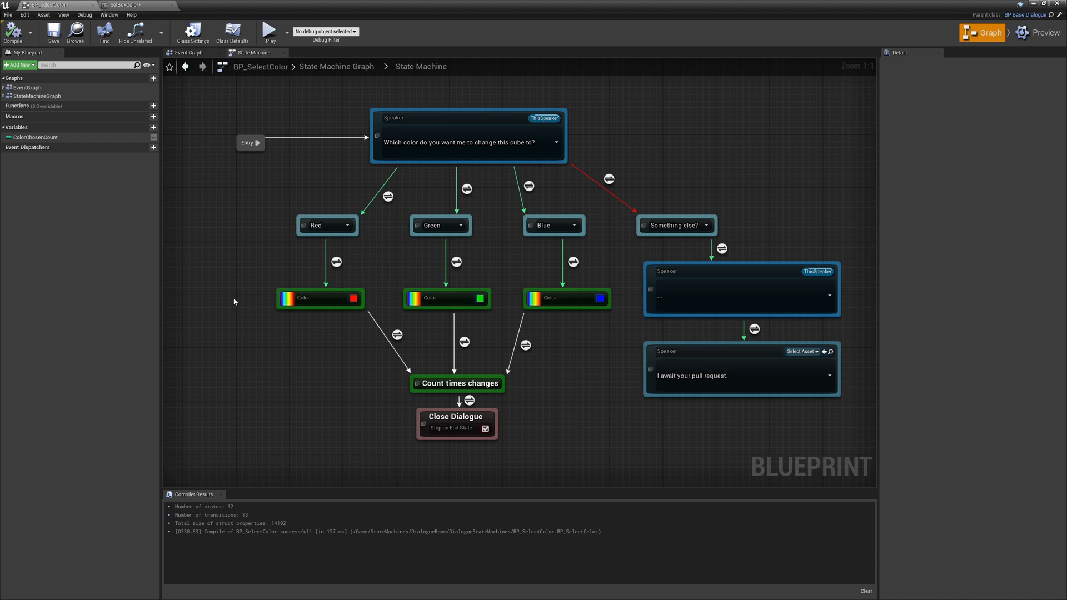
{"action": "mouse_move", "coordinate": [219, 278]}
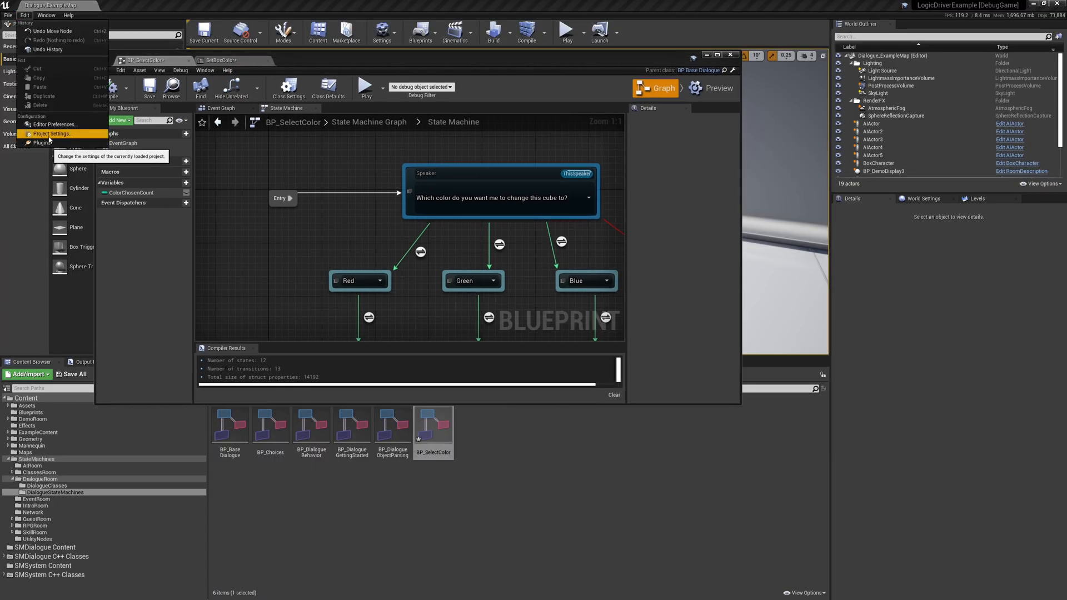
Step: In Project Settings > Logic Driver, set Editor Node Construction Script Setting to Standard
{"action": "left_click", "coordinate": [54, 133]}
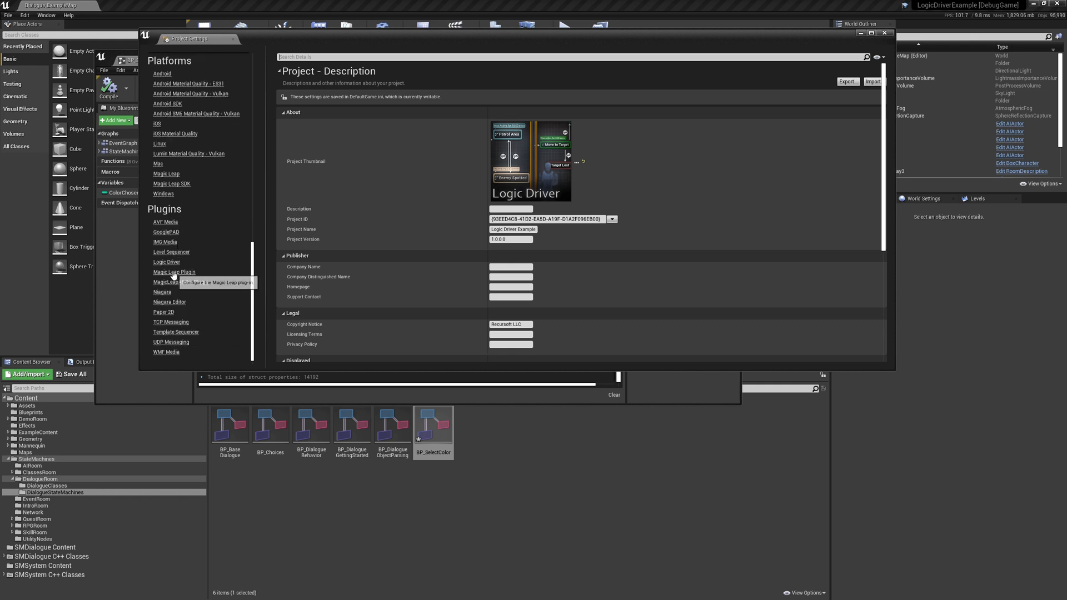
{"action": "left_click", "coordinate": [167, 261]}
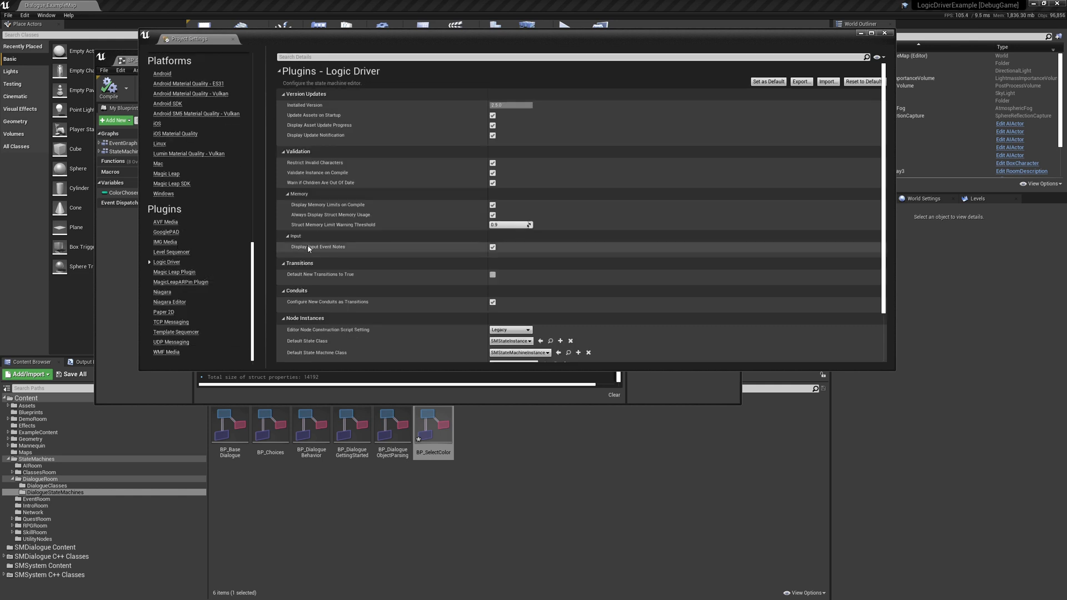
{"action": "scroll", "scroll_direction": "down", "scroll_amount": 3}
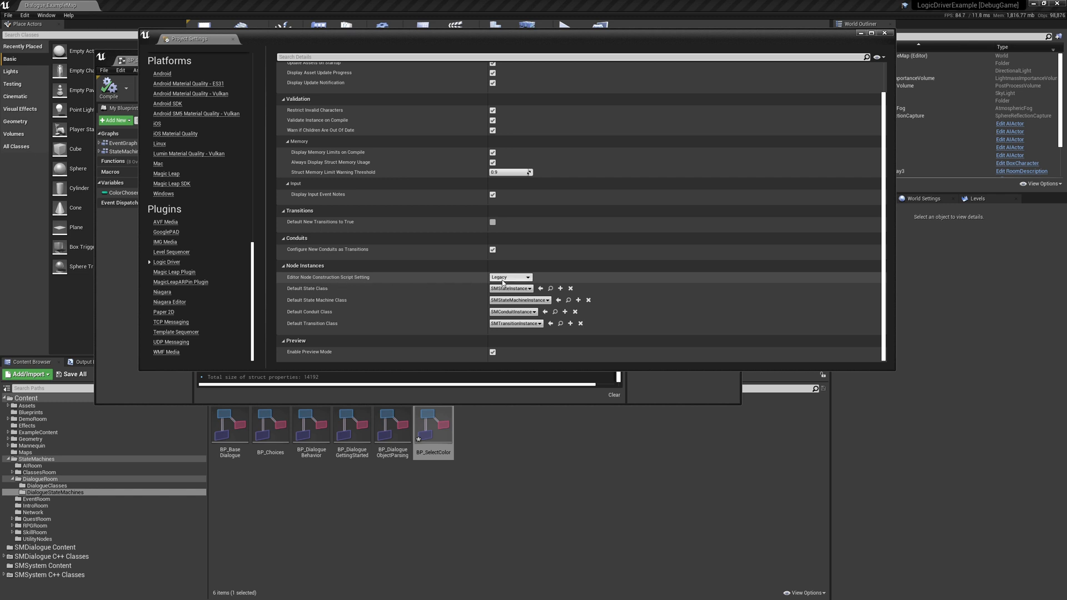
{"action": "mouse_move", "coordinate": [529, 281]}
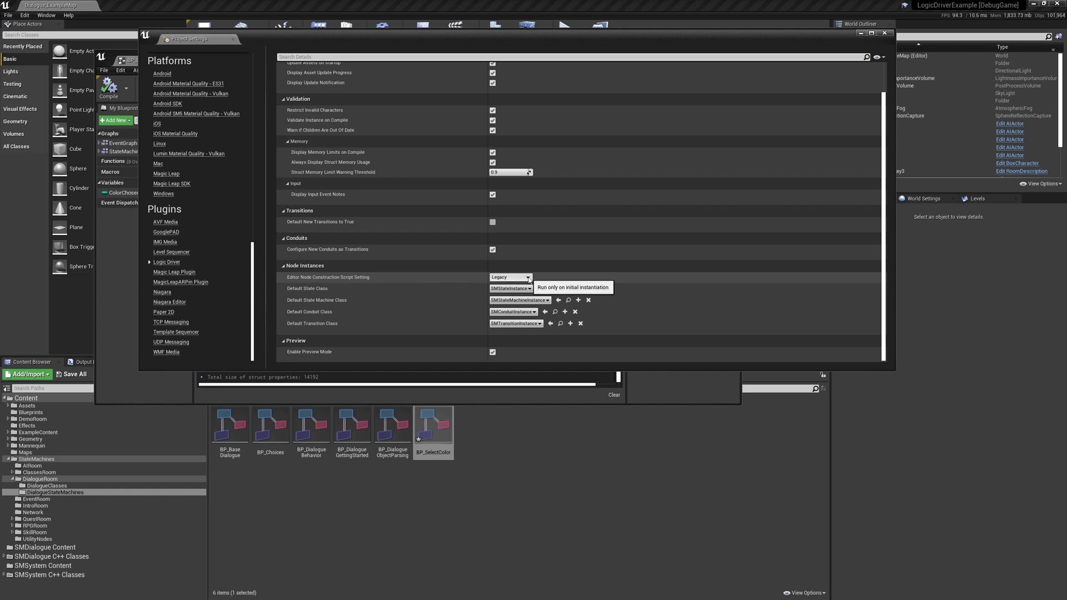
{"action": "left_click", "coordinate": [527, 277]}
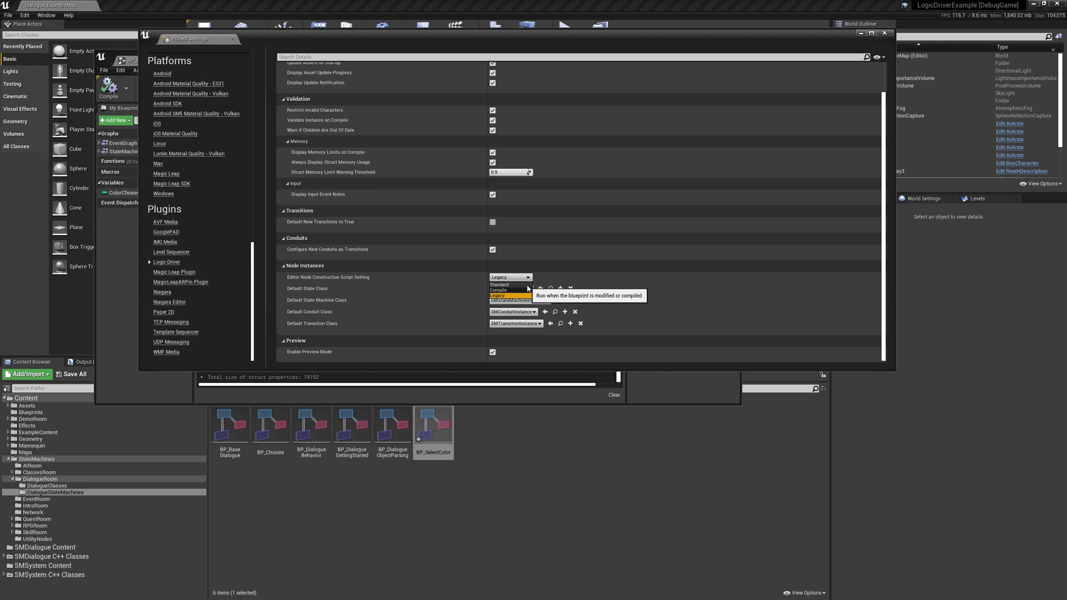
{"action": "left_click", "coordinate": [499, 284]}
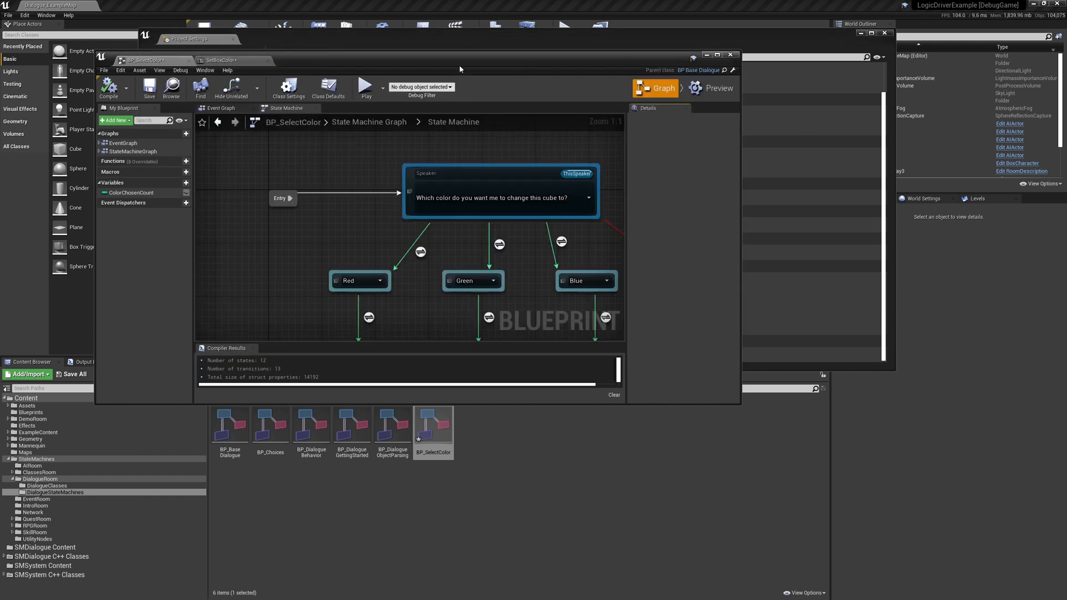
Step: Try a temporary magenta Color state in BP_SelectColor, check SetBoxColor, and return to the graph
{"action": "left_click", "coordinate": [718, 53]}
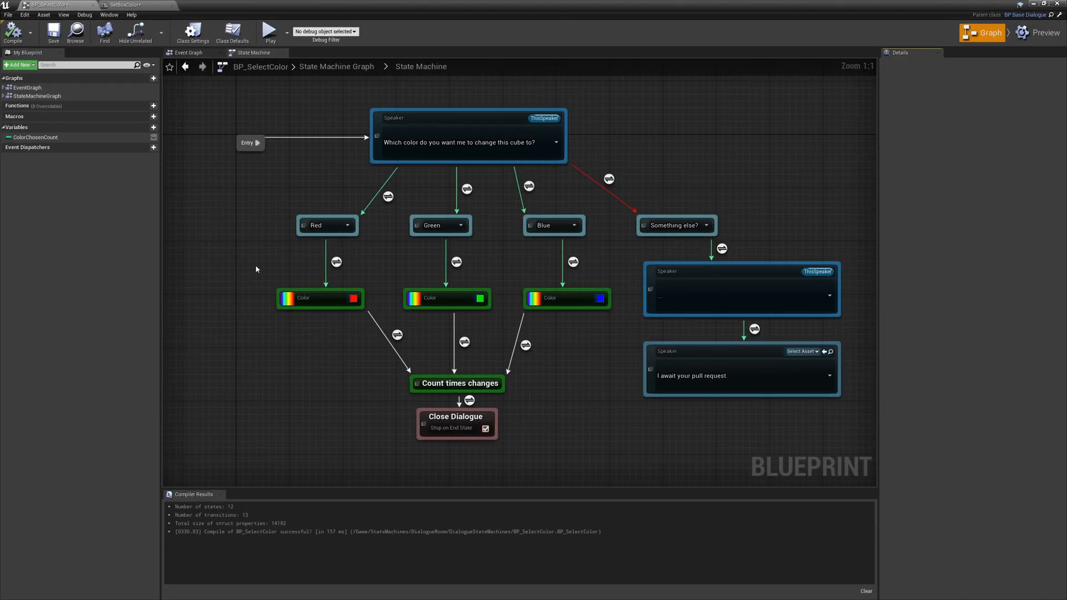
{"action": "mouse_move", "coordinate": [16, 34]}
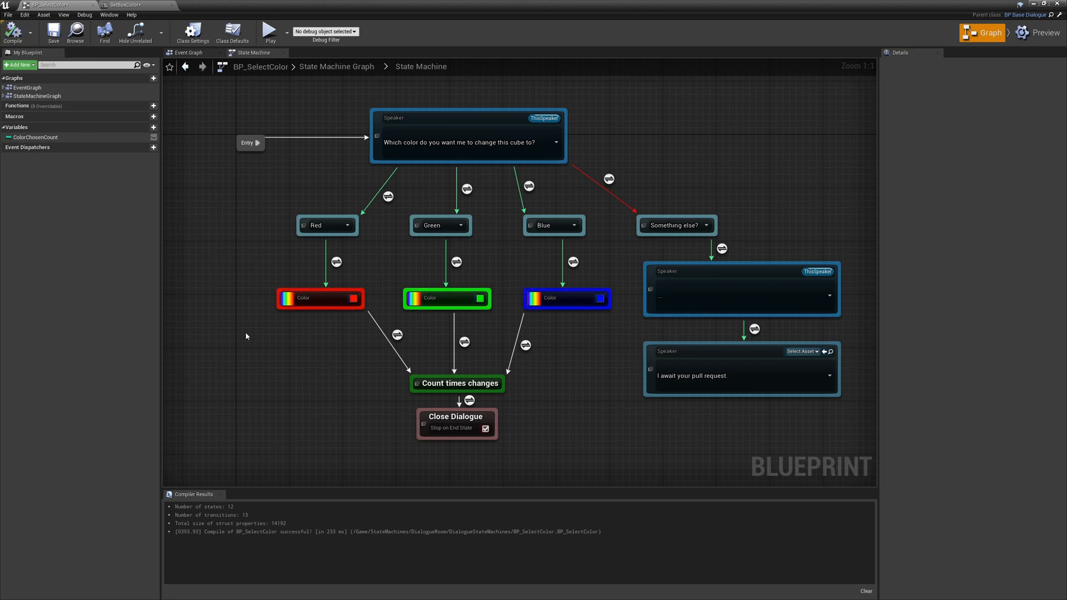
{"action": "mouse_move", "coordinate": [388, 408]}
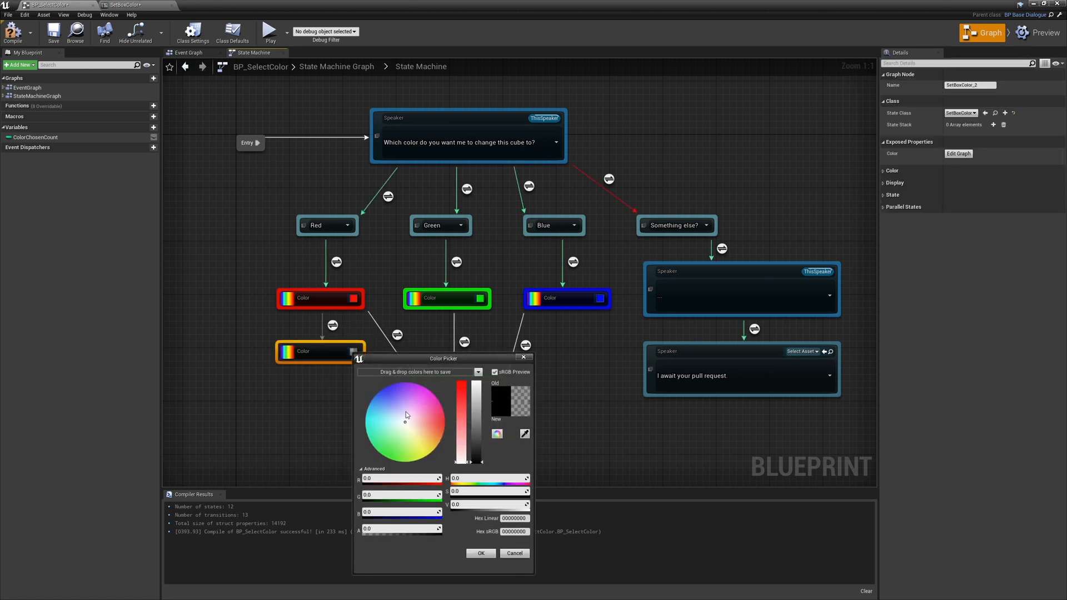
{"action": "left_click", "coordinate": [429, 422]}
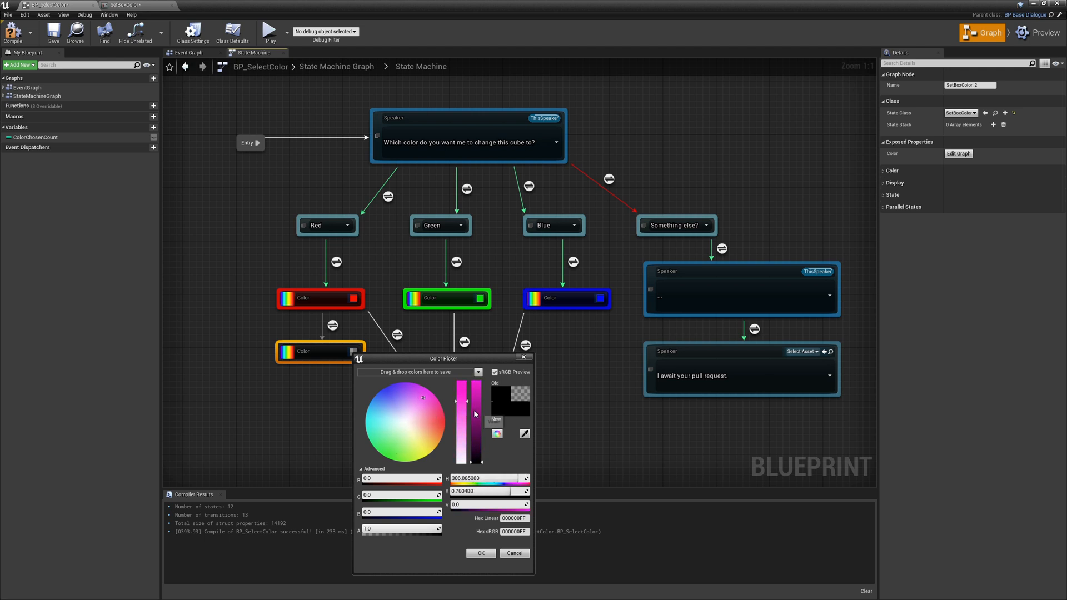
{"action": "left_click", "coordinate": [480, 553]}
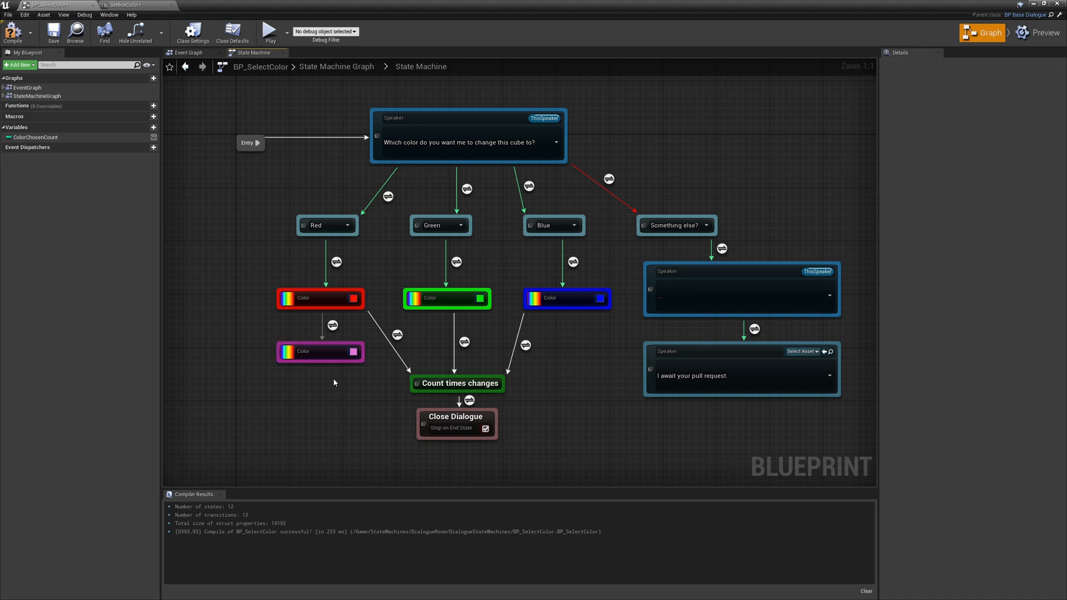
{"action": "mouse_move", "coordinate": [237, 392]}
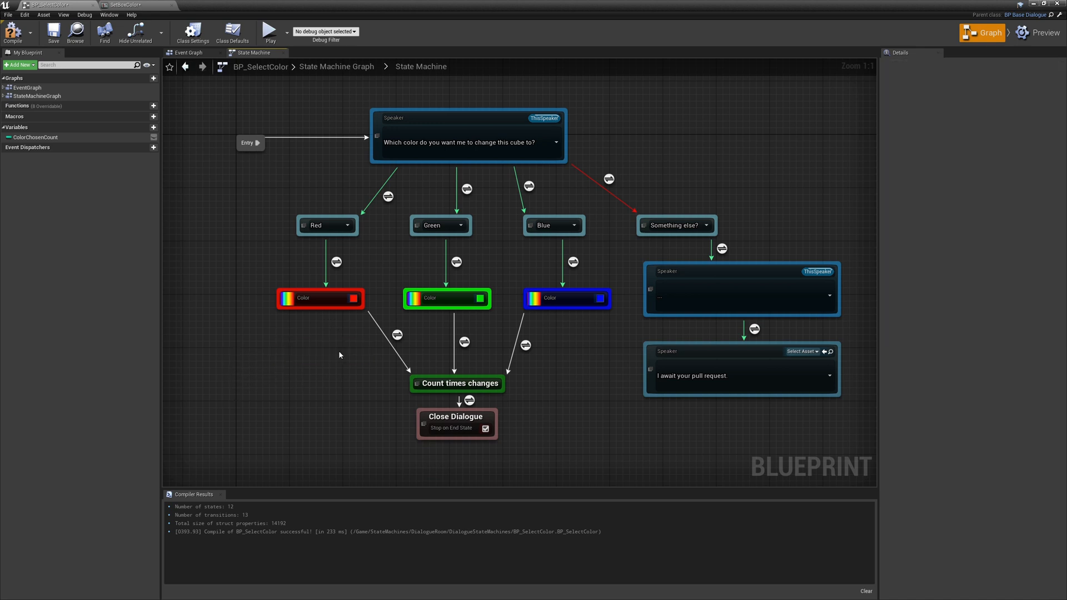
{"action": "left_click", "coordinate": [116, 5]}
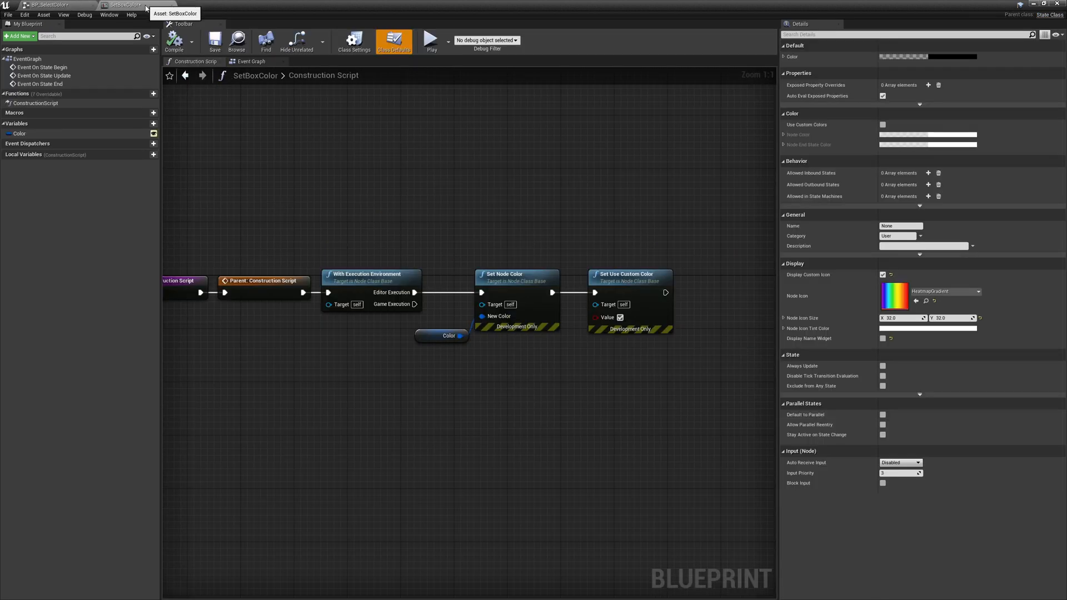
{"action": "left_click", "coordinate": [34, 5]}
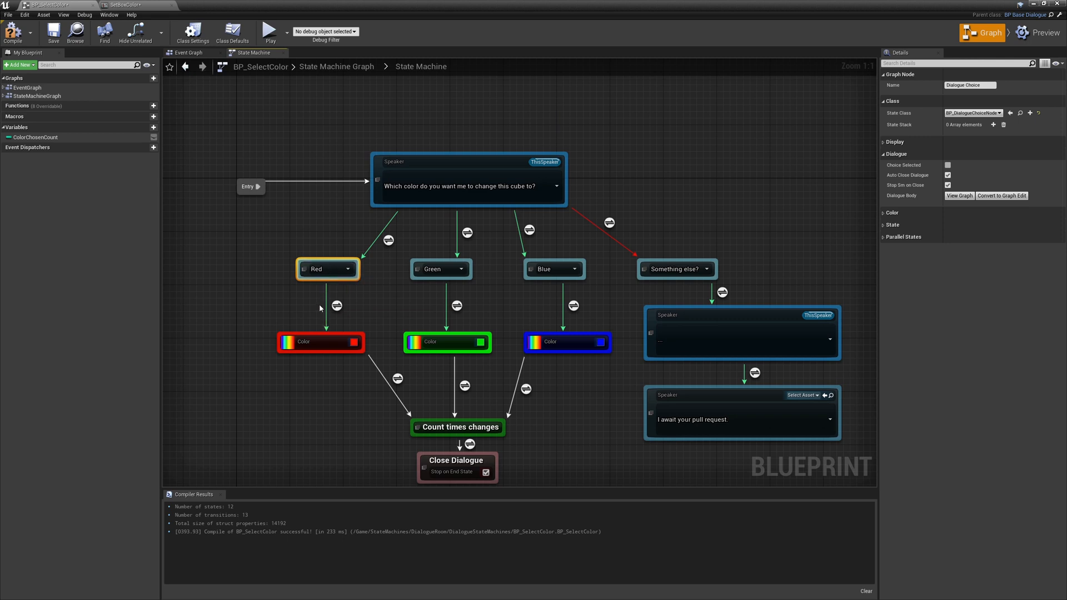
{"action": "mouse_move", "coordinate": [315, 303]}
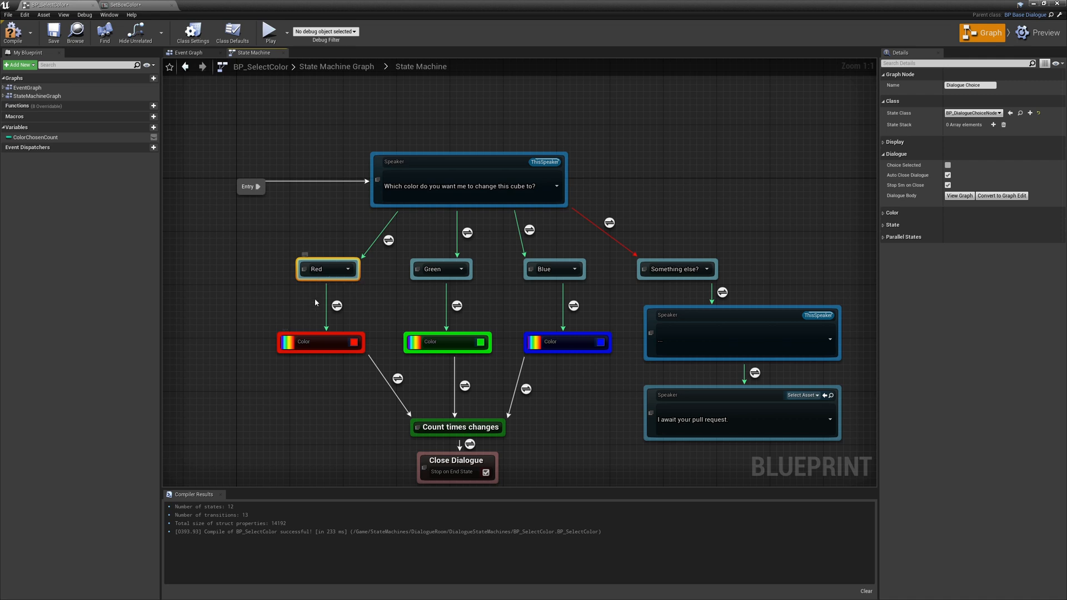
{"action": "mouse_move", "coordinate": [314, 311]}
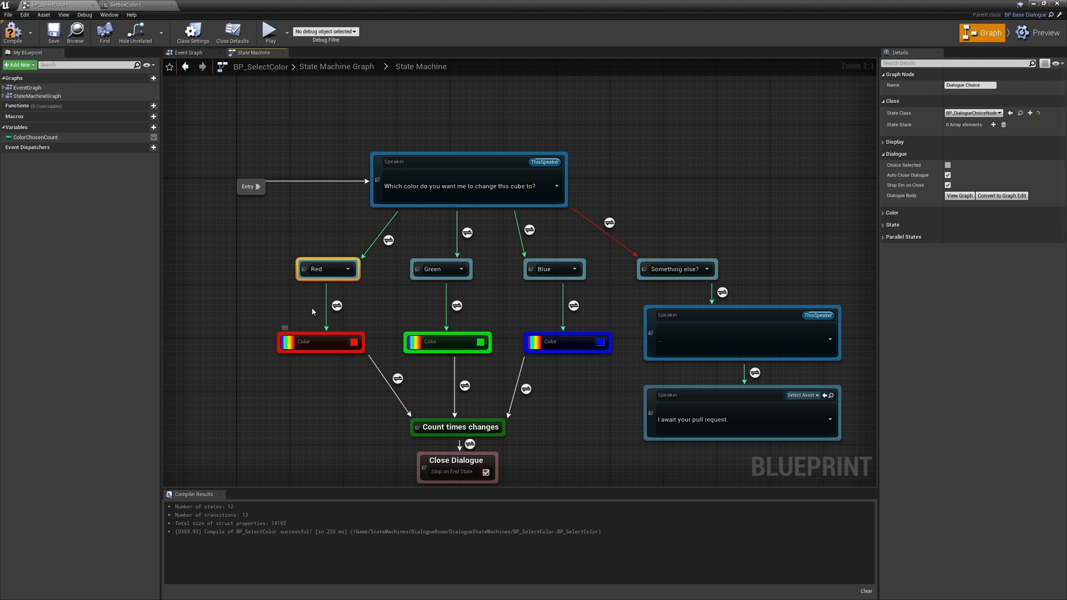
Step: Open the Red choice's BP_DialogueChoiceNode blueprint and override its Construction Script
{"action": "right_click", "coordinate": [326, 269]}
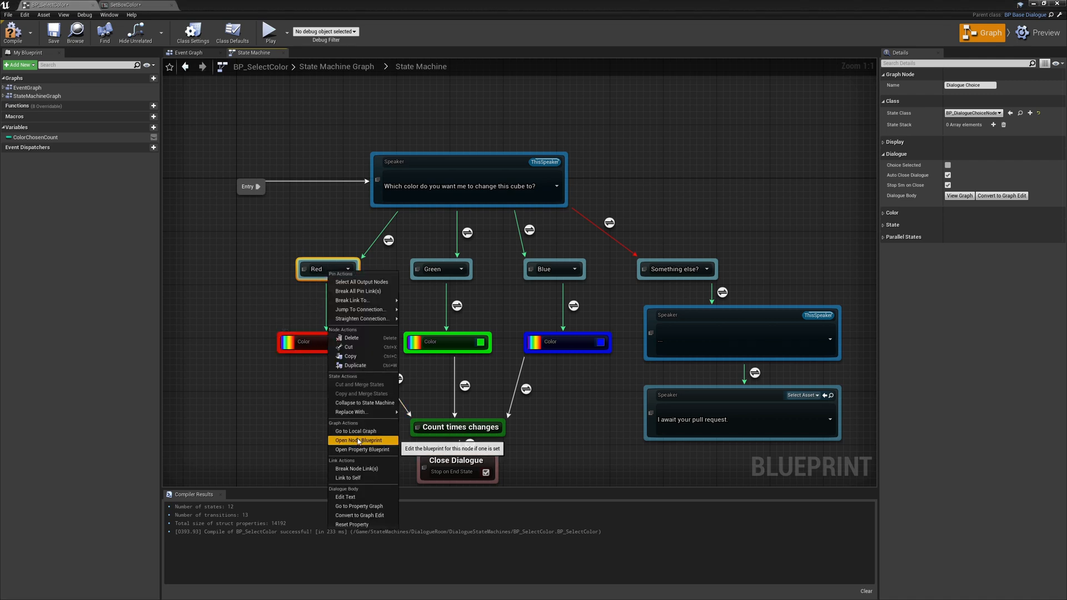
{"action": "left_click", "coordinate": [355, 440]}
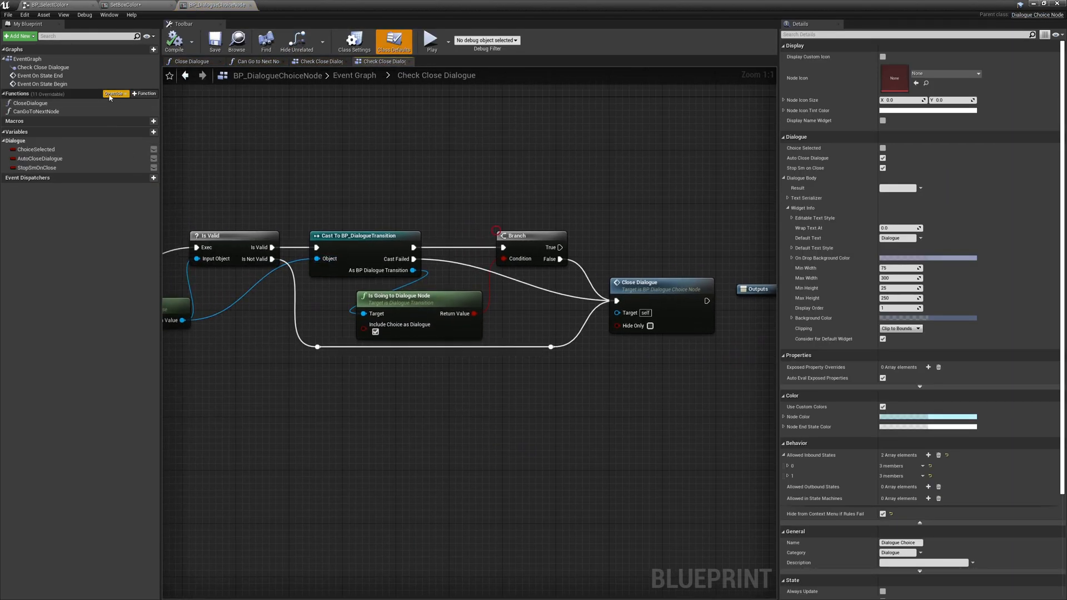
{"action": "left_click", "coordinate": [113, 93]}
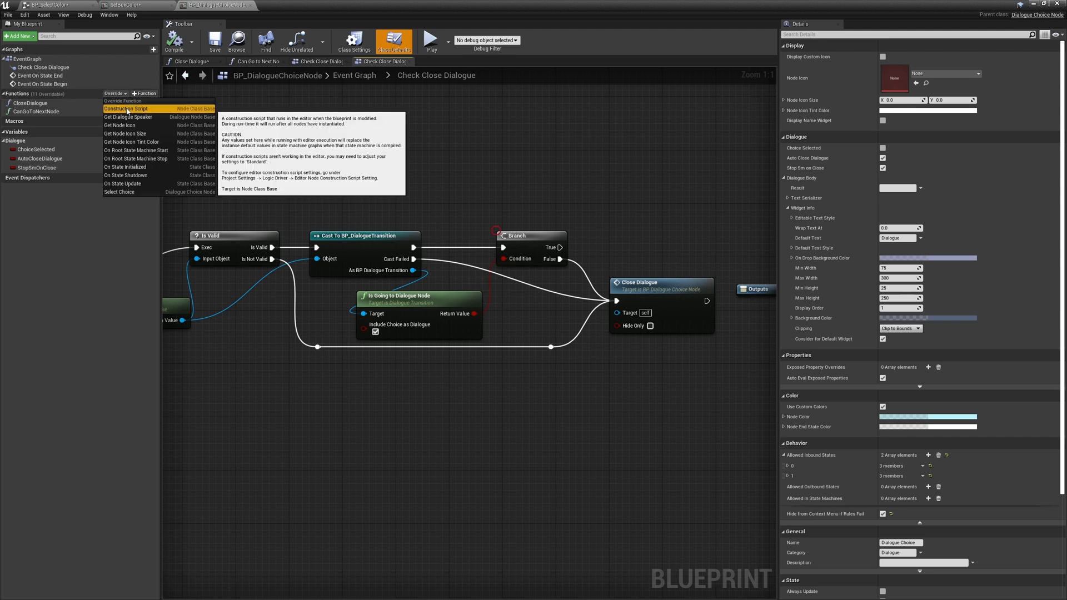
{"action": "left_click", "coordinate": [124, 109]}
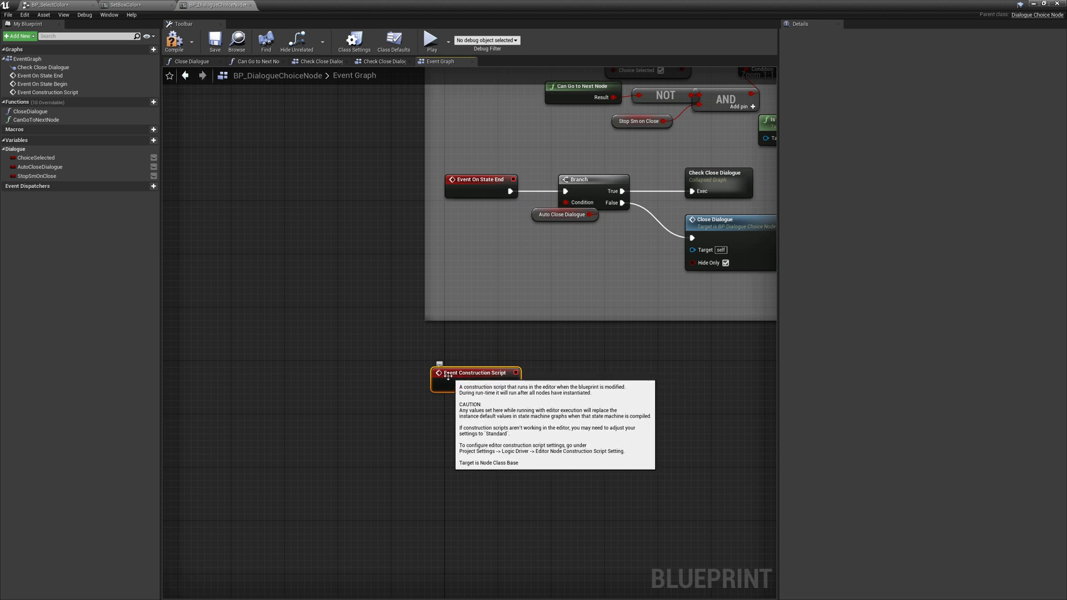
{"action": "right_click", "coordinate": [446, 373]}
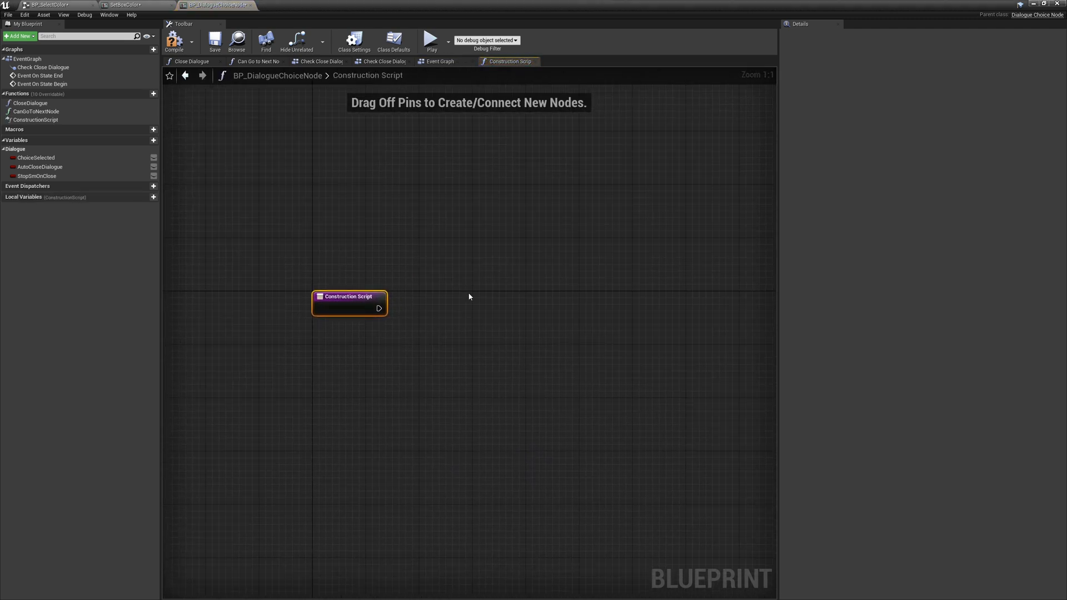
Step: Add a With Execution Environment node after Construction Script, glancing at BP_SelectColor
{"action": "left_click", "coordinate": [421, 331]}
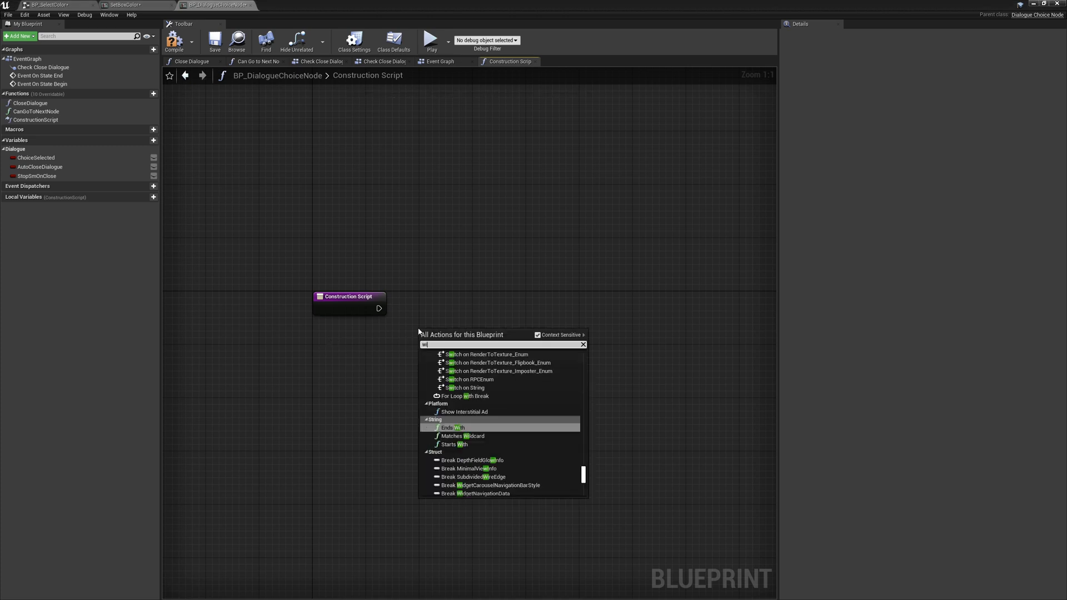
{"action": "type", "text": "with ex"}
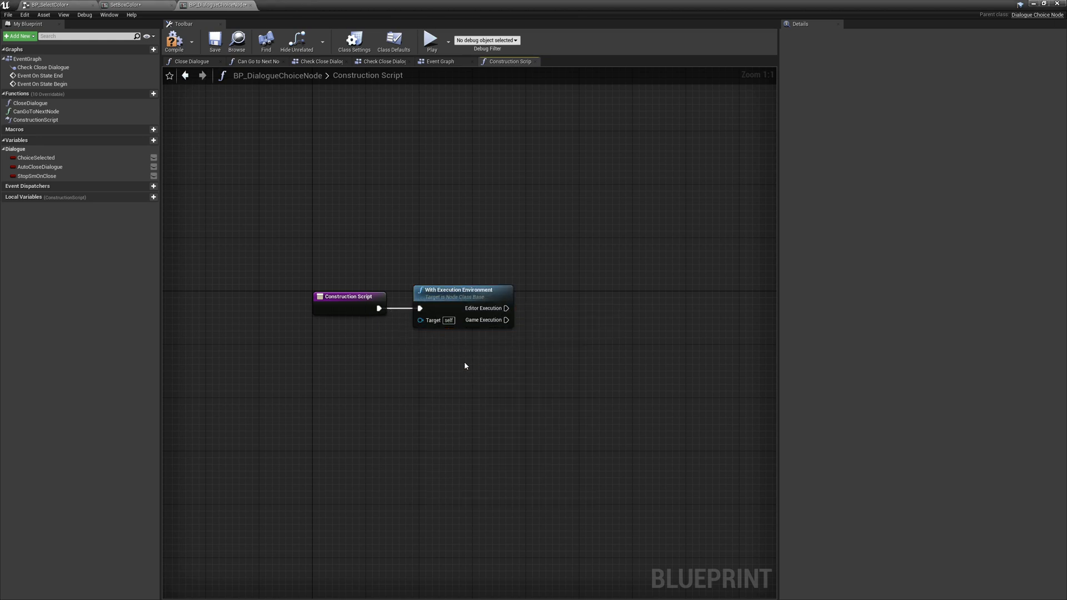
{"action": "mouse_move", "coordinate": [504, 309]}
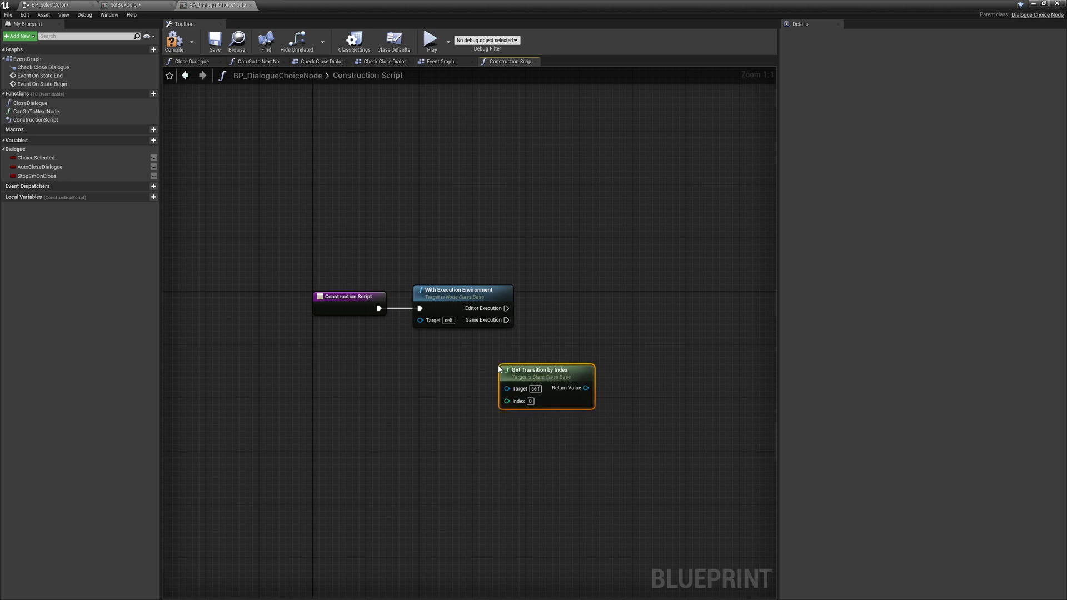
{"action": "left_click", "coordinate": [31, 4]}
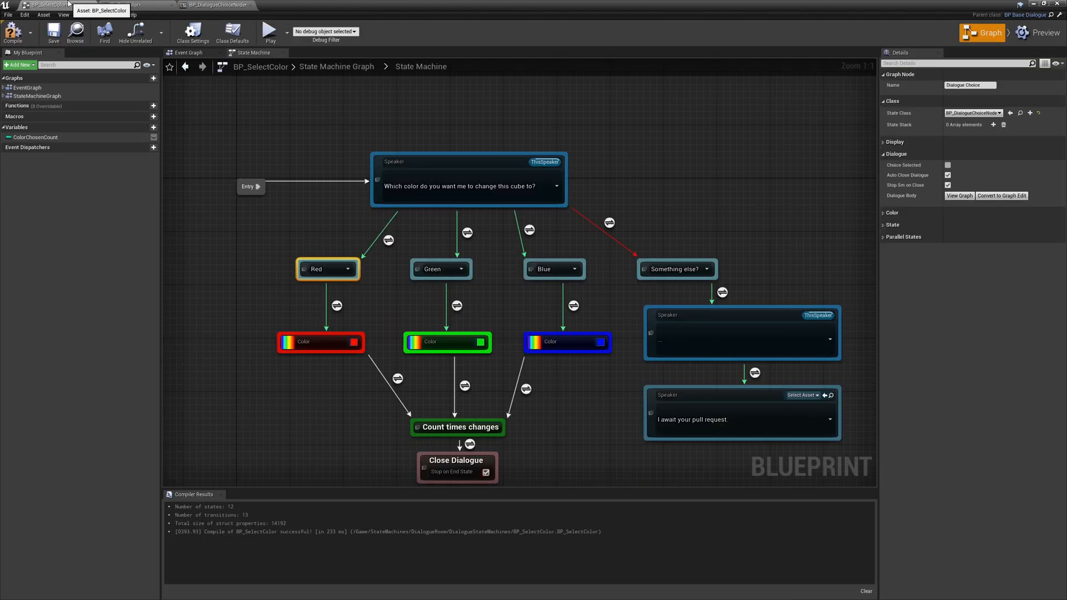
{"action": "left_click", "coordinate": [213, 4]}
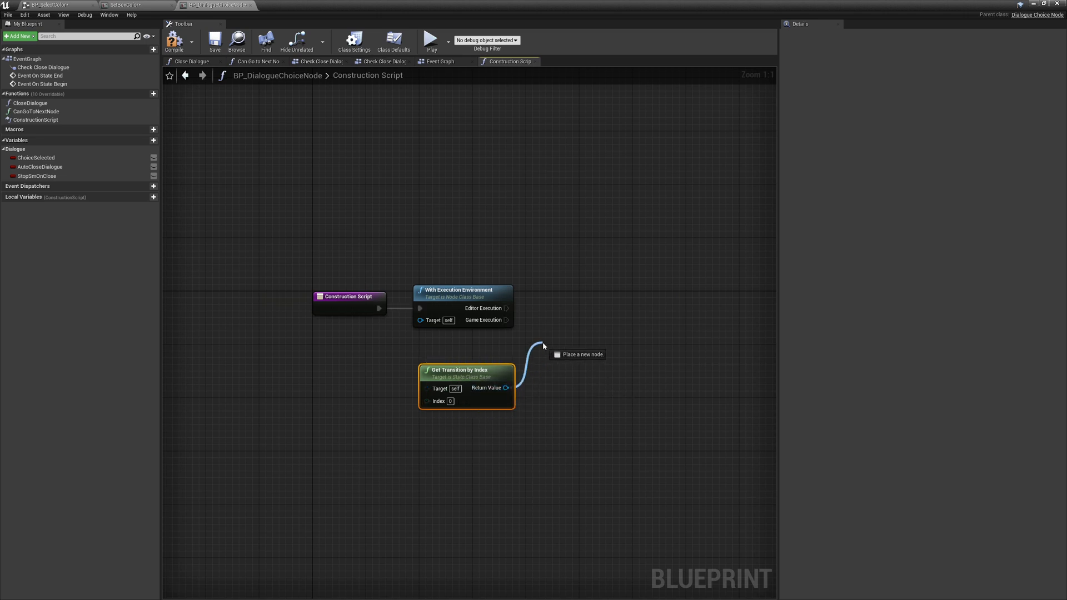
Step: Add Get Next State Instance and cast its result to SetBoxColor
{"action": "type", "text": "get next"}
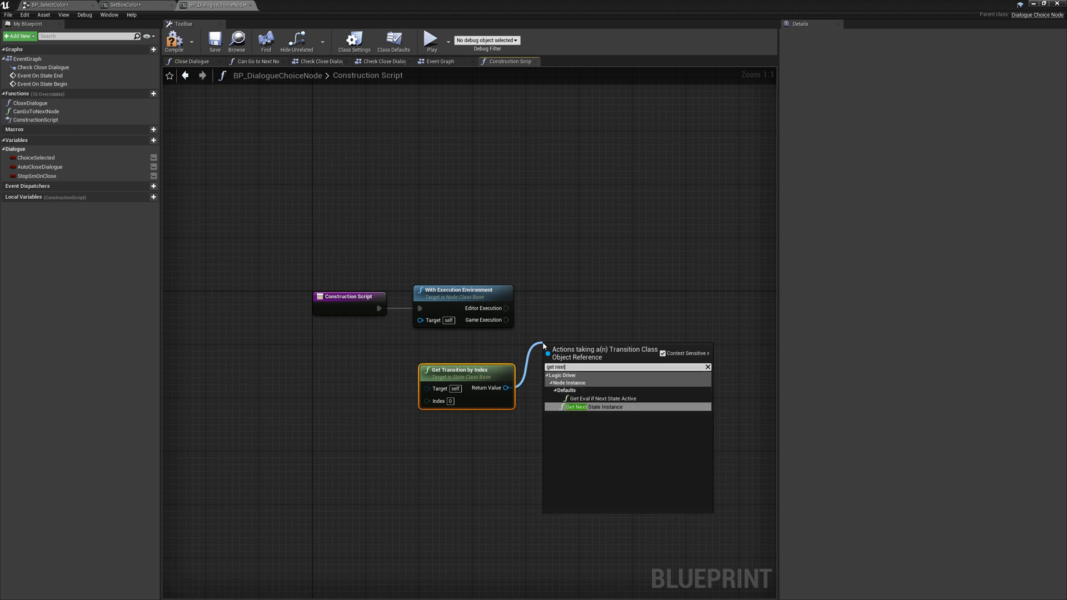
{"action": "left_click", "coordinate": [575, 406]}
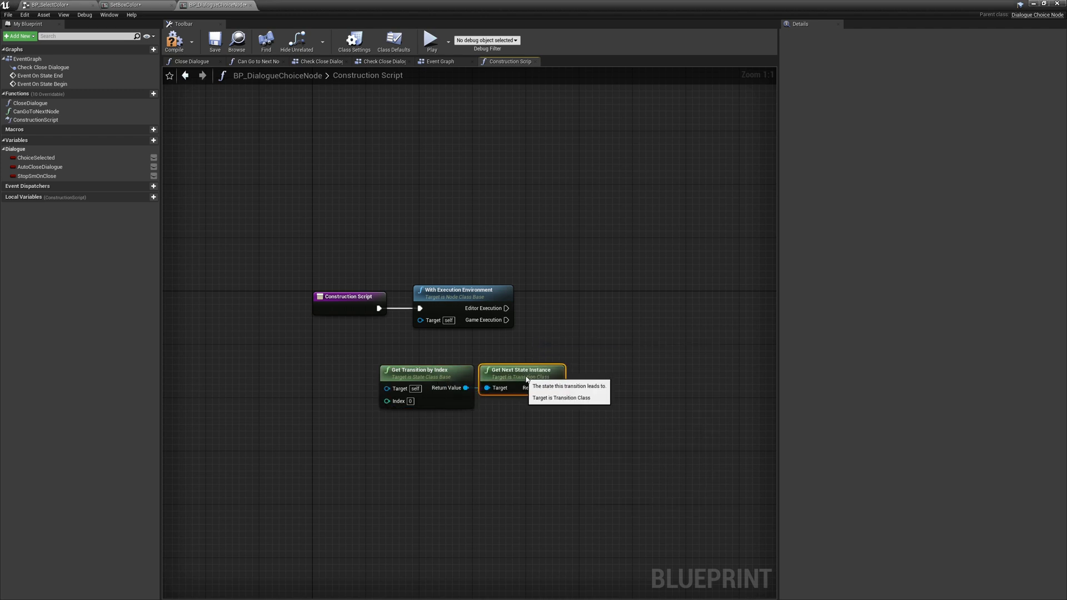
{"action": "left_click_drag", "start_coordinate": [564, 388], "coordinate": [609, 360]}
{"action": "type", "text": "cast to s"}
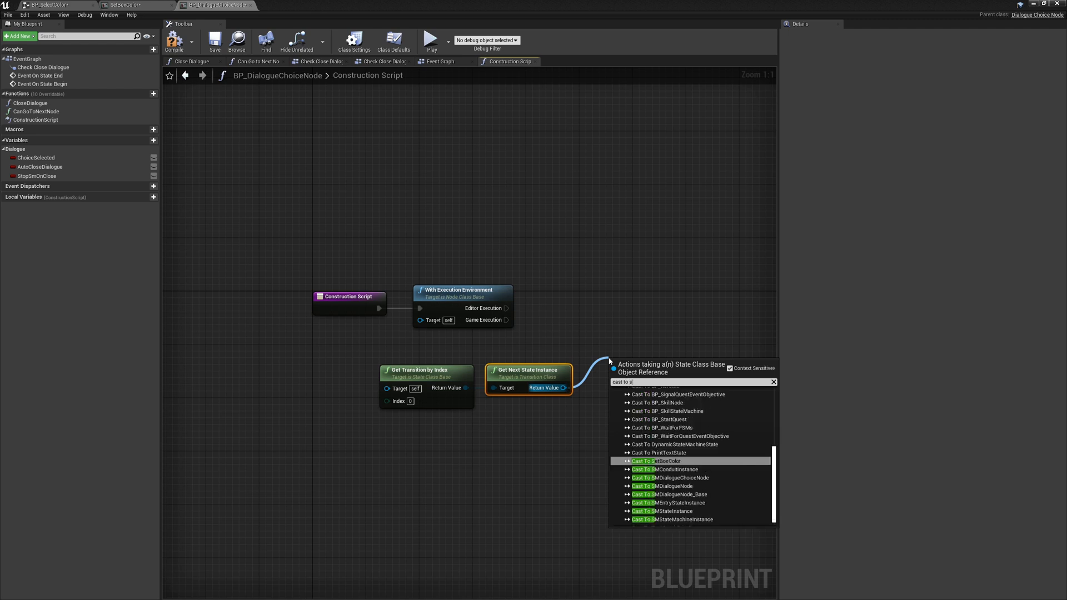
{"action": "left_click", "coordinate": [669, 460]}
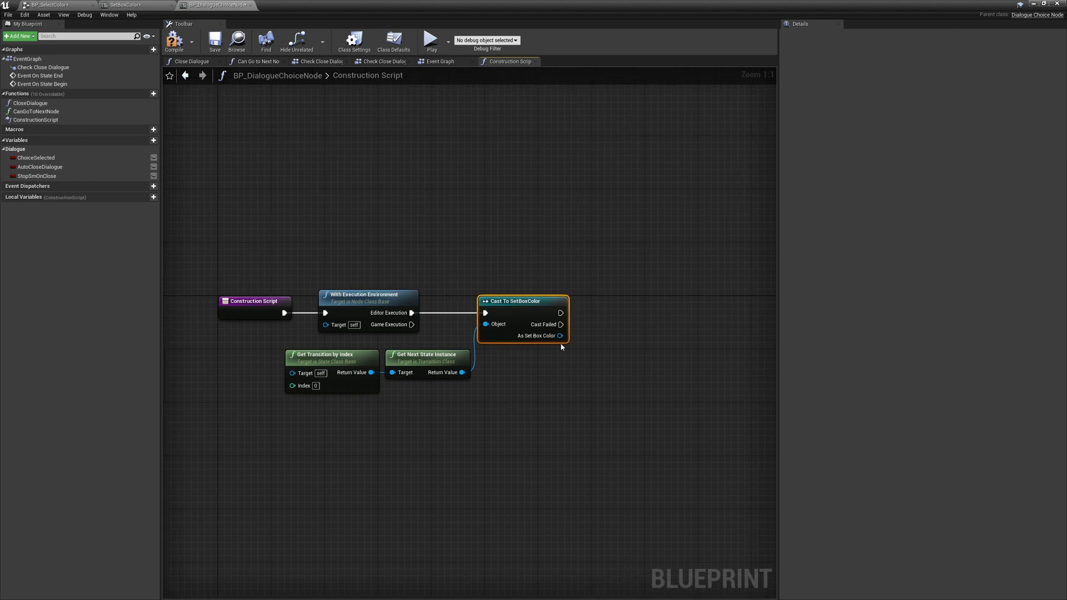
{"action": "mouse_move", "coordinate": [559, 336]}
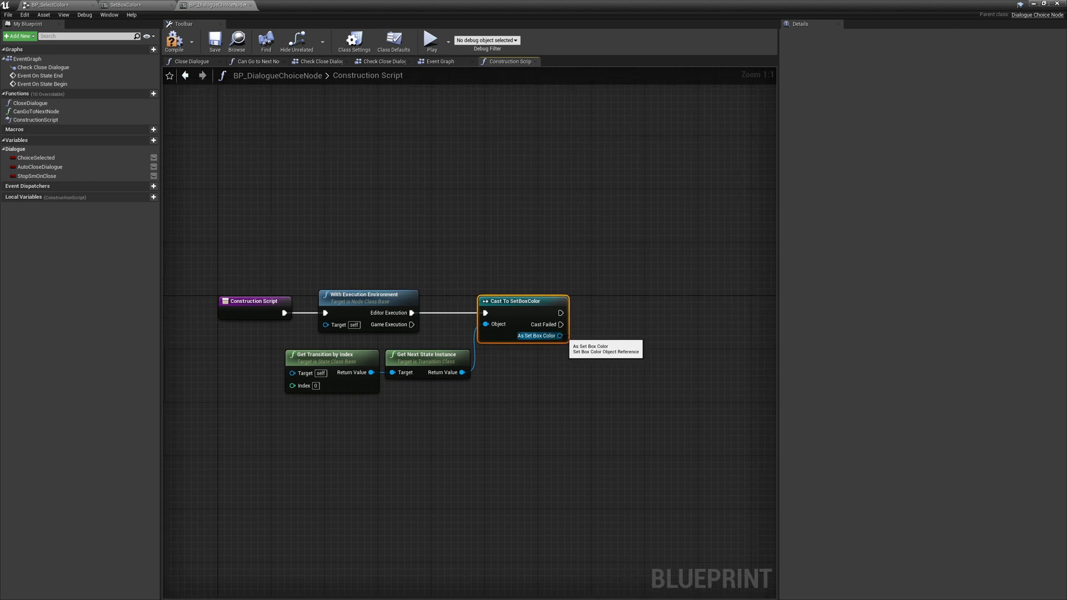
Step: From As Set Box Color, get Color into Set Node Color and add Set Use Custom Color checked
{"action": "left_click_drag", "start_coordinate": [559, 336], "coordinate": [597, 372]}
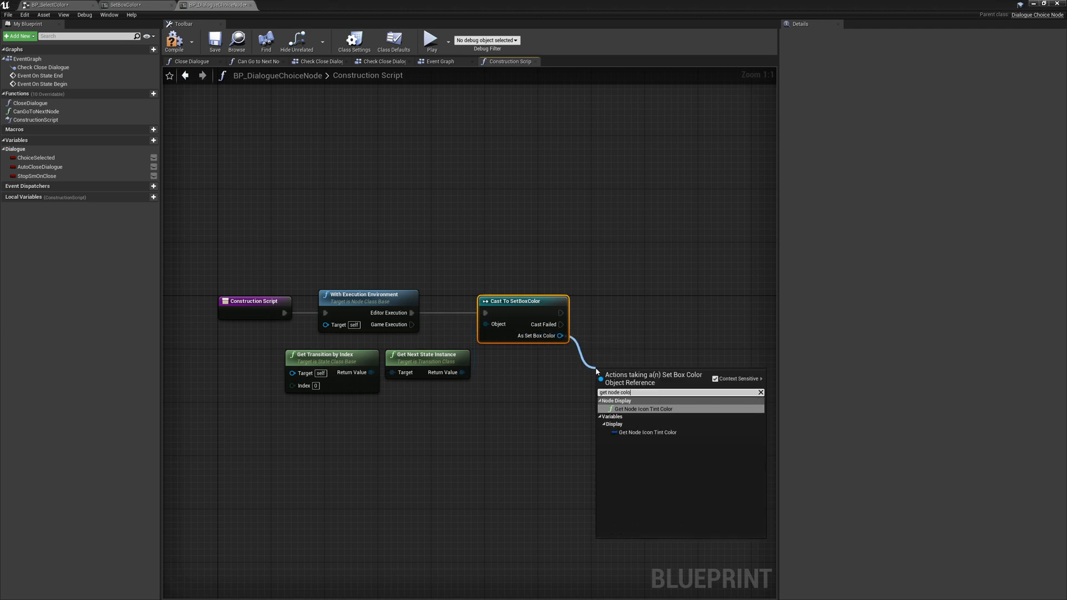
{"action": "type", "text": "get c"}
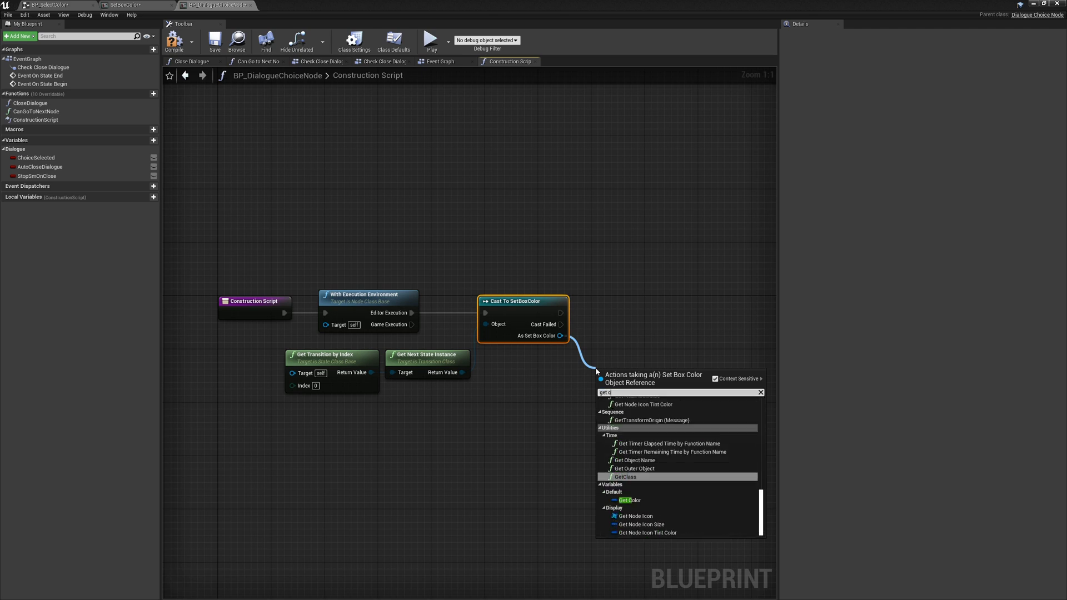
{"action": "left_click", "coordinate": [629, 500]}
{"action": "type", "text": "set node c"}
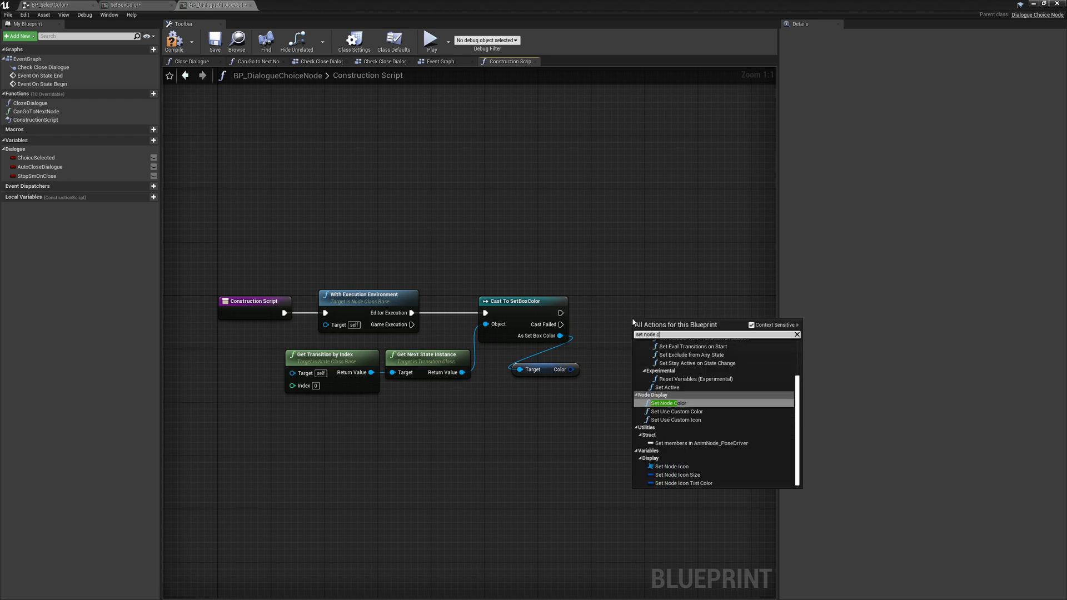
{"action": "left_click", "coordinate": [668, 403]}
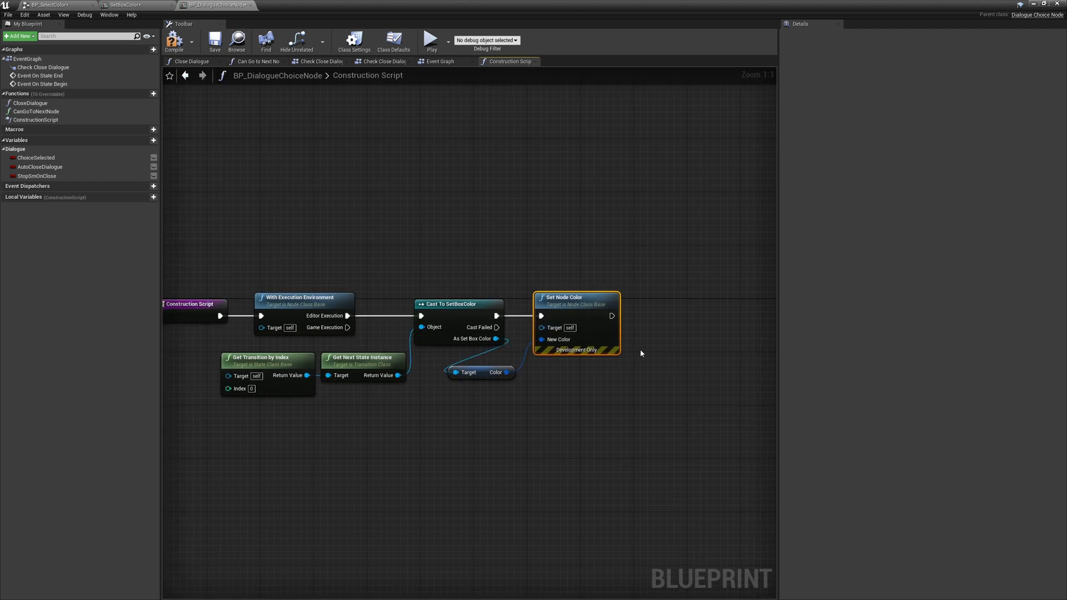
{"action": "type", "text": "set use cu"}
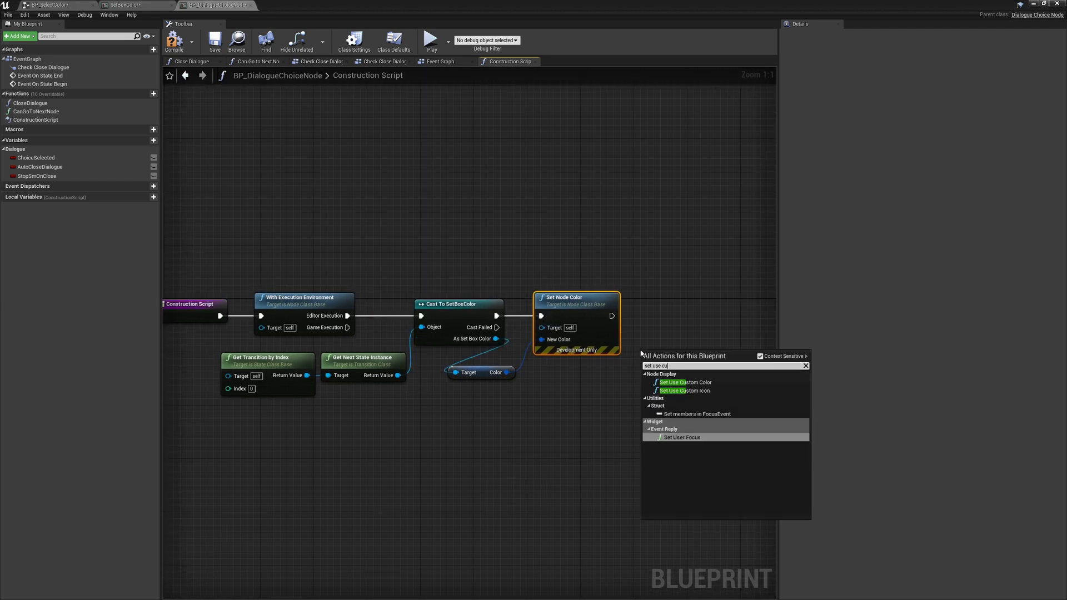
{"action": "left_click", "coordinate": [678, 382]}
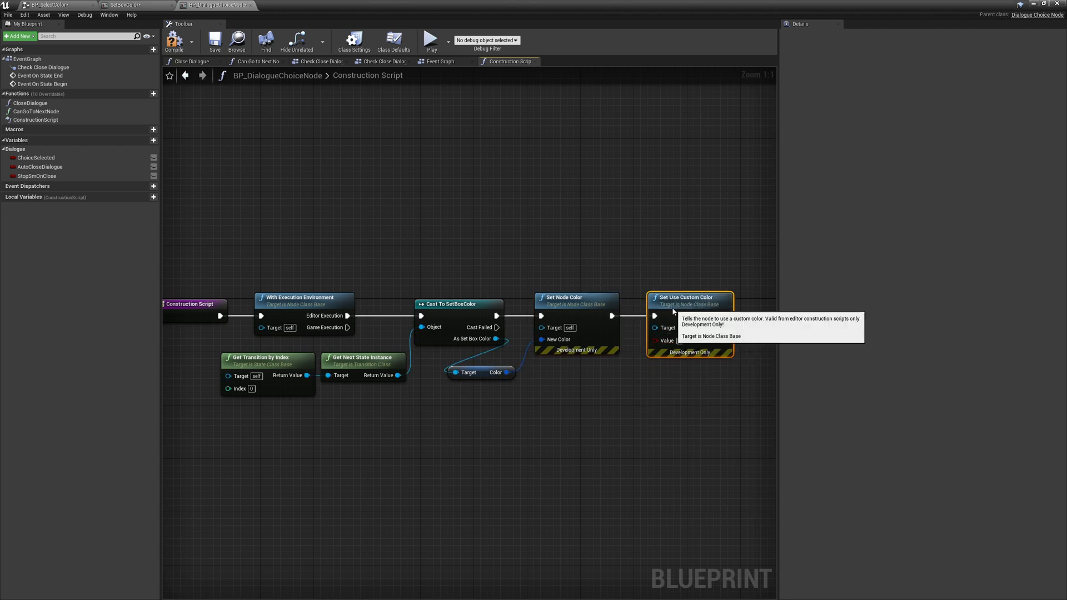
{"action": "left_click", "coordinate": [29, 3]}
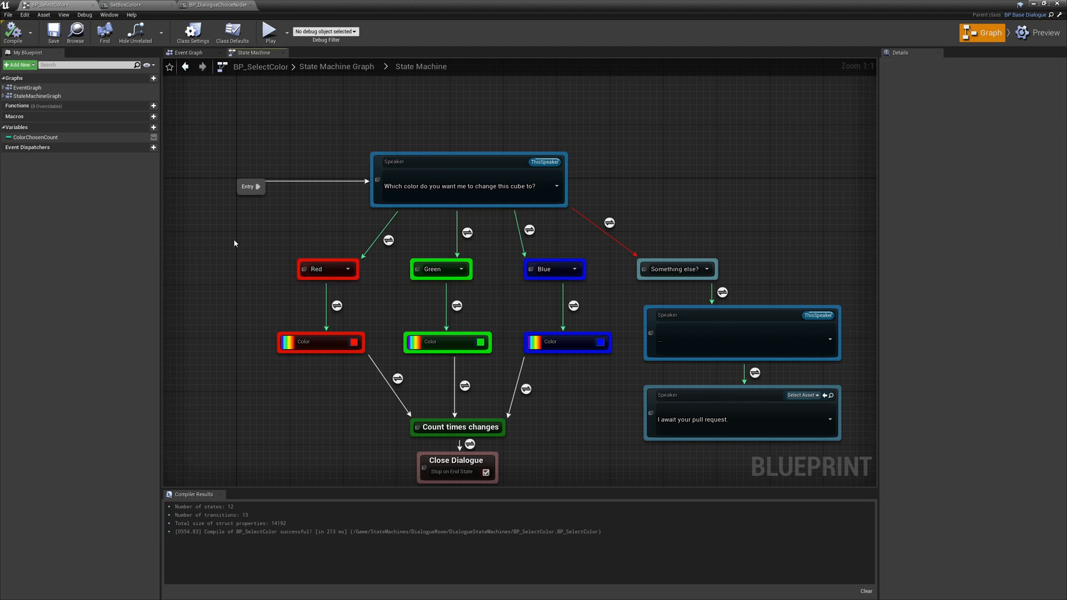
{"action": "mouse_move", "coordinate": [596, 251]}
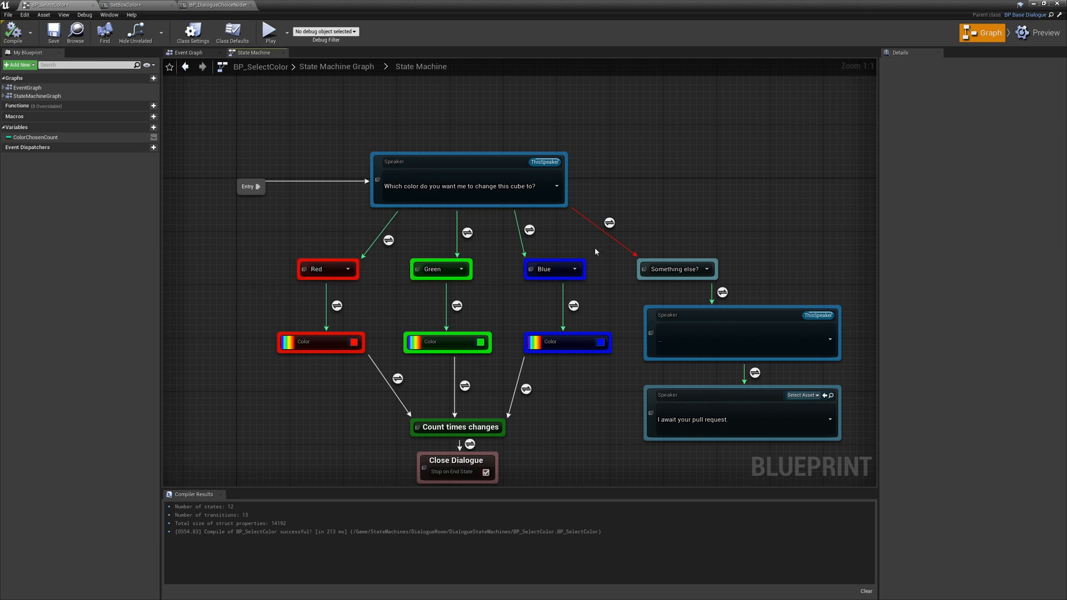
Step: Inspect the Red branch's Color state, then return to the dialogue choice node blueprint
{"action": "left_click", "coordinate": [320, 342]}
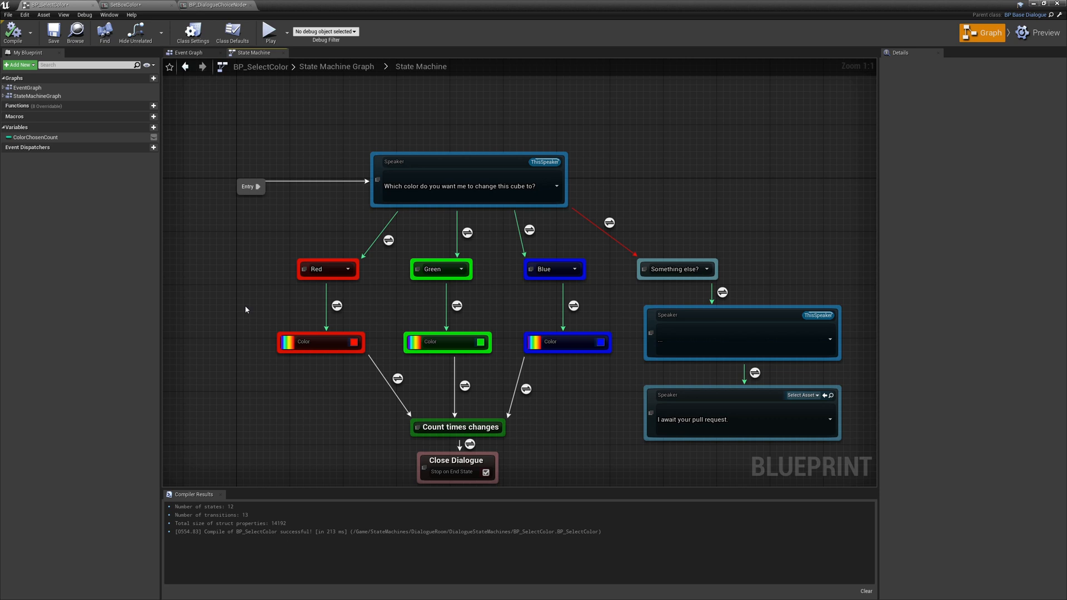
{"action": "left_click", "coordinate": [202, 4]}
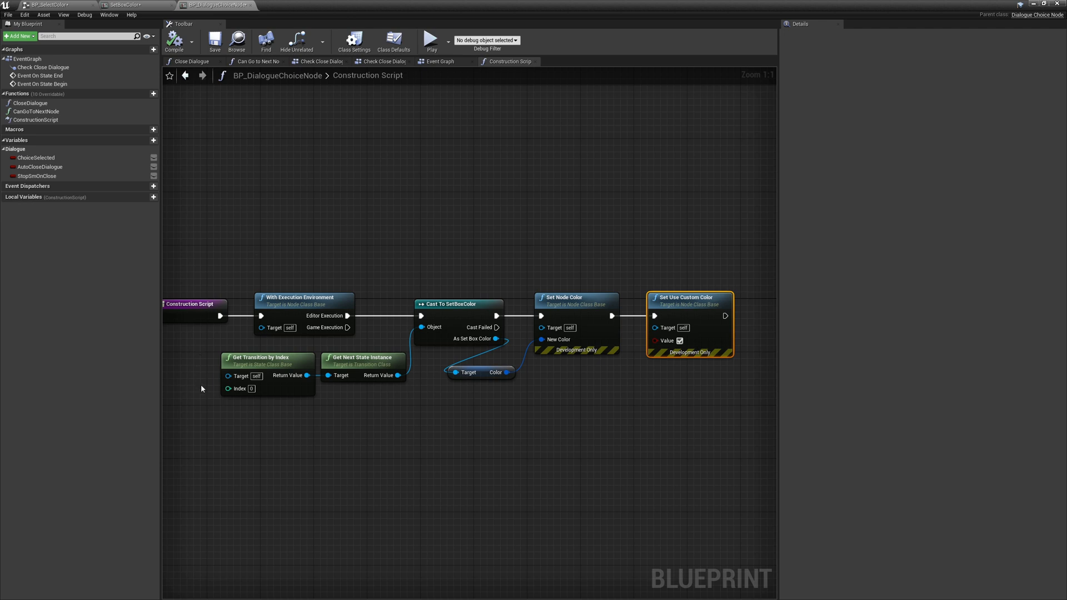
{"action": "mouse_move", "coordinate": [419, 418]}
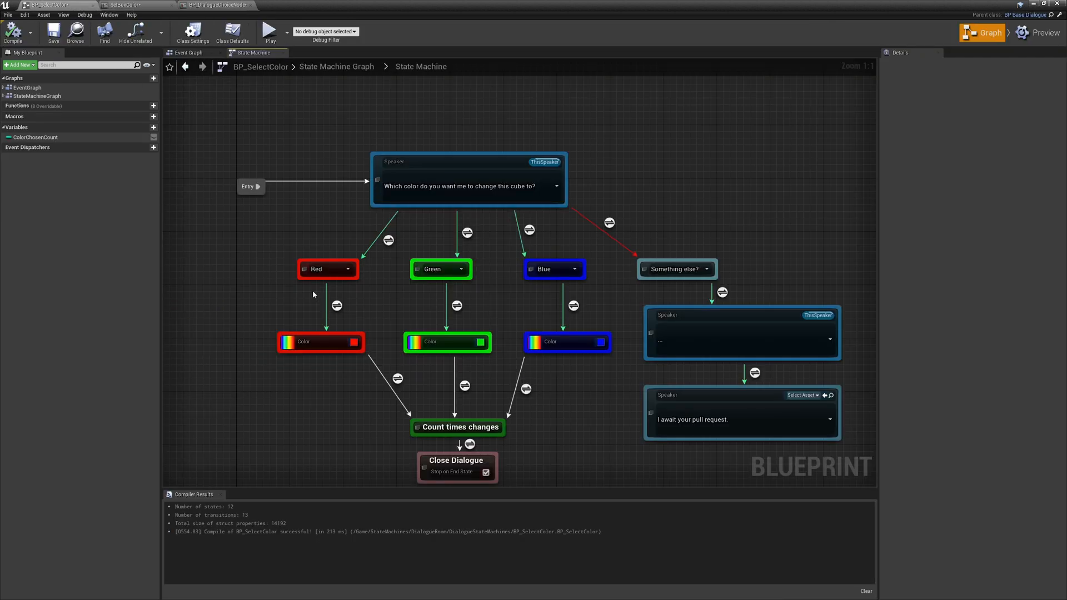
{"action": "mouse_move", "coordinate": [429, 407]}
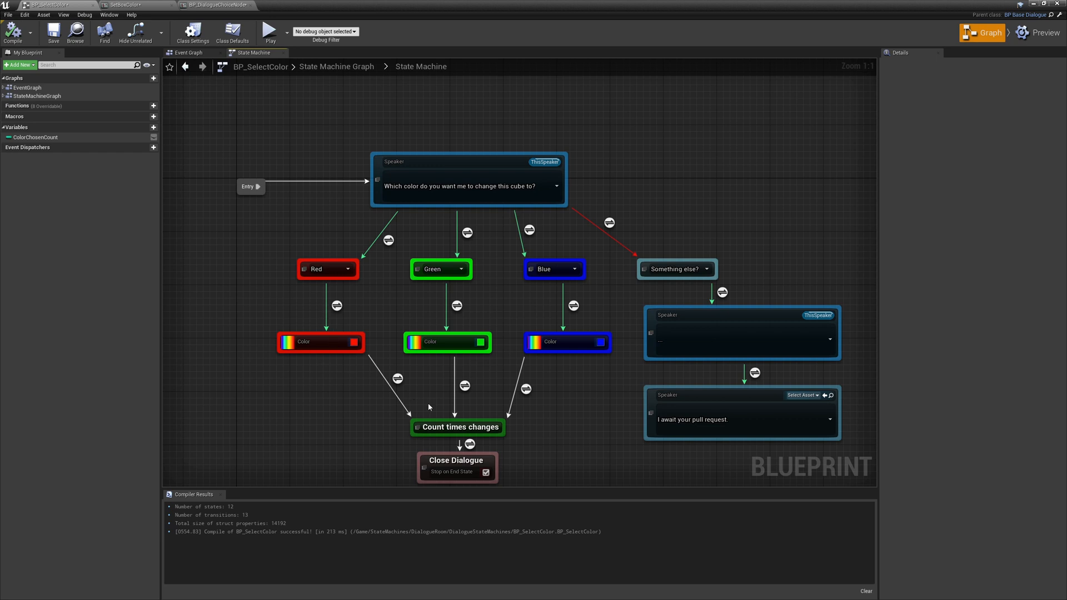
{"action": "mouse_move", "coordinate": [393, 326]}
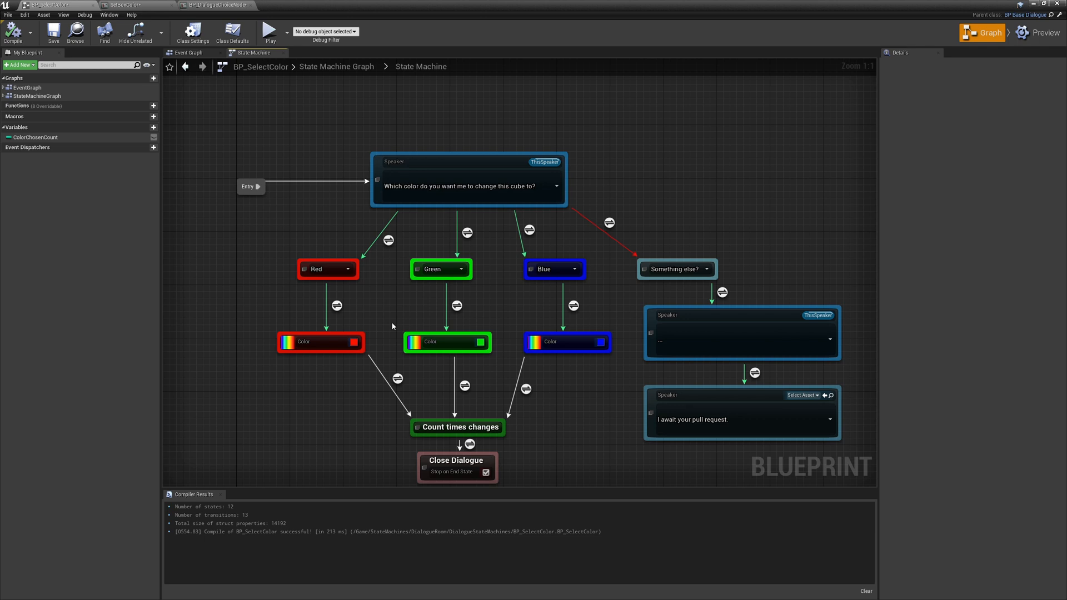
{"action": "mouse_move", "coordinate": [358, 287]}
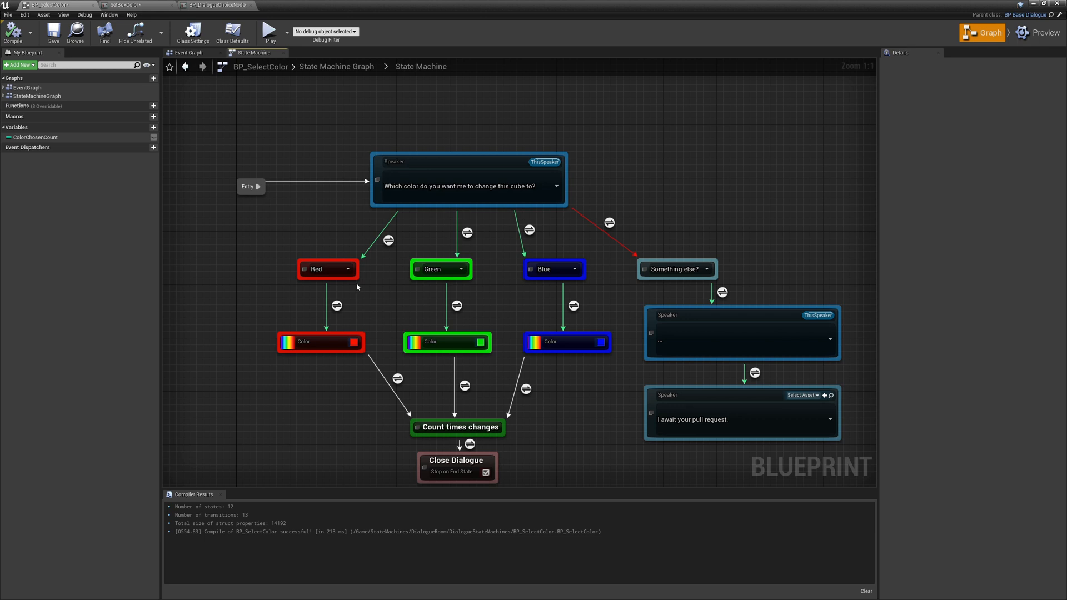
{"action": "mouse_move", "coordinate": [358, 305]}
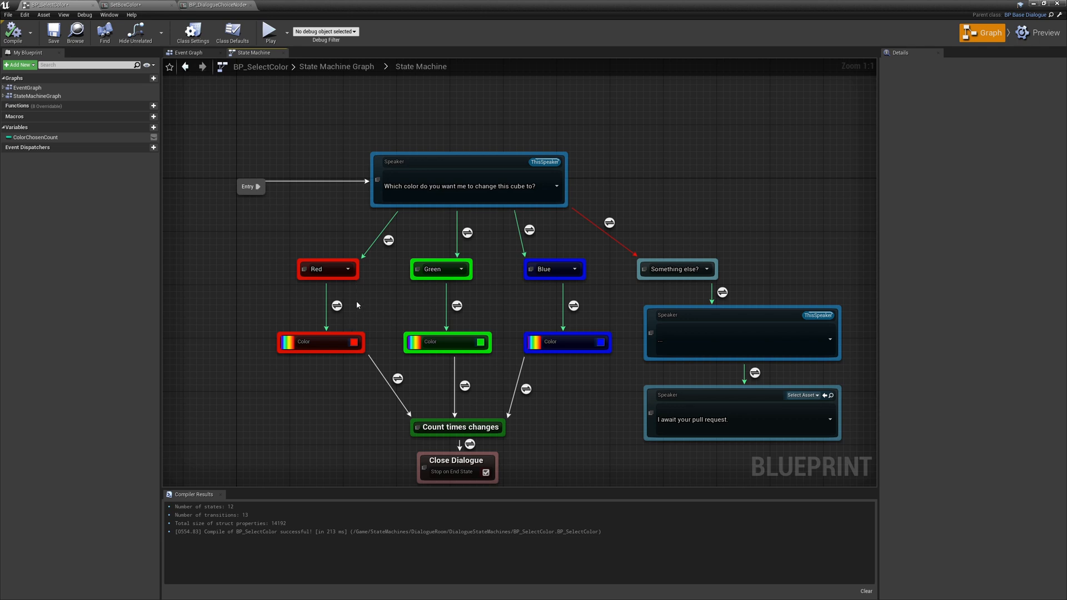
{"action": "mouse_move", "coordinate": [373, 310]}
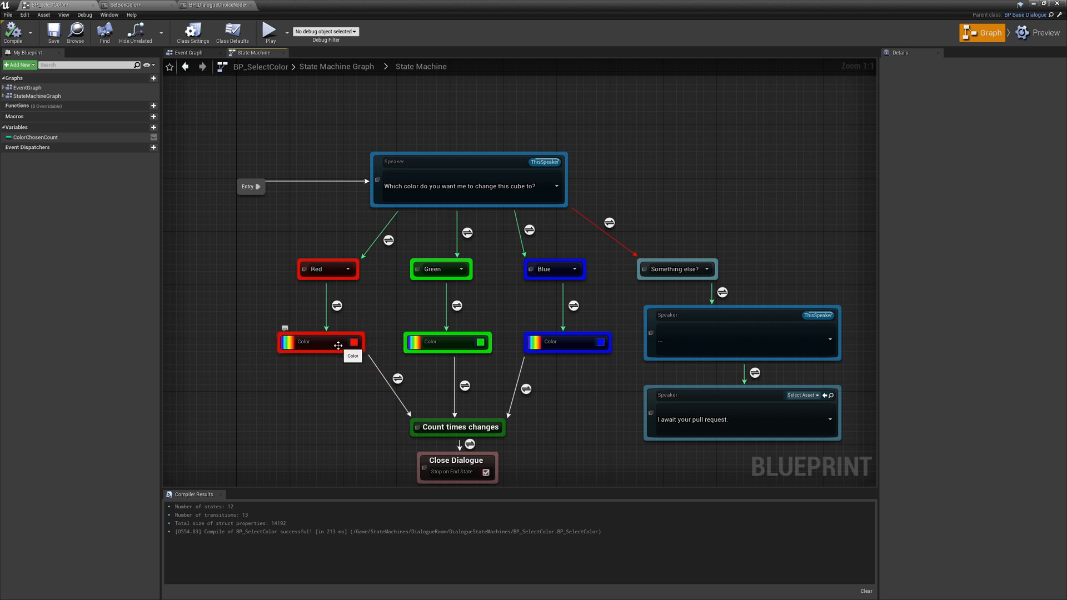
{"action": "mouse_move", "coordinate": [332, 353]}
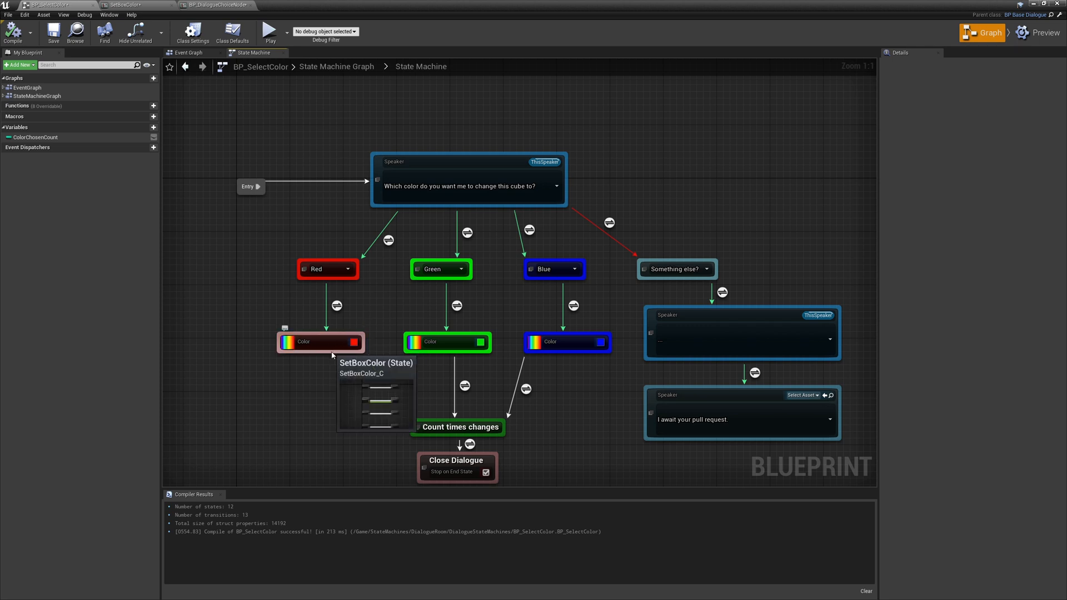
Step: Recolour the Red branch's Color state purple so its Red choice node tints to match
{"action": "left_click", "coordinate": [111, 3]}
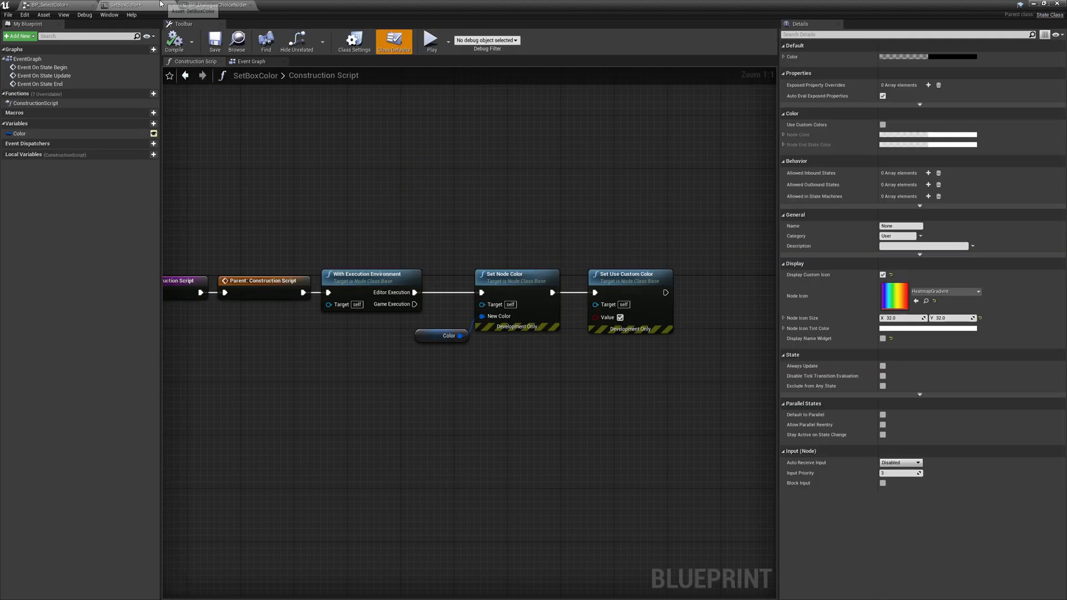
{"action": "left_click", "coordinate": [193, 5]}
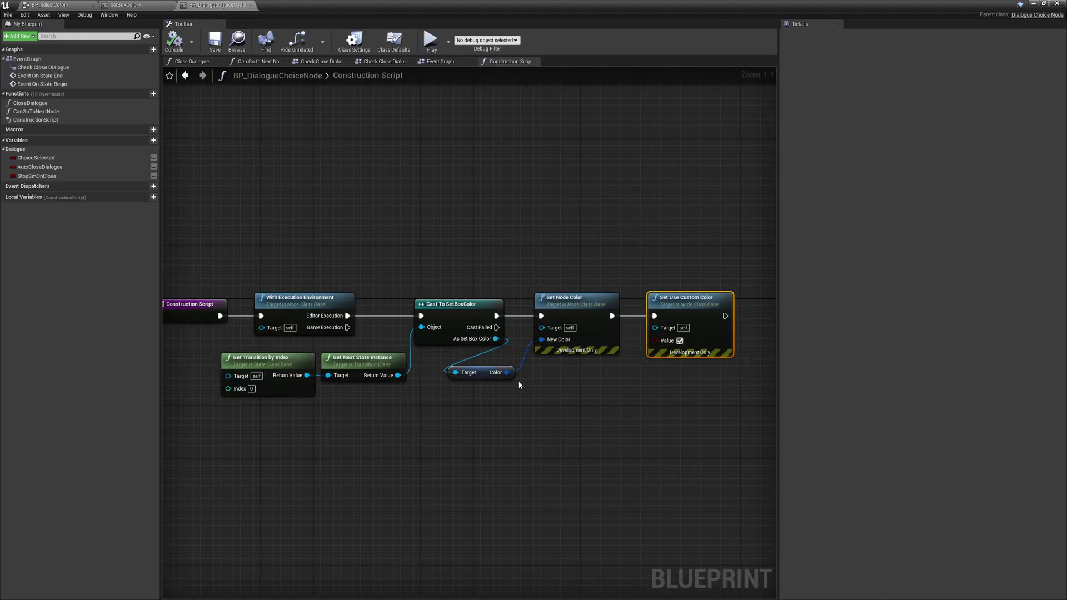
{"action": "mouse_move", "coordinate": [485, 379]}
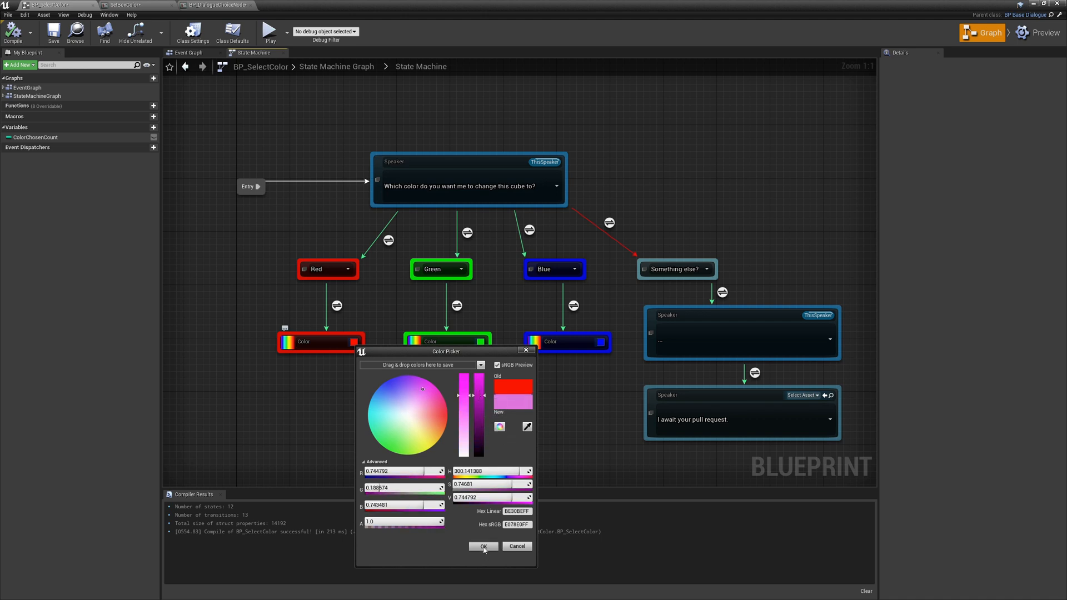
{"action": "left_click", "coordinate": [482, 545]}
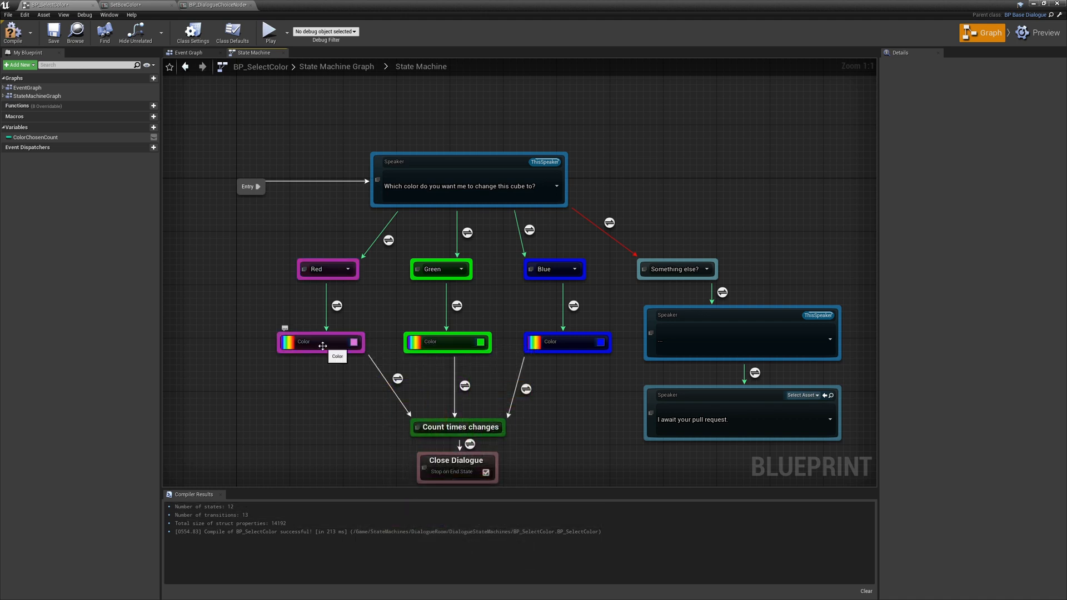
{"action": "left_click", "coordinate": [319, 342]}
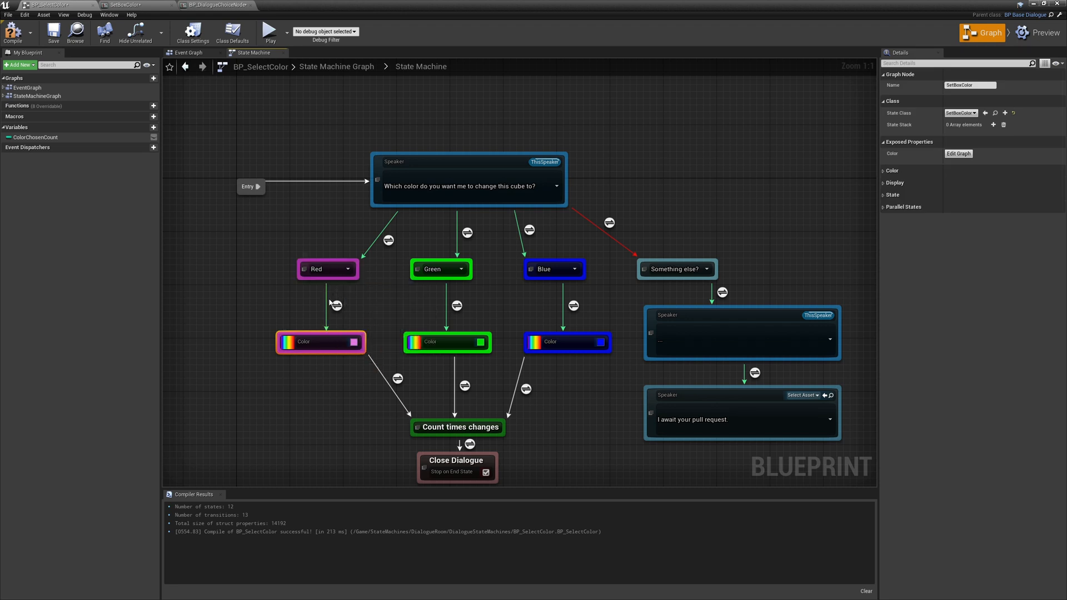
{"action": "mouse_move", "coordinate": [368, 292]}
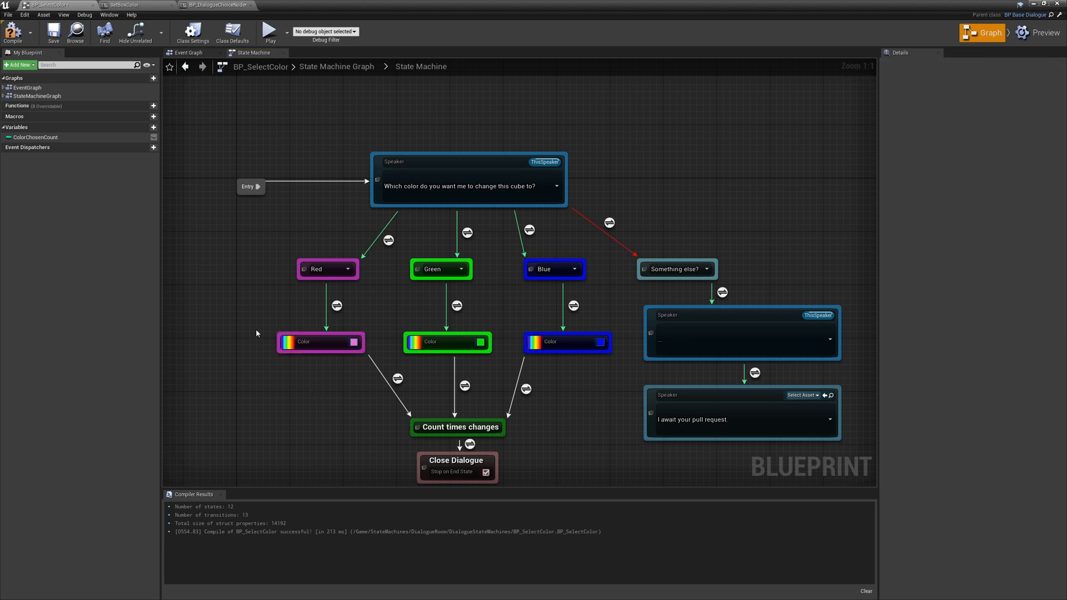
Step: Add a variable named Color to BP_DialogueChoiceNode and retype it to Linear Color
{"action": "left_click", "coordinate": [215, 4]}
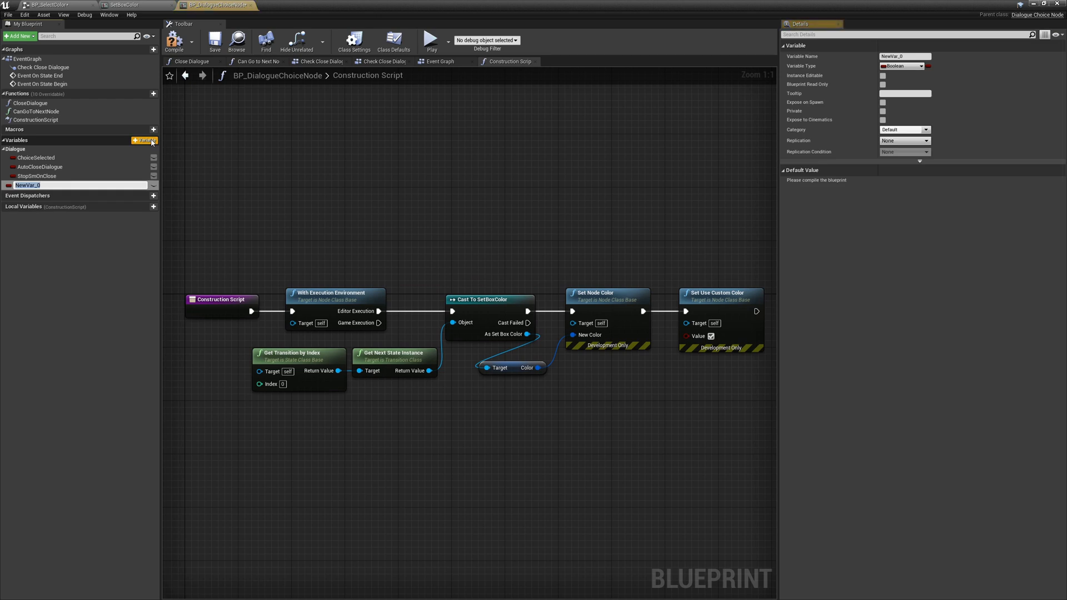
{"action": "type", "text": "Color"}
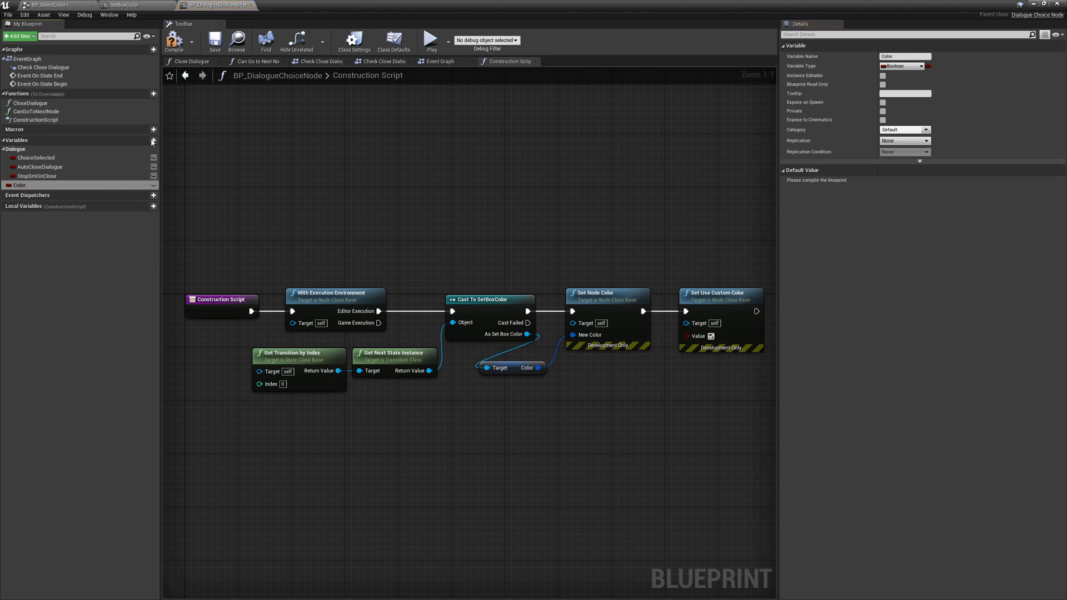
{"action": "left_click", "coordinate": [10, 184]}
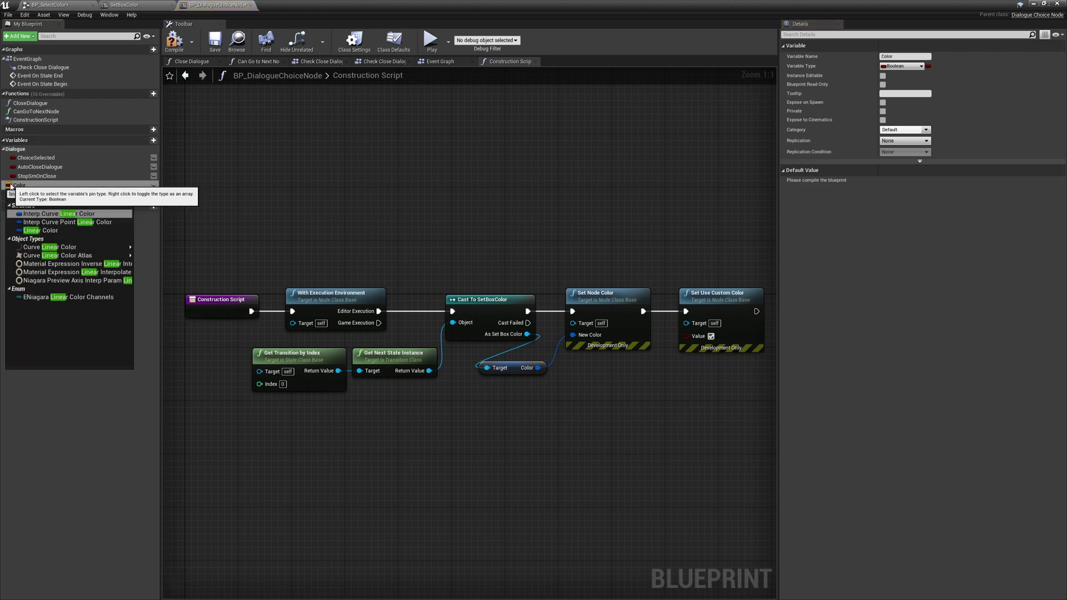
{"action": "left_click", "coordinate": [11, 213]}
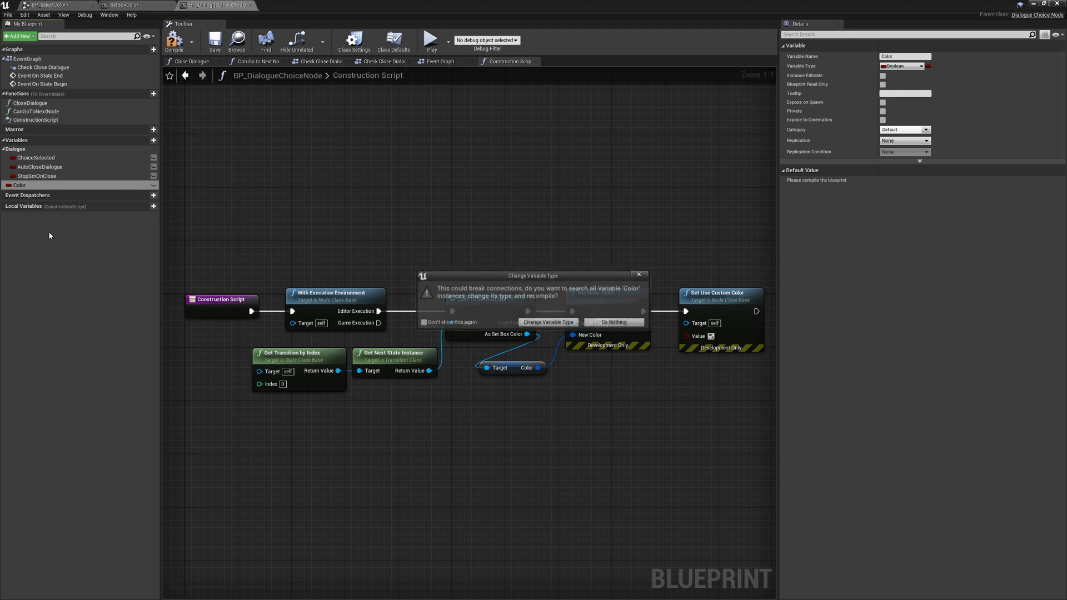
{"action": "left_click", "coordinate": [547, 322]}
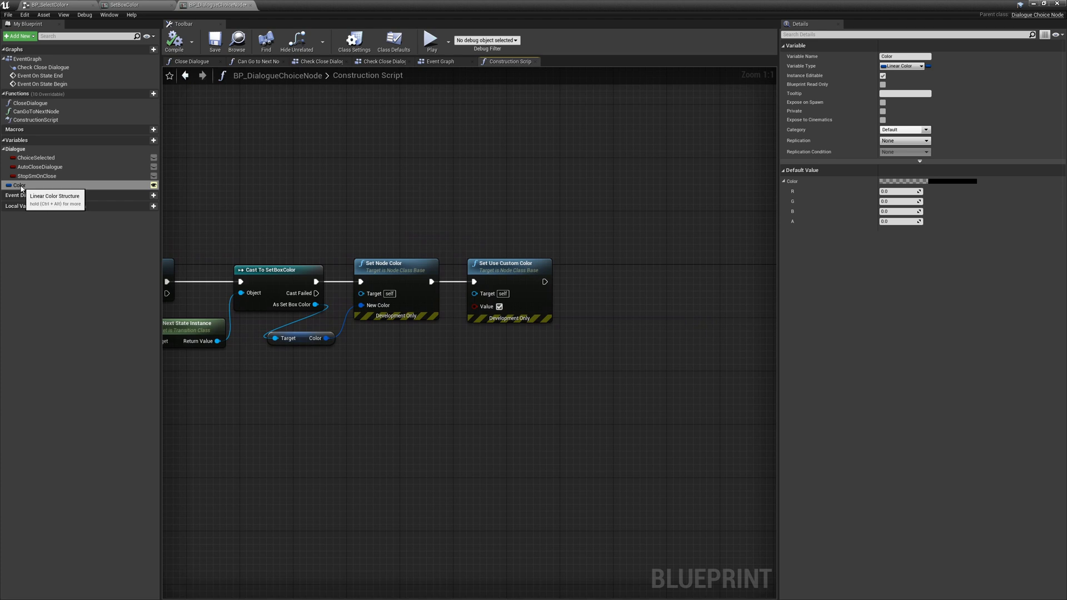
{"action": "mouse_move", "coordinate": [200, 120]}
{"action": "type", "text": "set variable rea"}
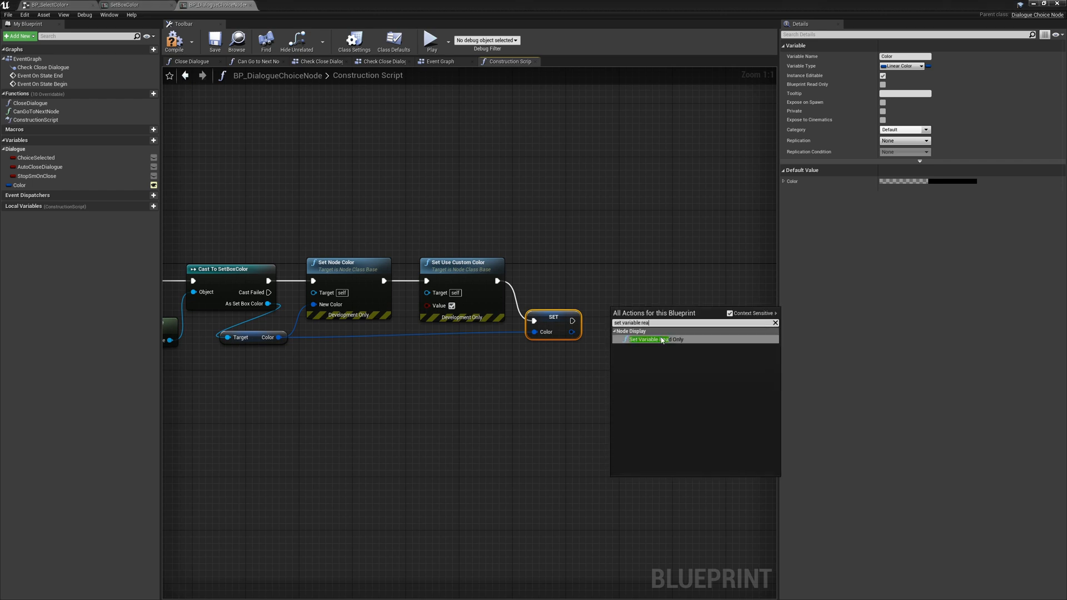
Step: Chain a Set Variable Read Only call after the SET Color node in the construction script
{"action": "left_click", "coordinate": [656, 339]}
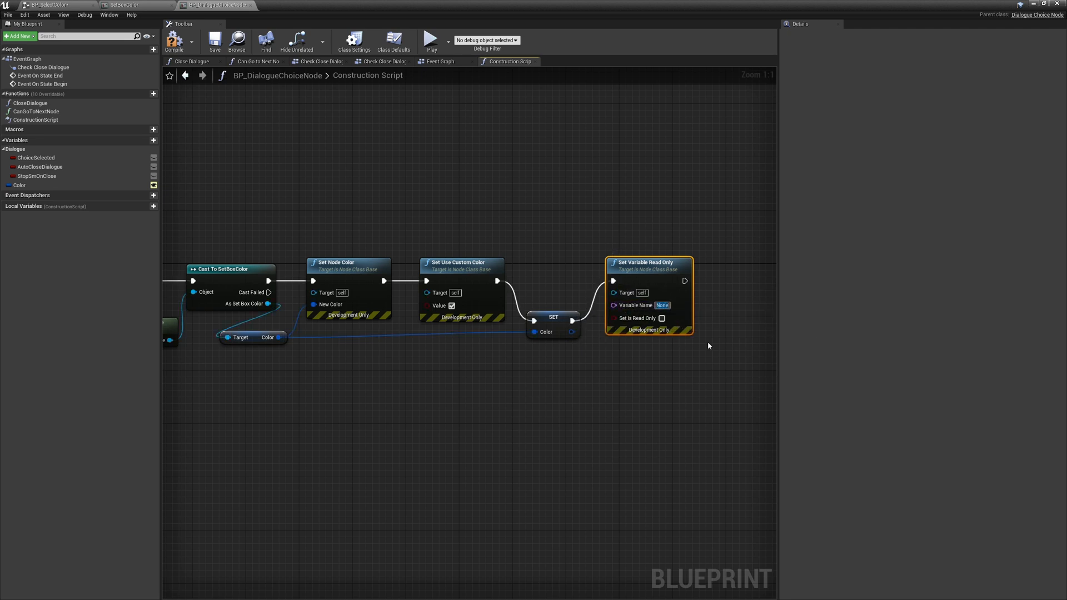
{"action": "left_click", "coordinate": [661, 305]}
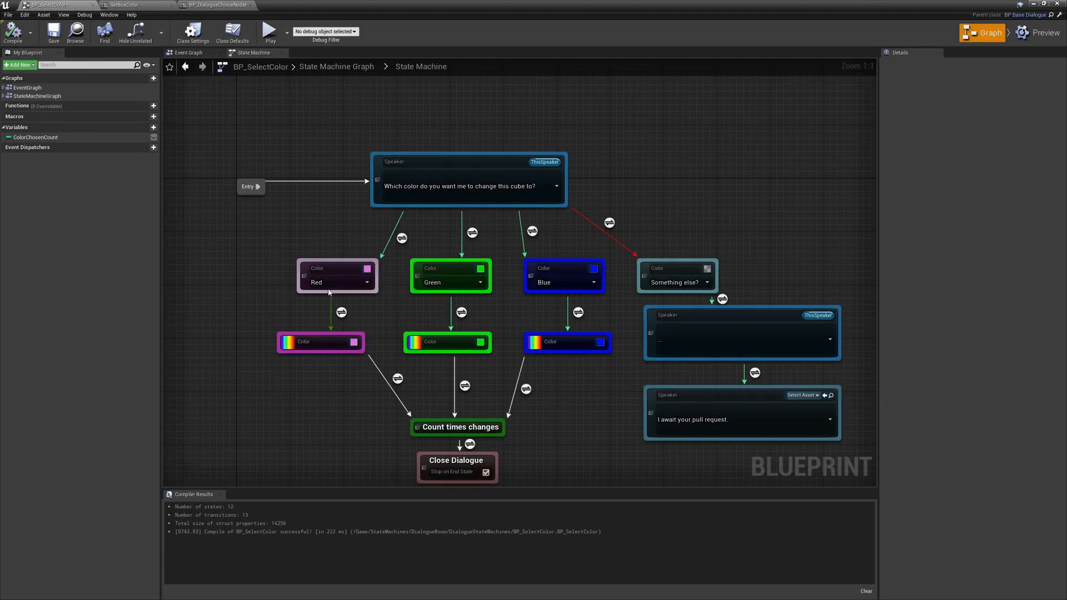
Step: Recolour the Red choice's Color state dark red, then return to BP_DialogueChoiceNode
{"action": "double_click", "coordinate": [337, 277]}
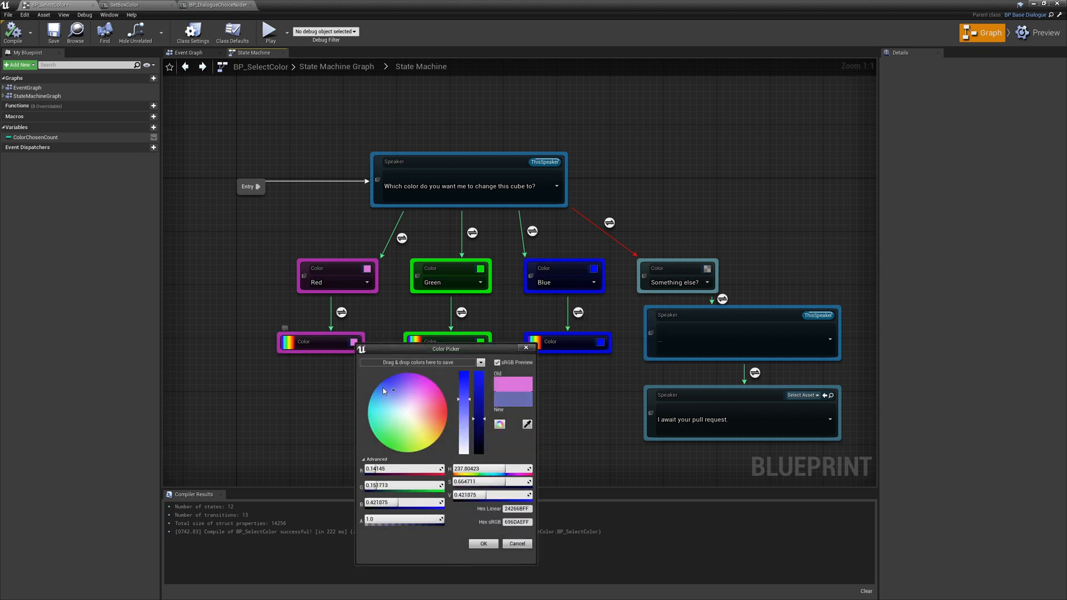
{"action": "left_click", "coordinate": [483, 543]}
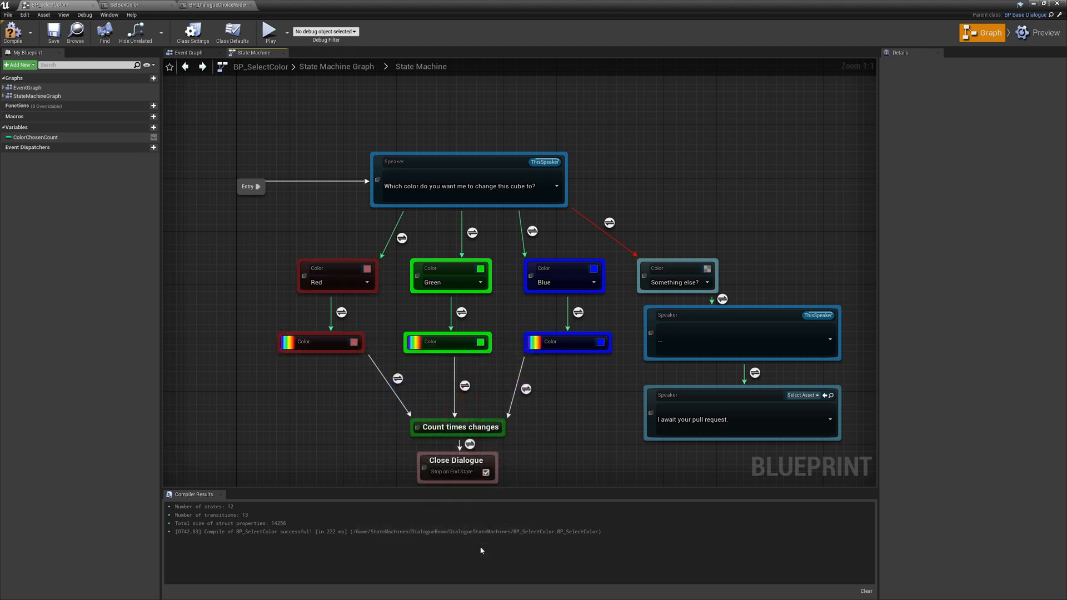
{"action": "mouse_move", "coordinate": [334, 405]}
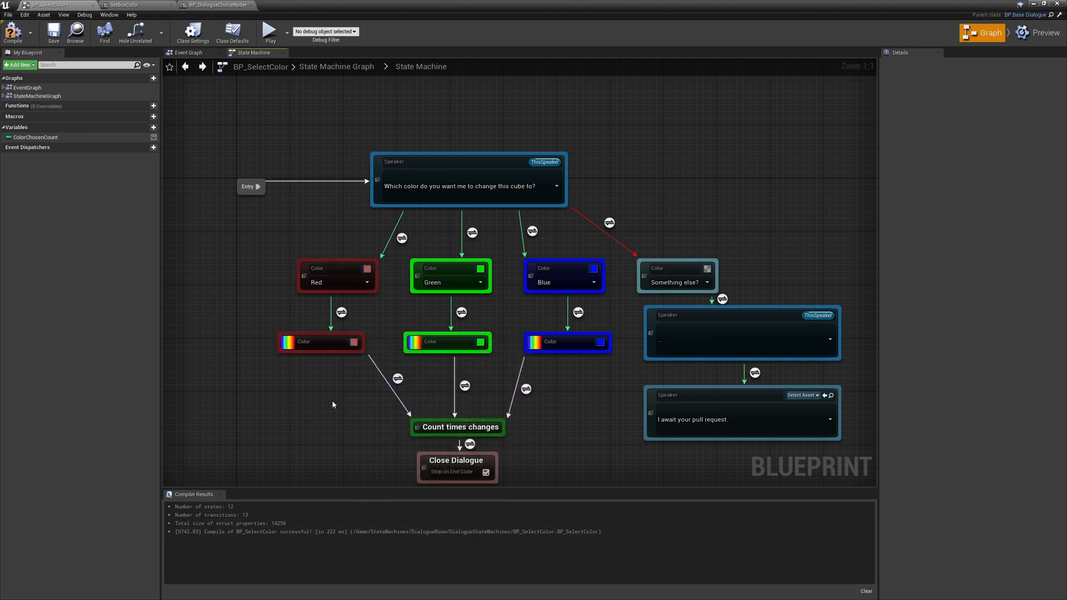
{"action": "left_click", "coordinate": [217, 4]}
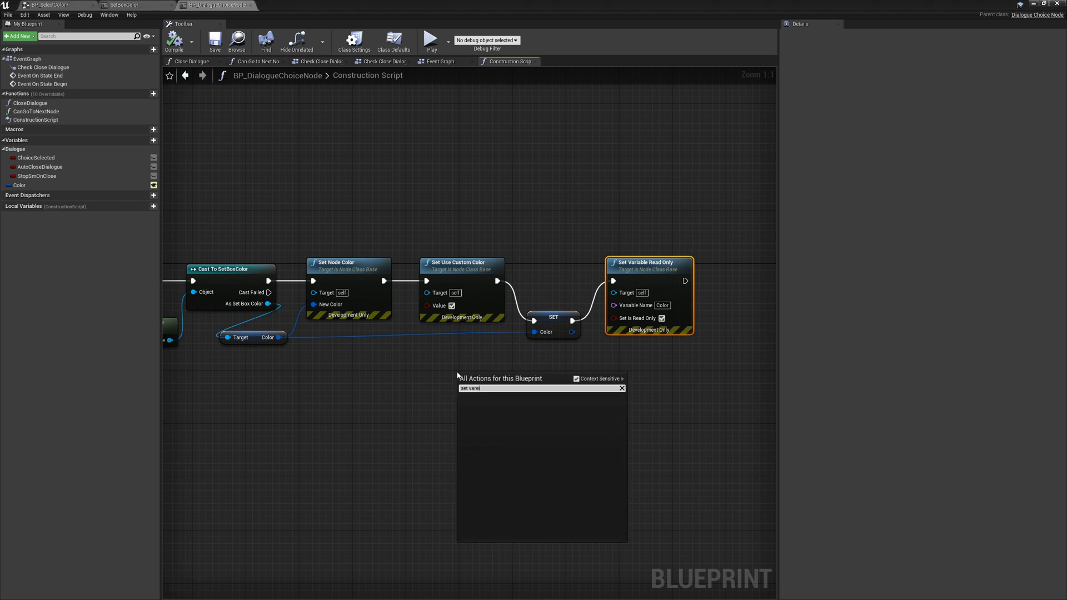
Step: Search 'set variable hid' and try adding the Set Variable Hidden action to the graph
{"action": "type", "text": "set variable hid"}
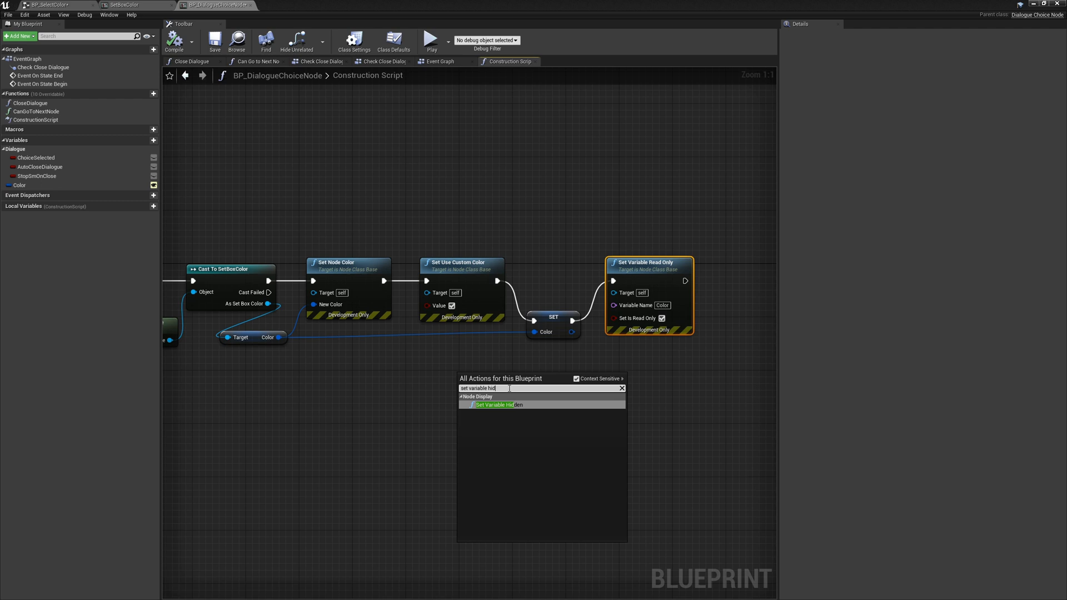
{"action": "left_click", "coordinate": [394, 38]}
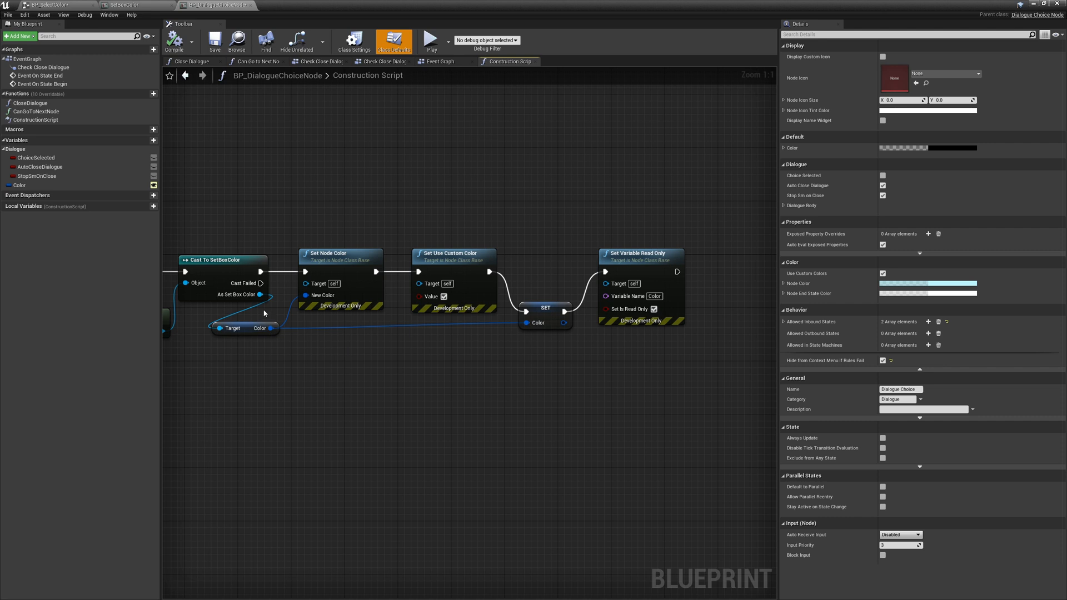
{"action": "mouse_move", "coordinate": [360, 411]}
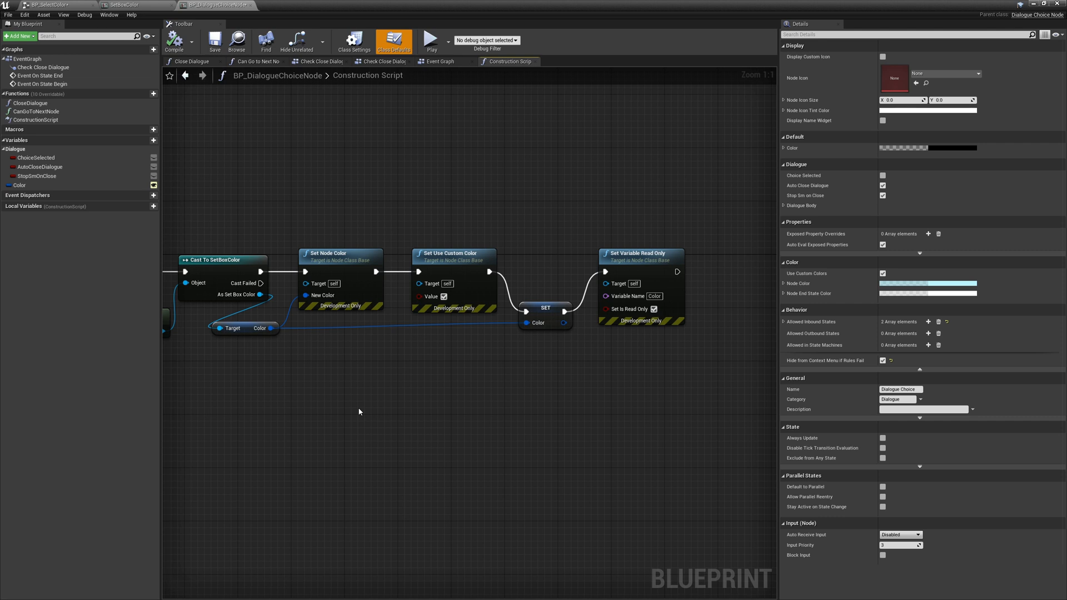
{"action": "mouse_move", "coordinate": [367, 409]}
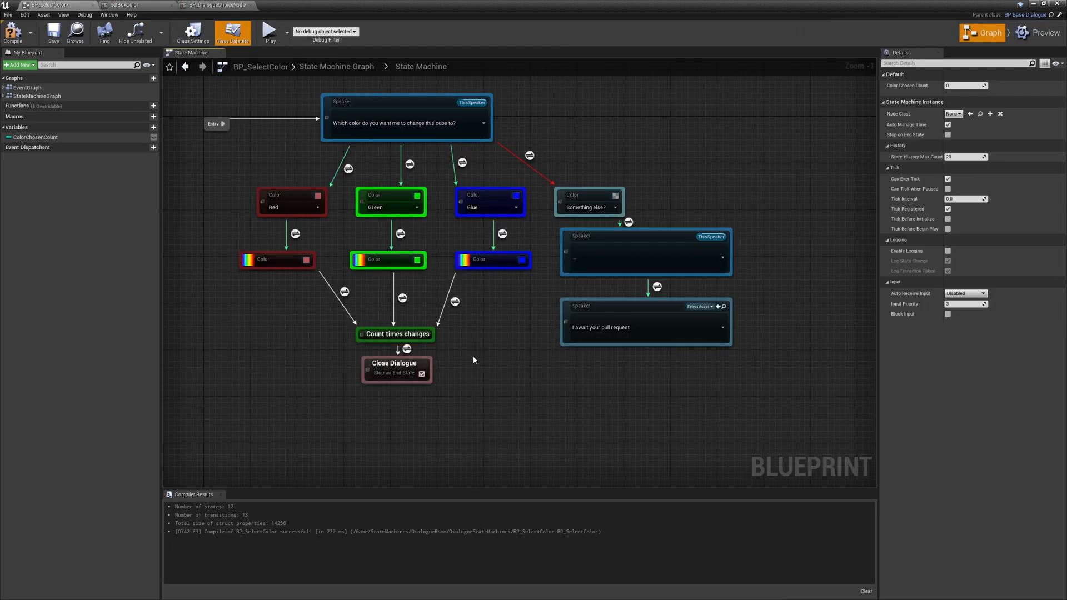
{"action": "mouse_move", "coordinate": [862, 187]}
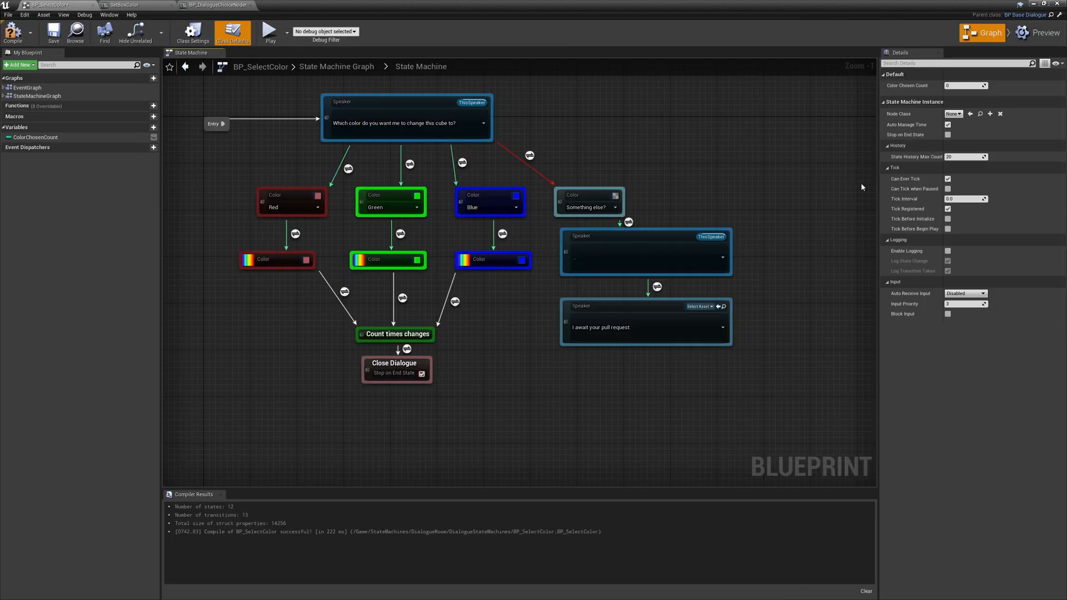
{"action": "mouse_move", "coordinate": [1042, 35]}
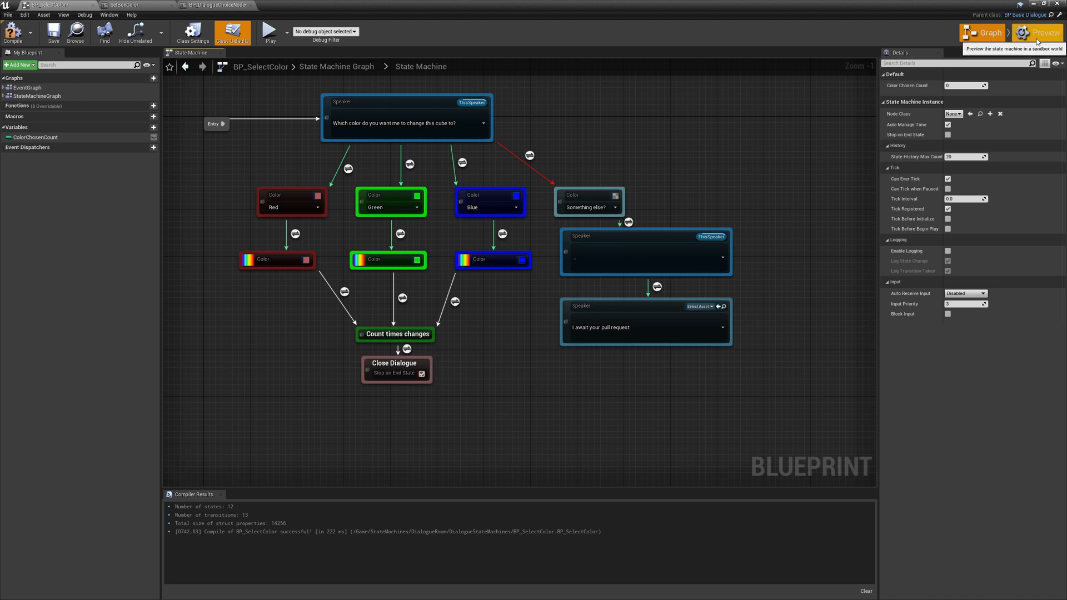
Step: Switch BP_SelectColor into Preview mode with a sandbox world above the graph
{"action": "left_click", "coordinate": [1038, 33]}
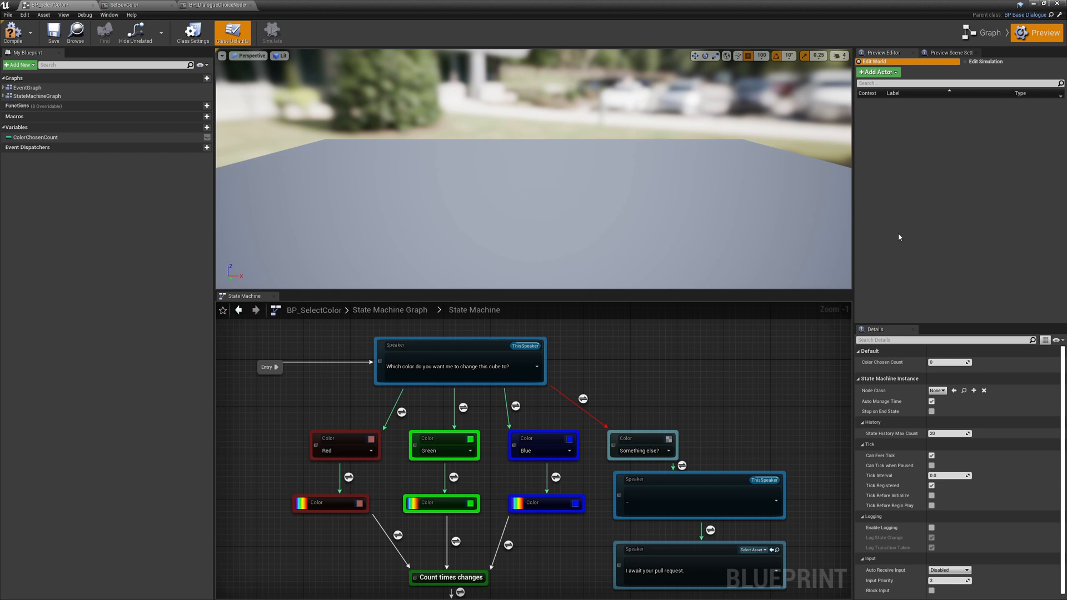
Step: Add AIActor and BoxCharacter actors to the preview world via Add Actor
{"action": "left_click", "coordinate": [877, 72]}
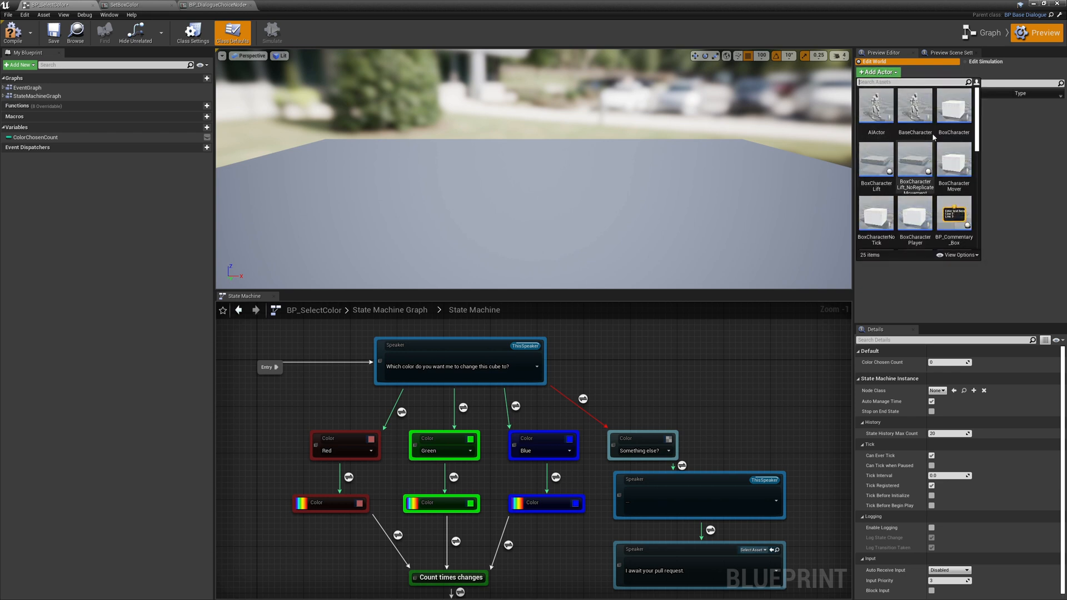
{"action": "left_click", "coordinate": [954, 105]}
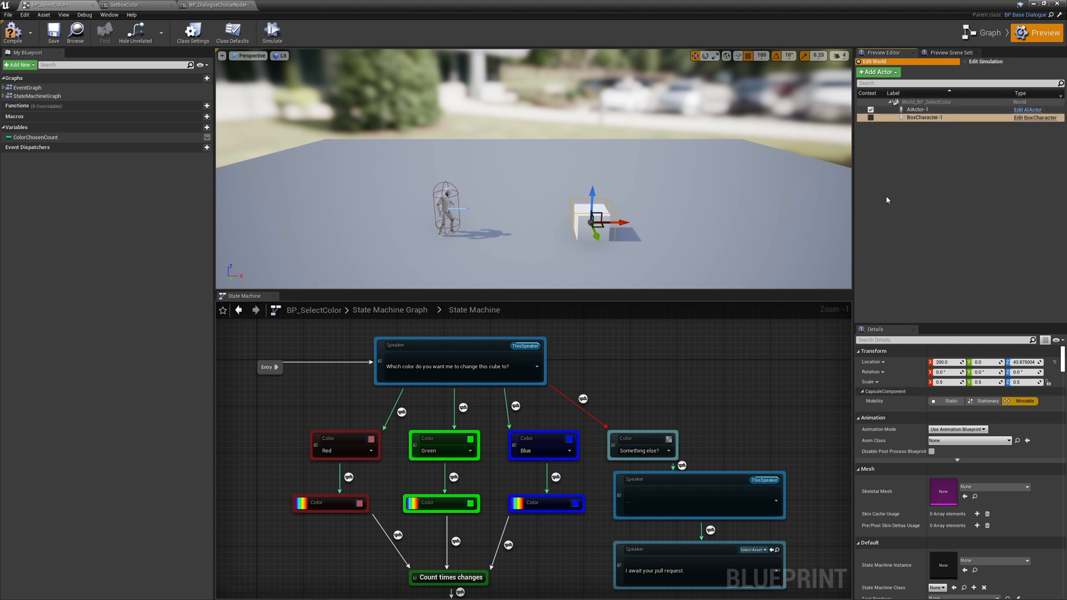
Step: Select AIActor-1, filter Details by 'dialog' and list choices for its Associated Box
{"action": "left_click", "coordinate": [923, 109]}
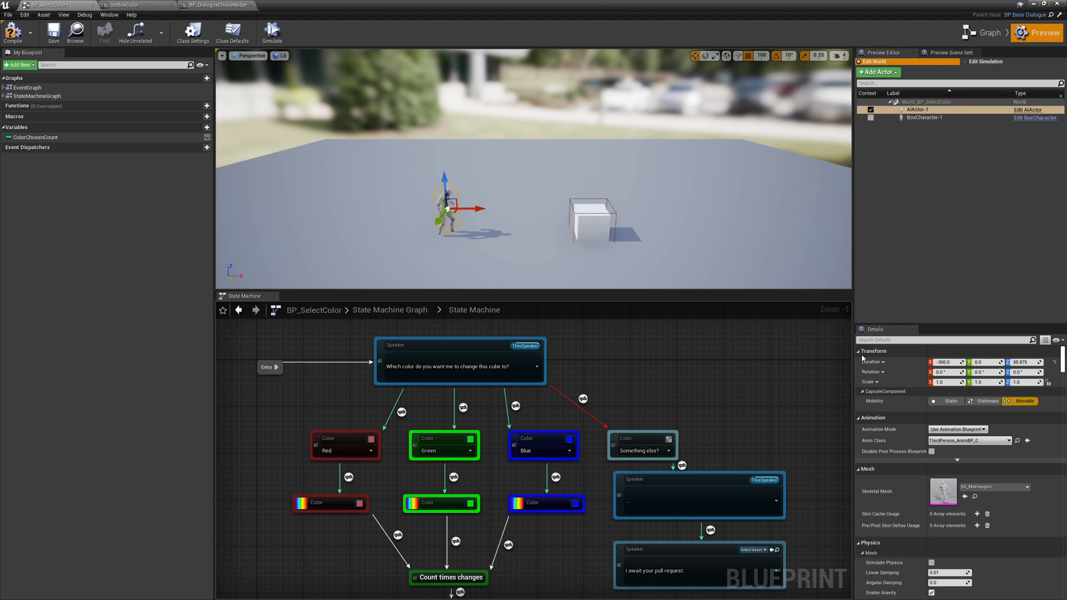
{"action": "type", "text": "dialog"}
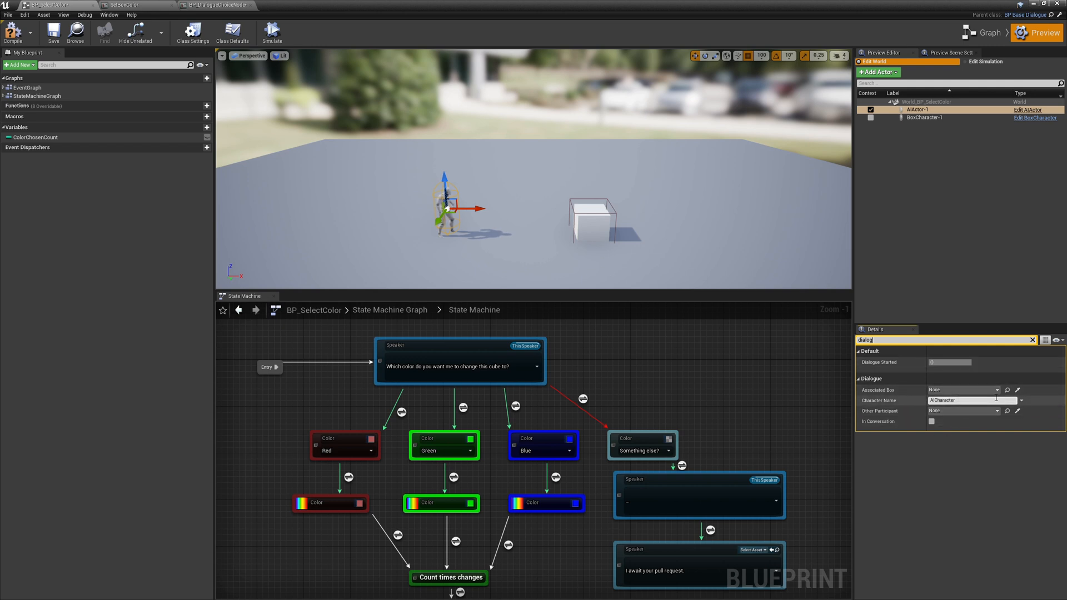
{"action": "left_click", "coordinate": [995, 390]}
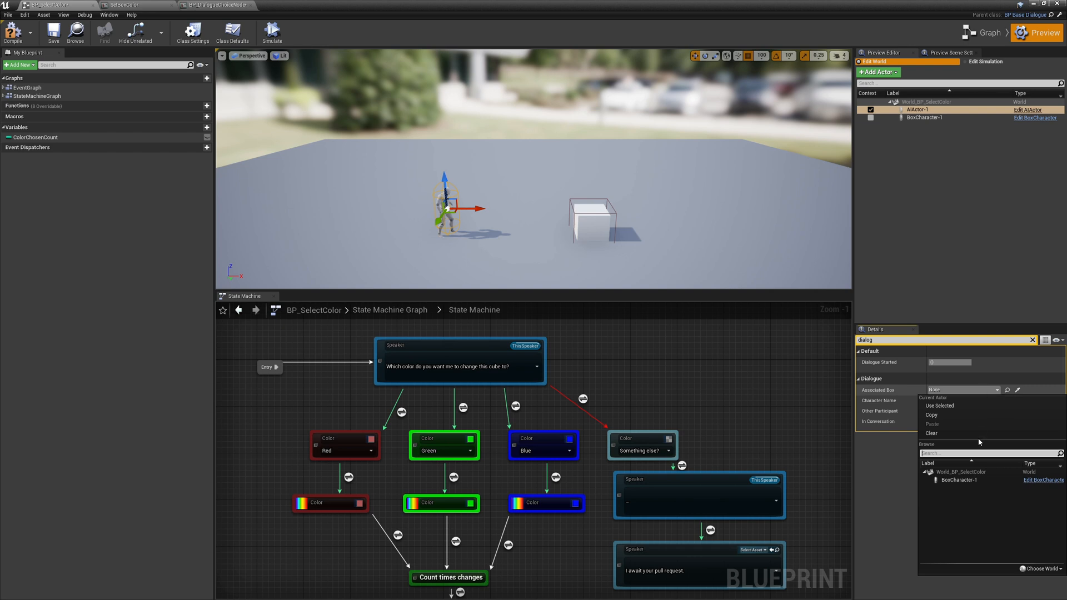
{"action": "mouse_move", "coordinate": [958, 481]}
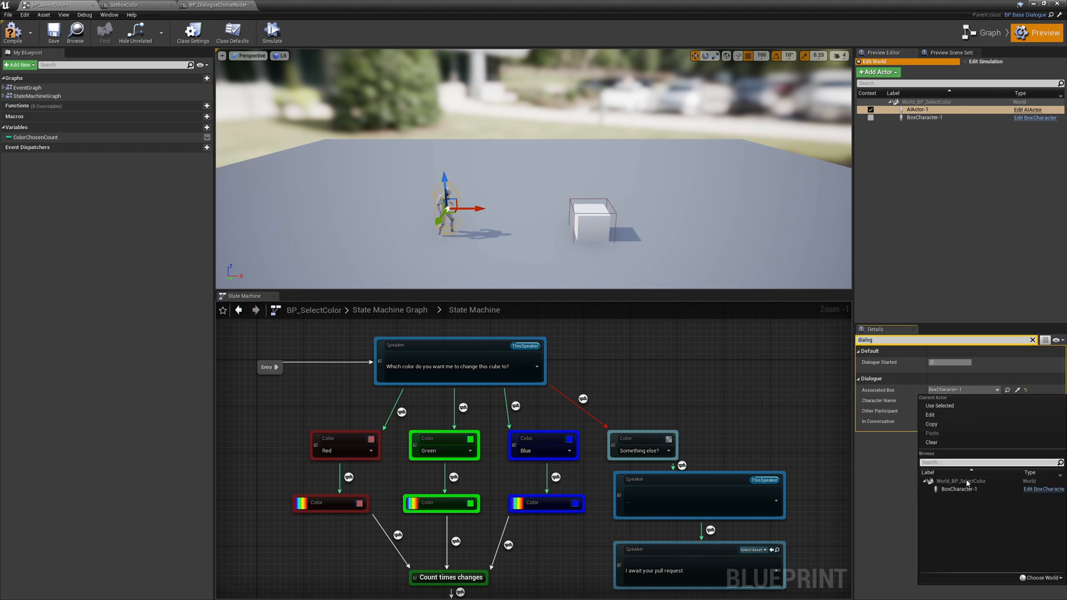
{"action": "mouse_move", "coordinate": [968, 496]}
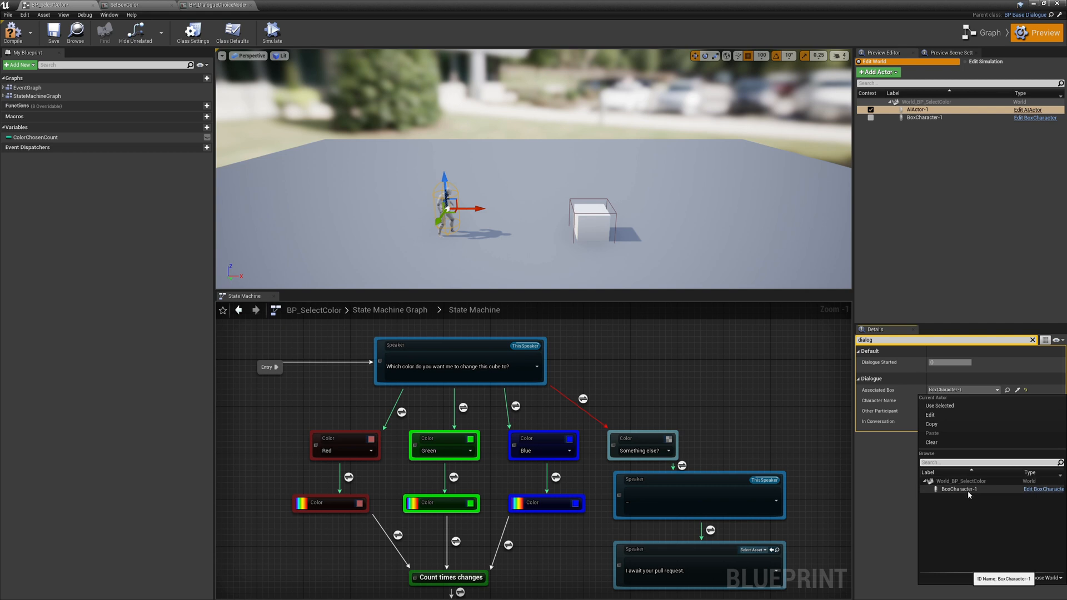
{"action": "mouse_move", "coordinate": [1013, 493]}
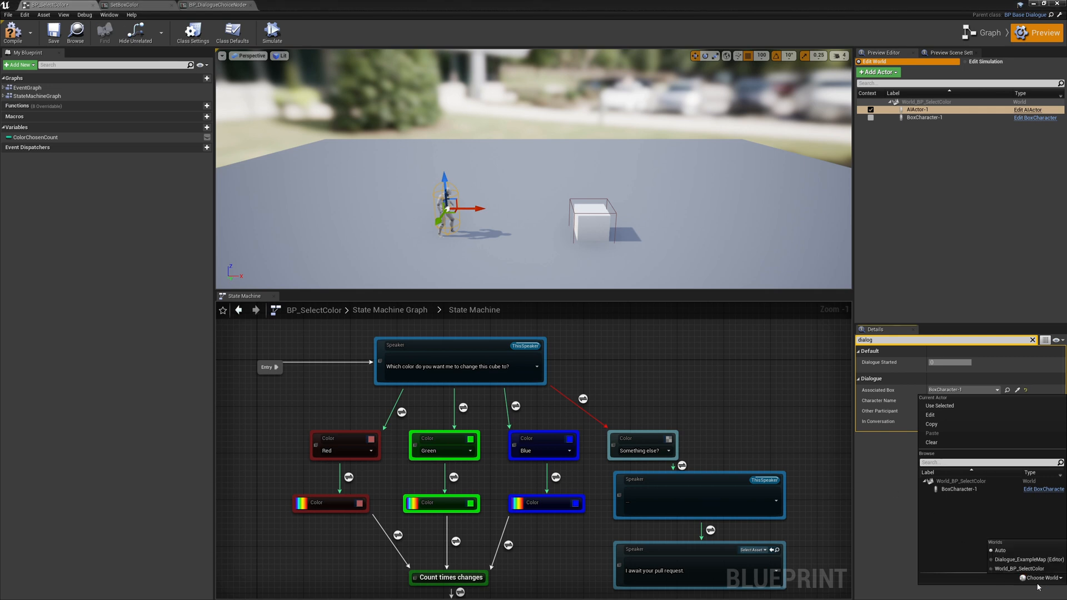
{"action": "mouse_move", "coordinate": [942, 566]}
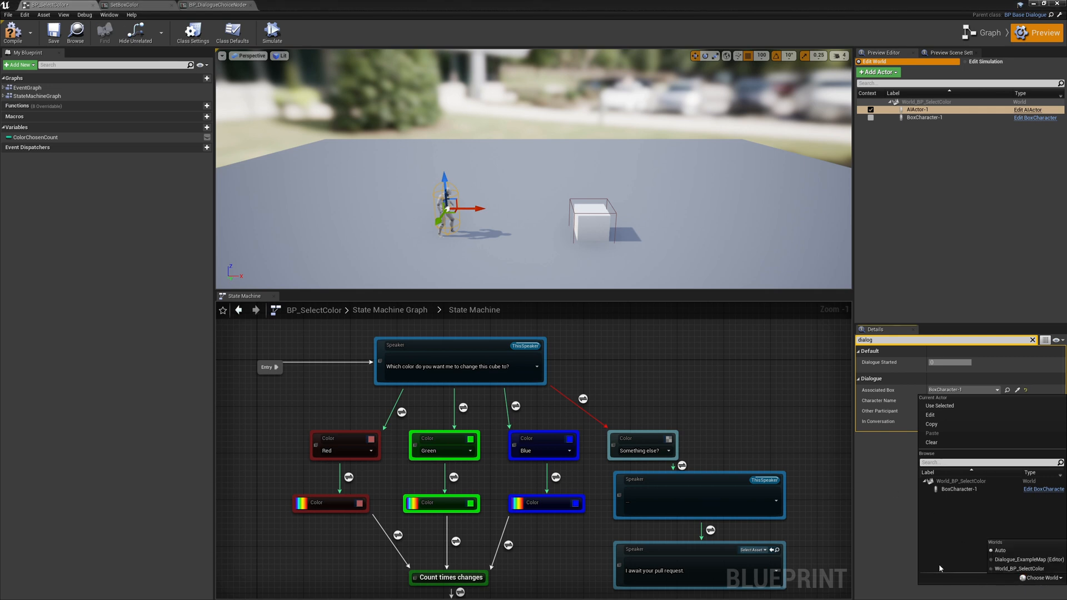
{"action": "mouse_move", "coordinate": [681, 397]}
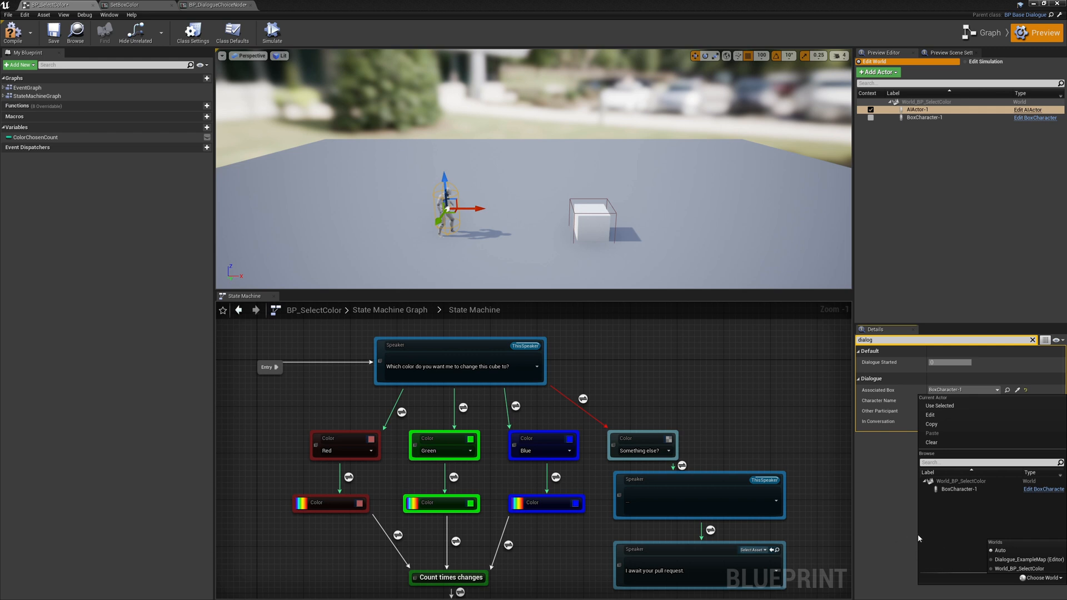
{"action": "mouse_move", "coordinate": [928, 545]}
{"action": "type", "text": "AICharacter"}
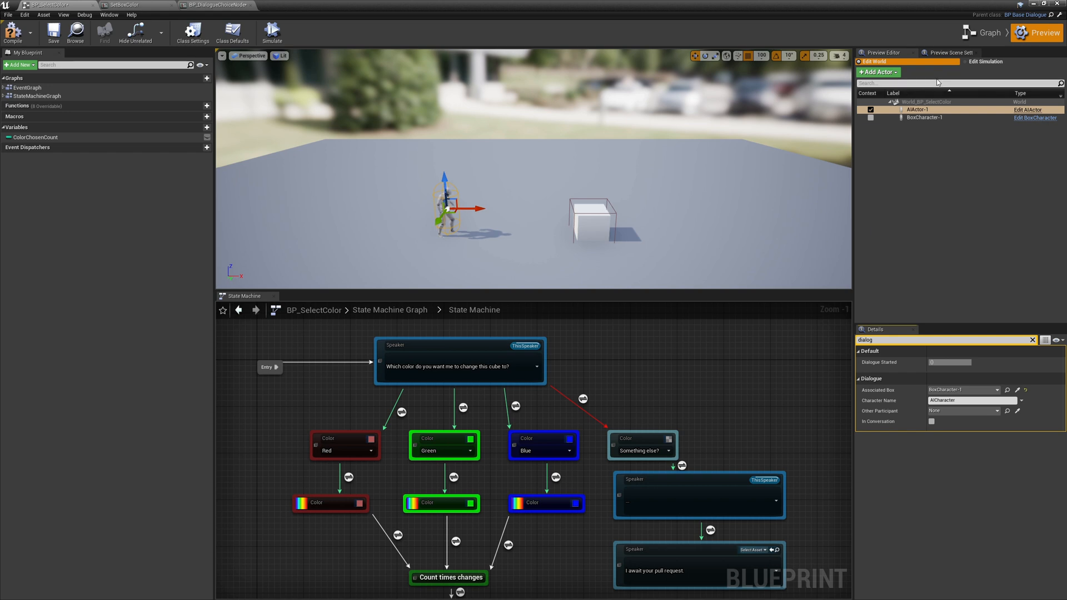
Step: Set the preview simulation's Game Mode to ThirdPersonGameMode in Edit Simulation
{"action": "left_click", "coordinate": [986, 62]}
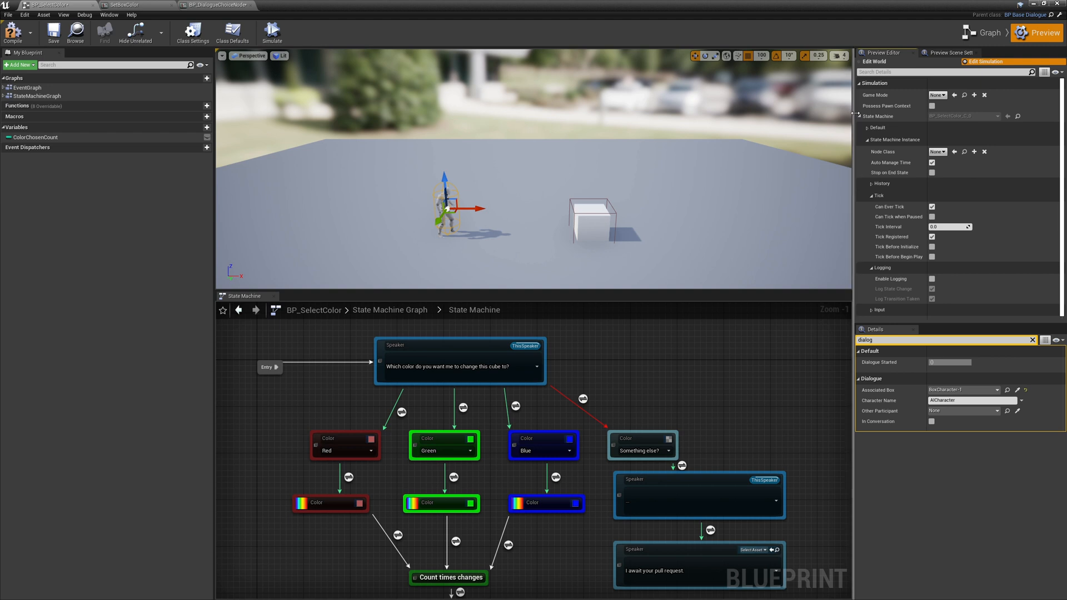
{"action": "left_click", "coordinate": [937, 95]}
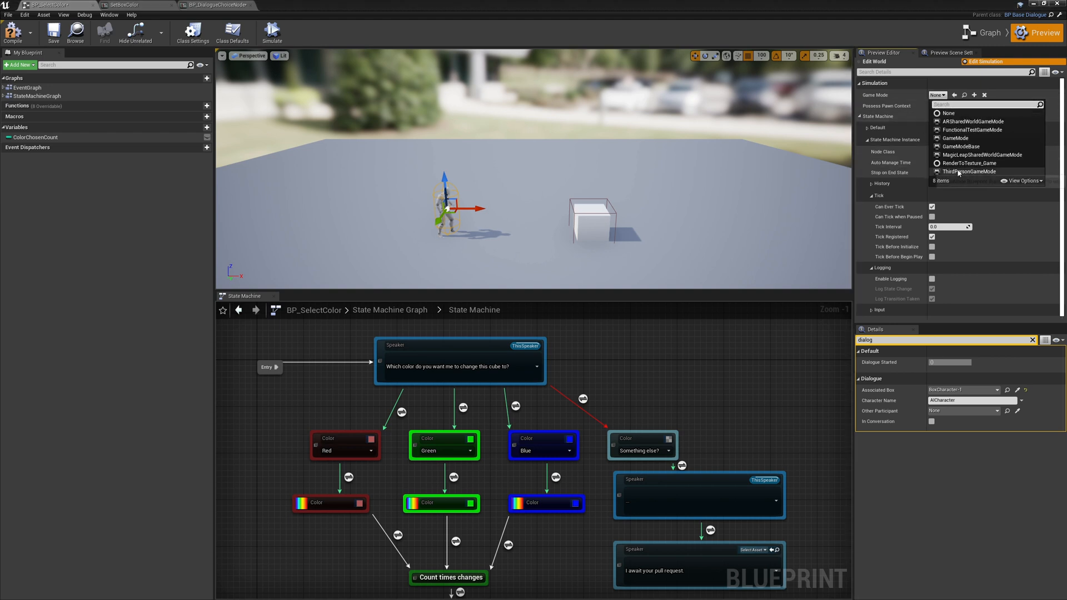
{"action": "left_click", "coordinate": [967, 172]}
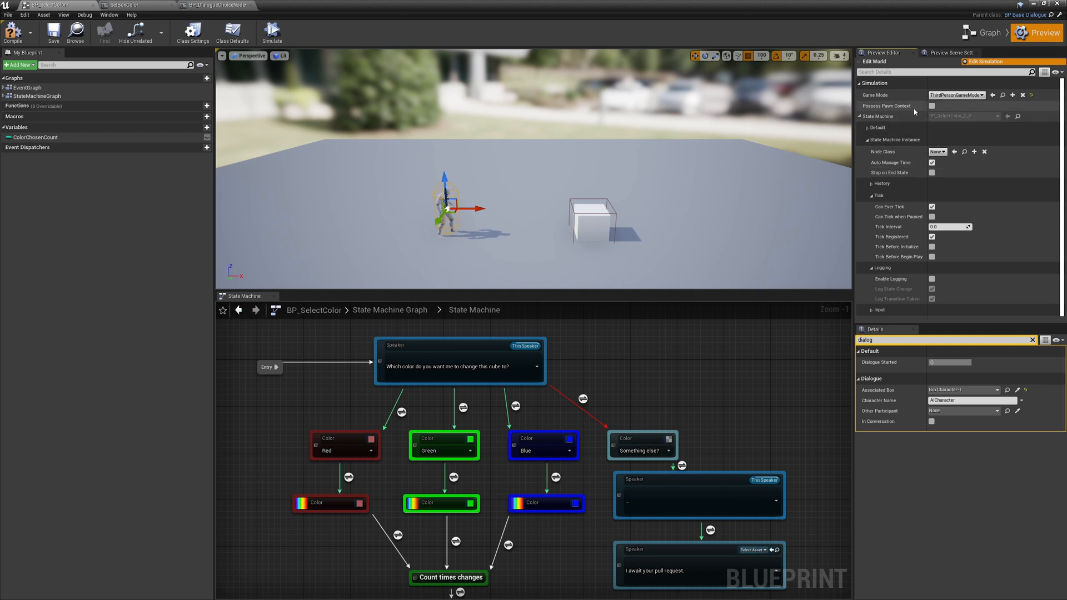
{"action": "mouse_move", "coordinate": [934, 107]}
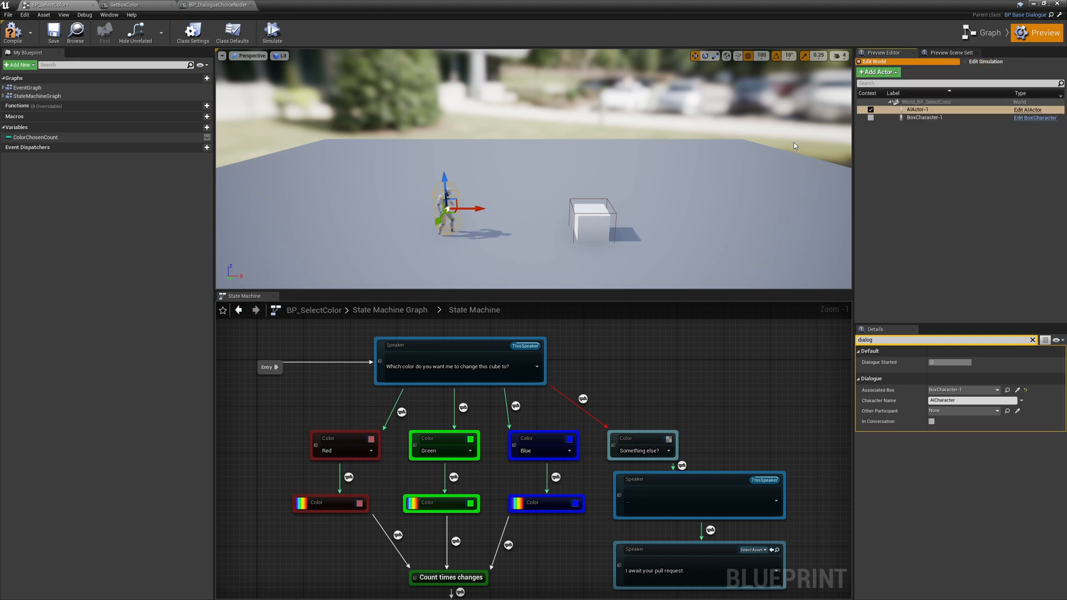
{"action": "mouse_move", "coordinate": [273, 35]}
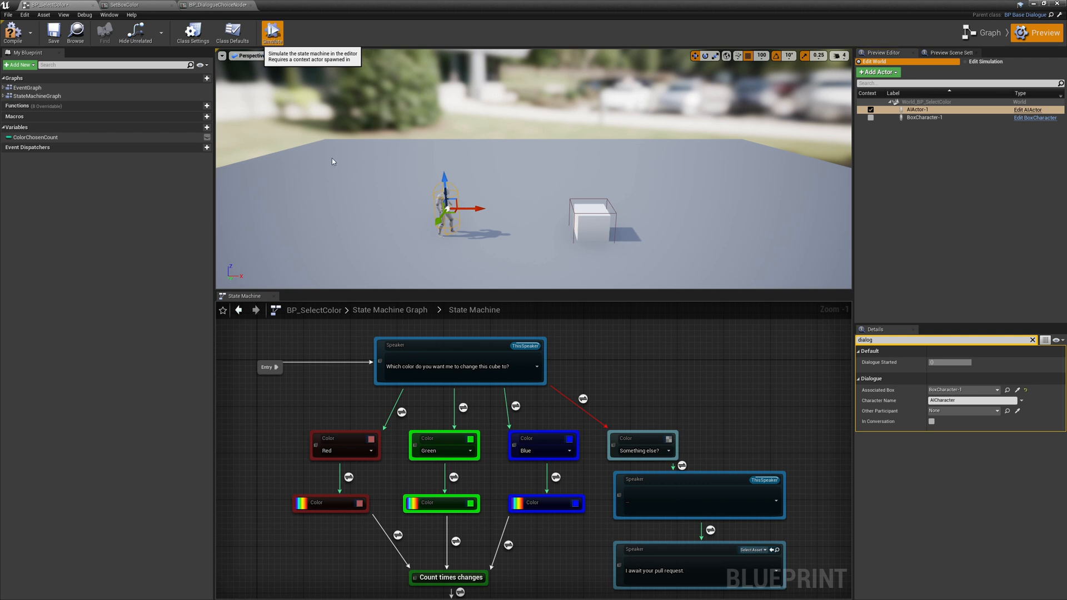
Step: Simulate the dialogue, choose Red to recolour the cube, restart, then return to Graph mode
{"action": "left_click", "coordinate": [273, 31]}
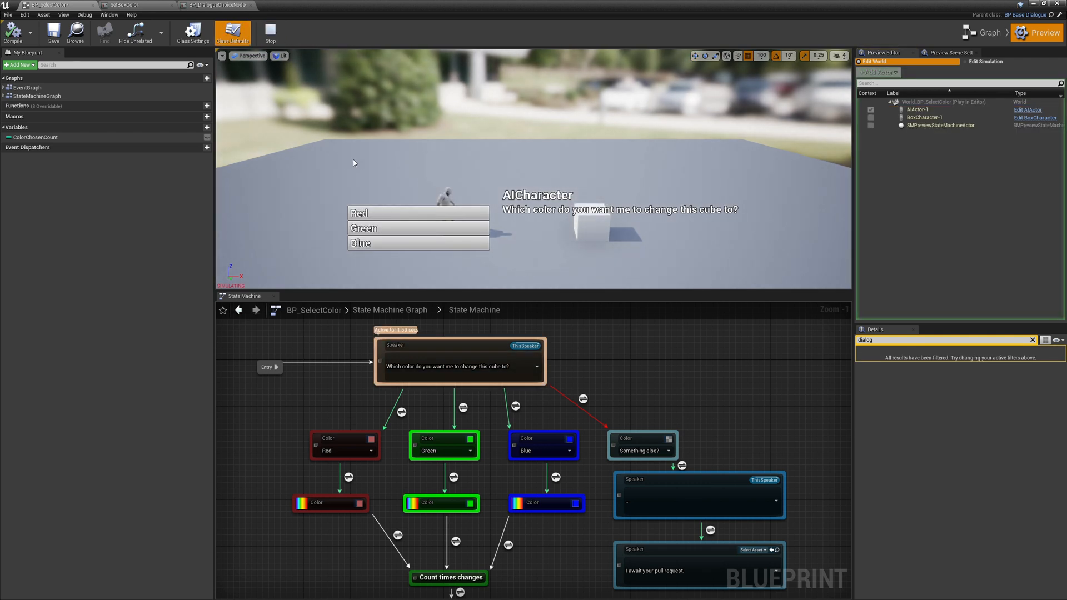
{"action": "mouse_move", "coordinate": [401, 266]}
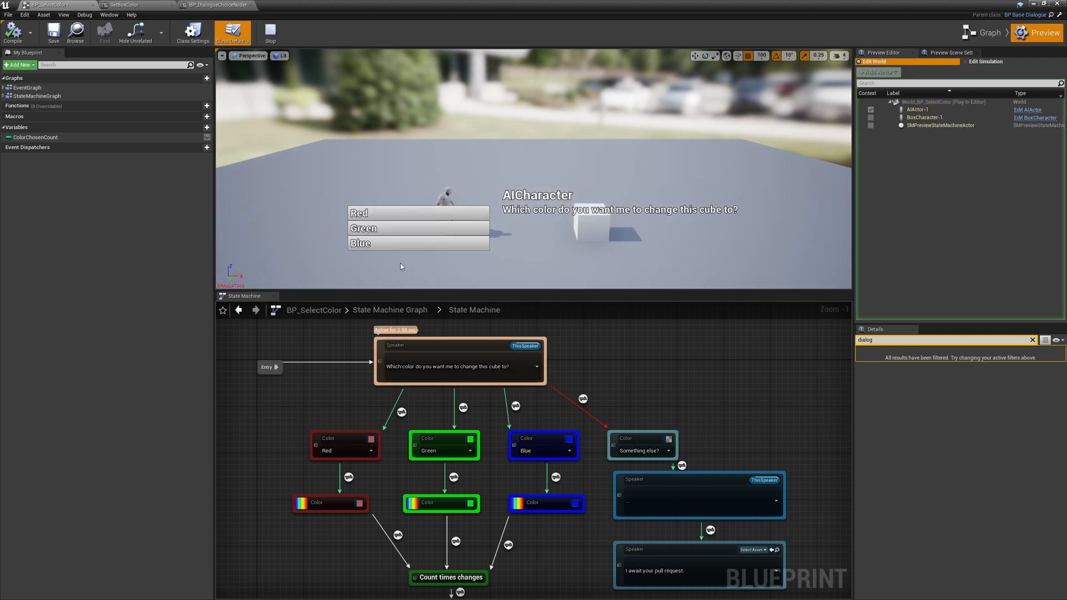
{"action": "left_click", "coordinate": [358, 213]}
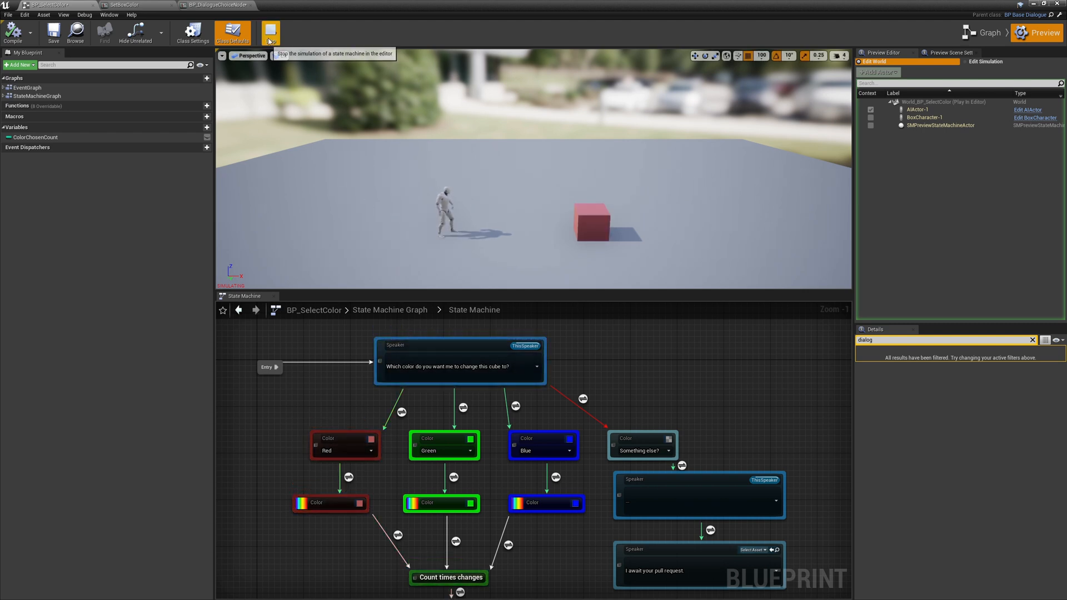
{"action": "left_click", "coordinate": [269, 31]}
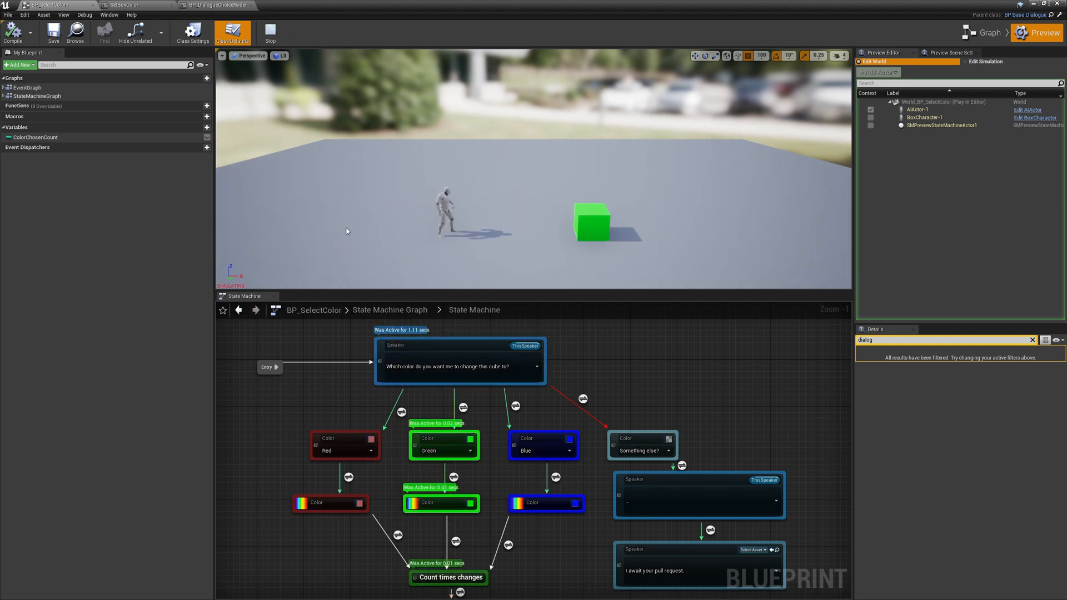
{"action": "left_click", "coordinate": [269, 31]}
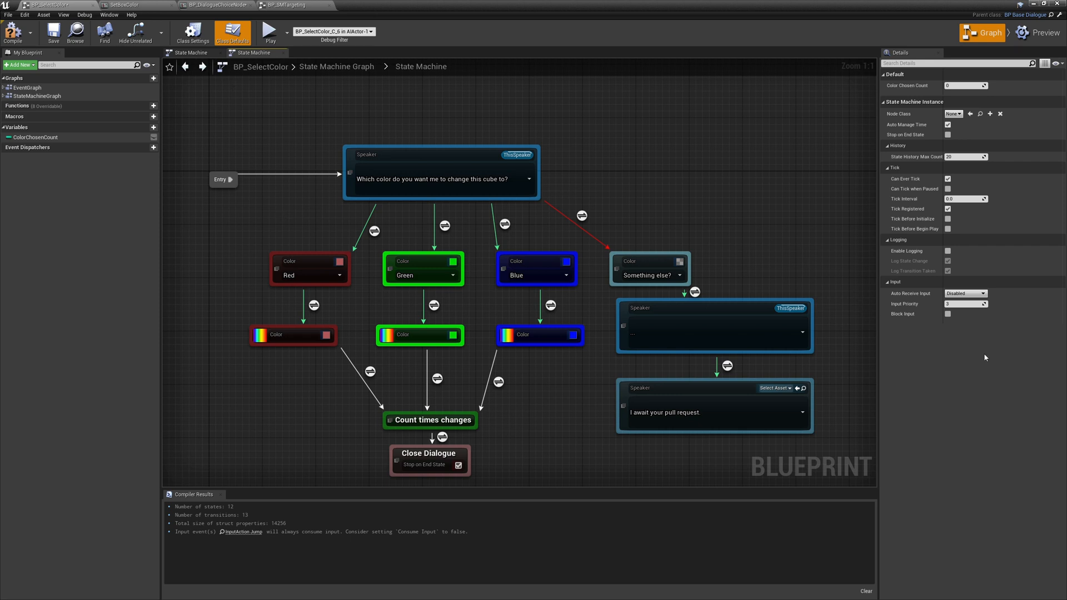
Step: Set the state machine's Auto Receive Input to Use Context Controller in Details
{"action": "left_click", "coordinate": [982, 294]}
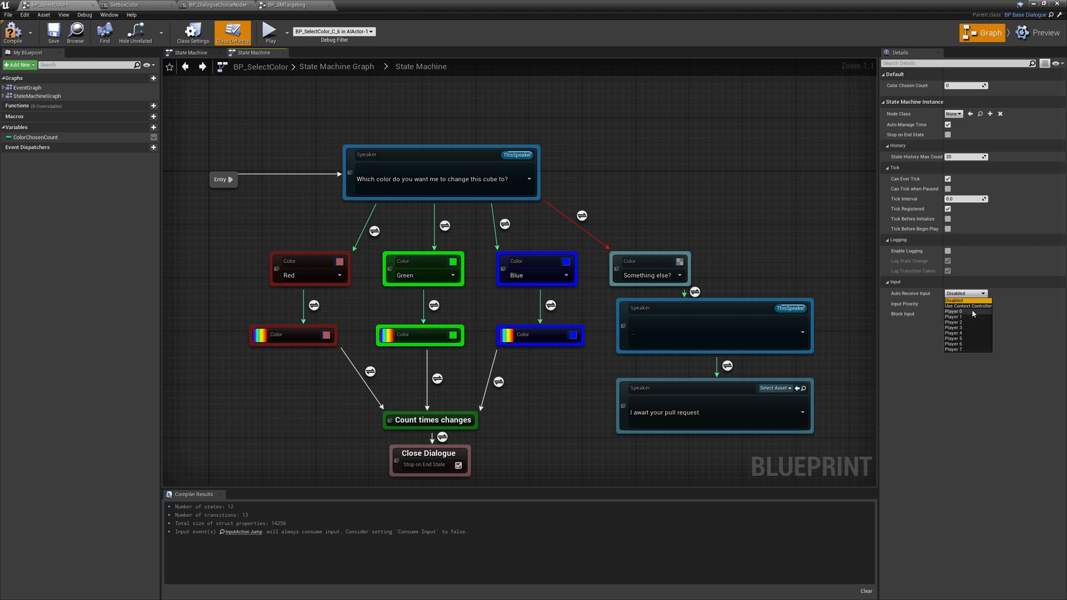
{"action": "left_click", "coordinate": [968, 305]}
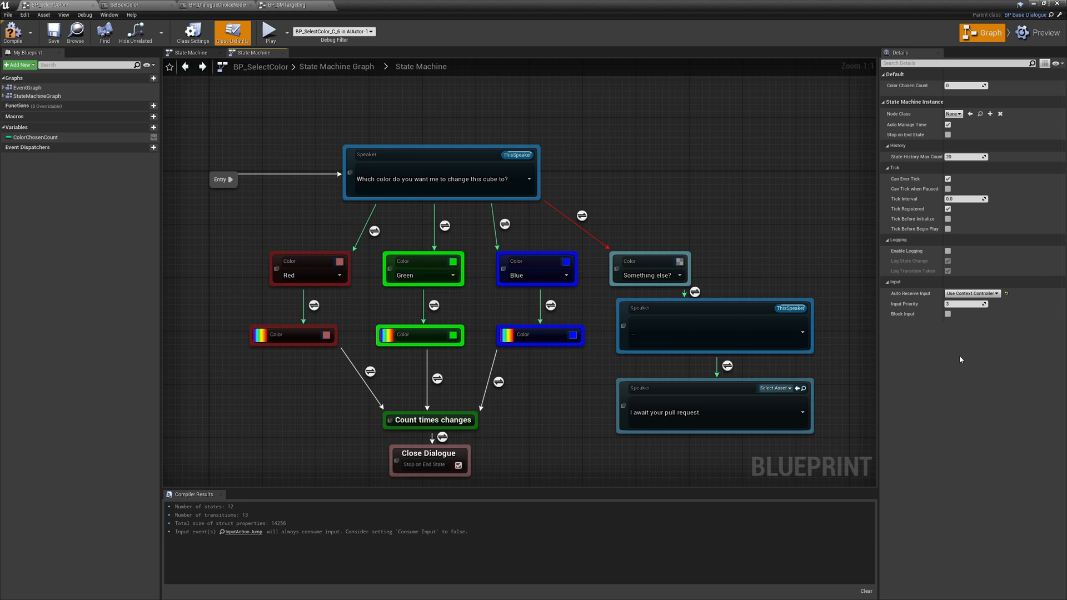
{"action": "mouse_move", "coordinate": [256, 234]}
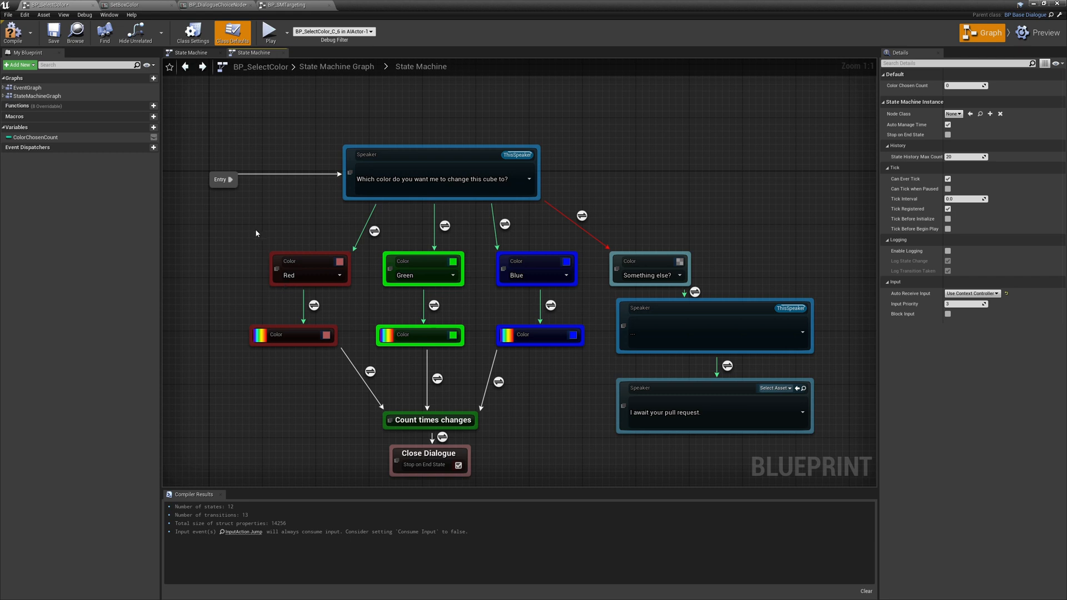
{"action": "mouse_move", "coordinate": [353, 223]}
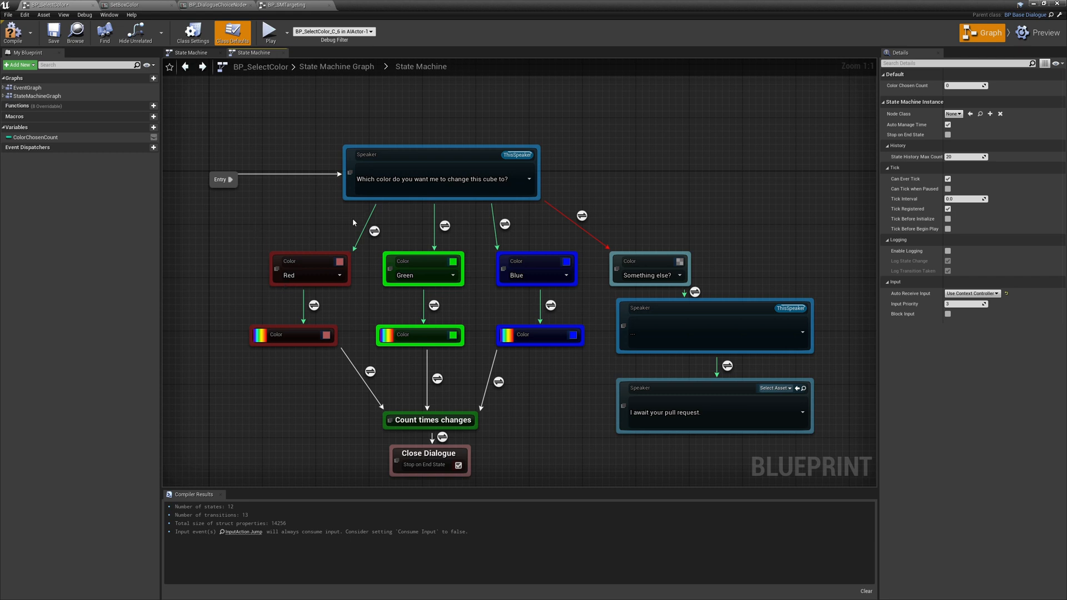
{"action": "mouse_move", "coordinate": [373, 231]}
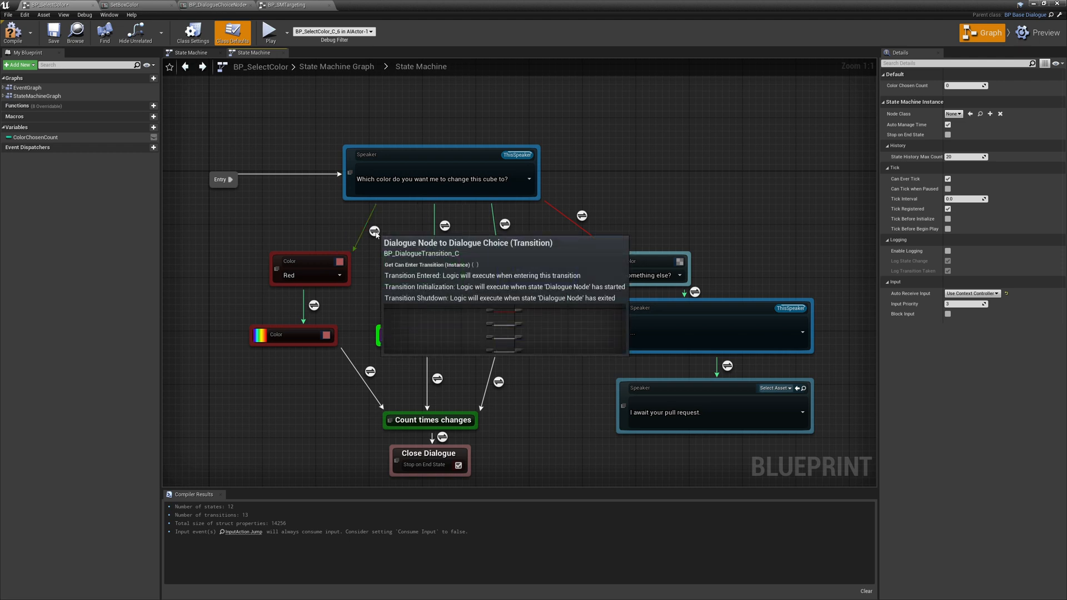
Step: In the Red choice transition, add a 1-key event wired to an Event Trigger Result Node
{"action": "double_click", "coordinate": [374, 230]}
{"action": "type", "text": "input key"}
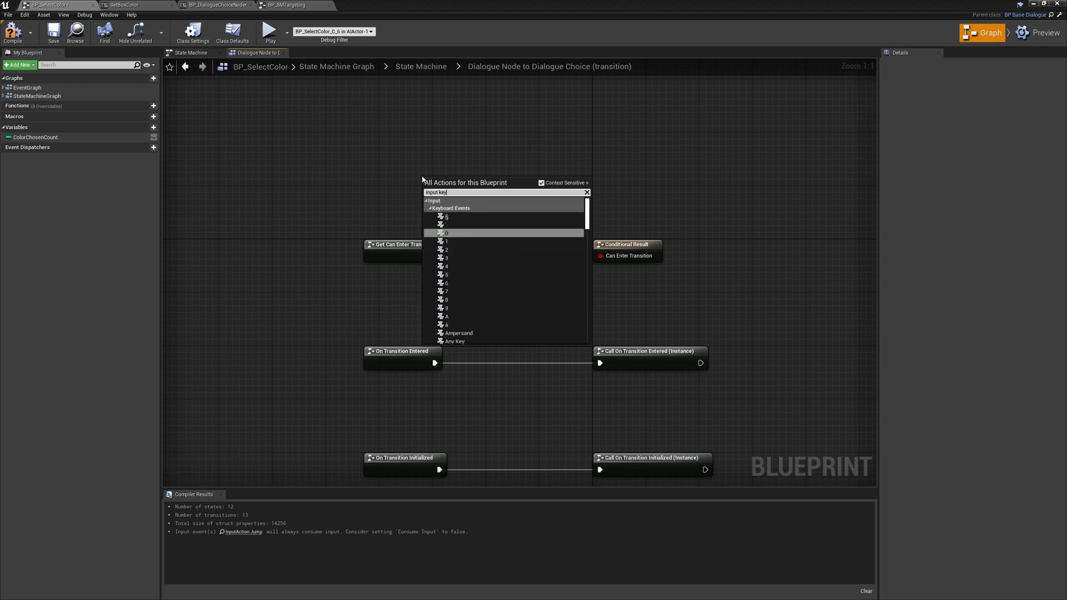
{"action": "left_click", "coordinate": [447, 240]}
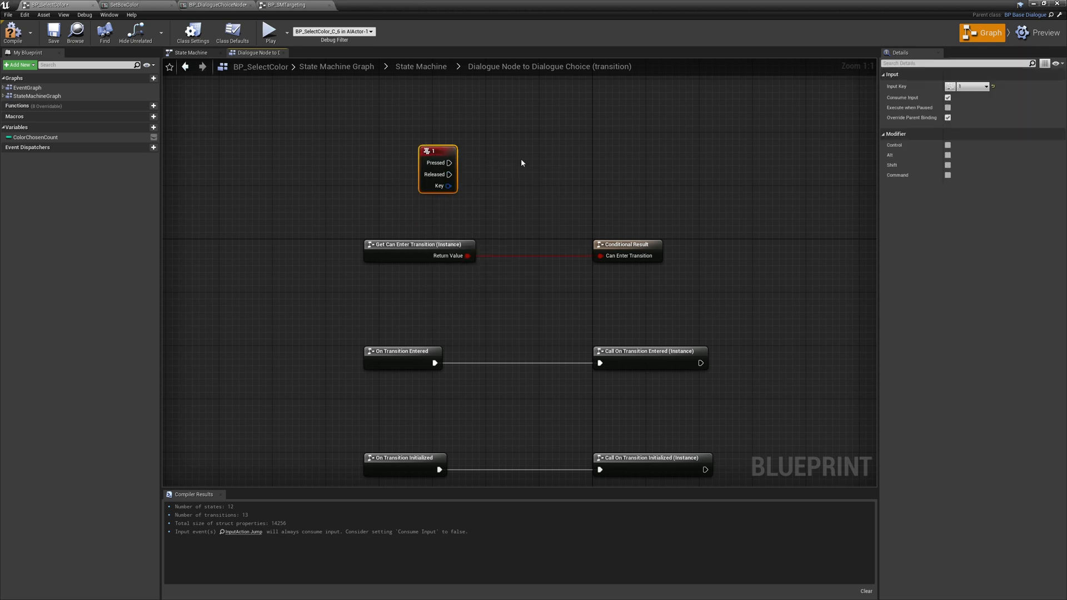
{"action": "mouse_move", "coordinate": [451, 152]}
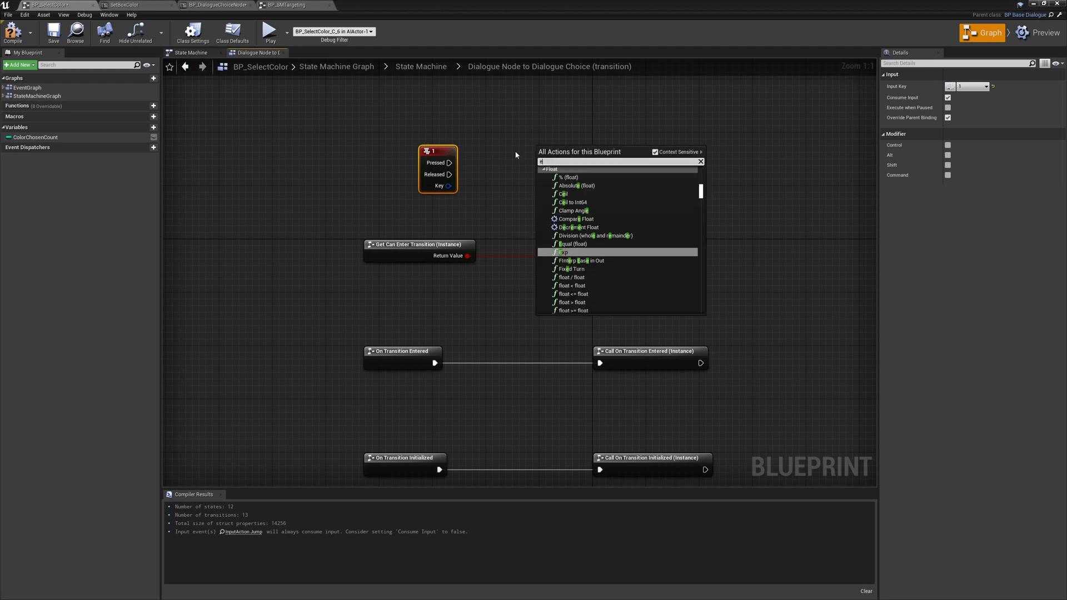
{"action": "type", "text": "event r"}
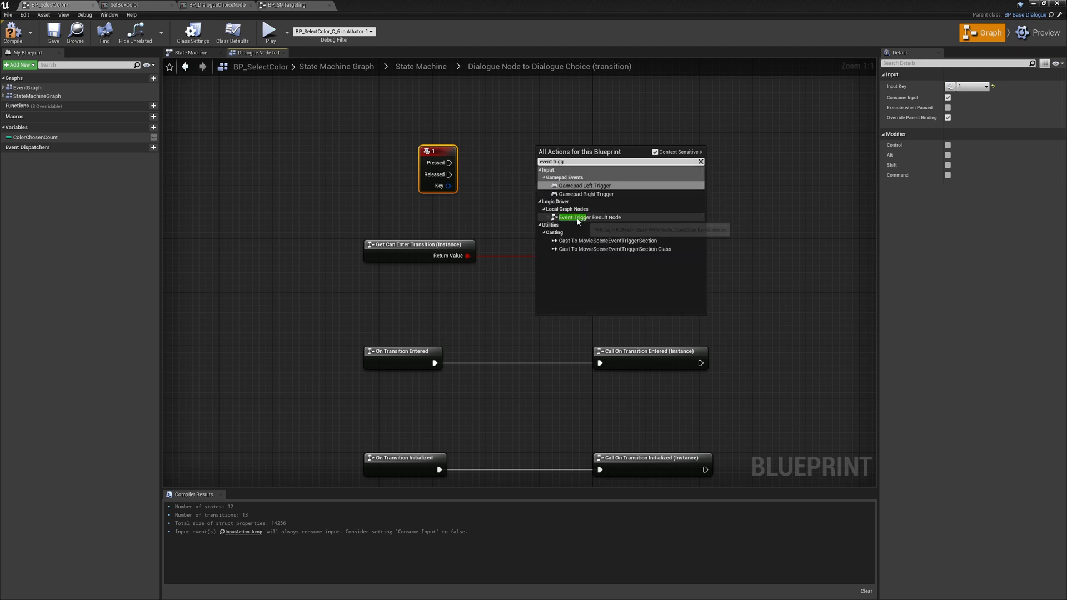
{"action": "left_click", "coordinate": [577, 218]}
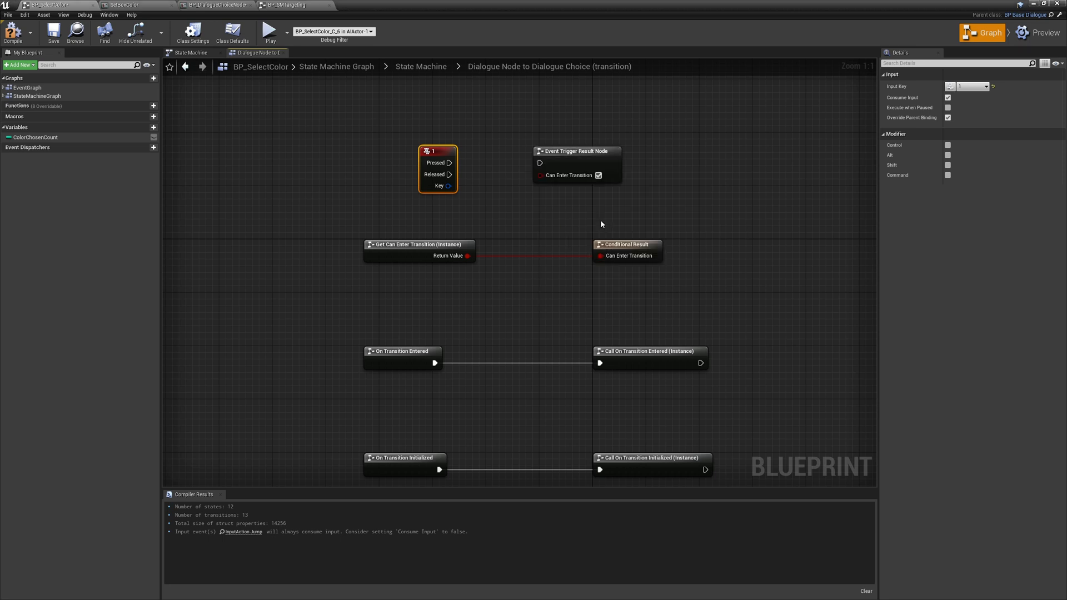
{"action": "left_click", "coordinate": [577, 151]}
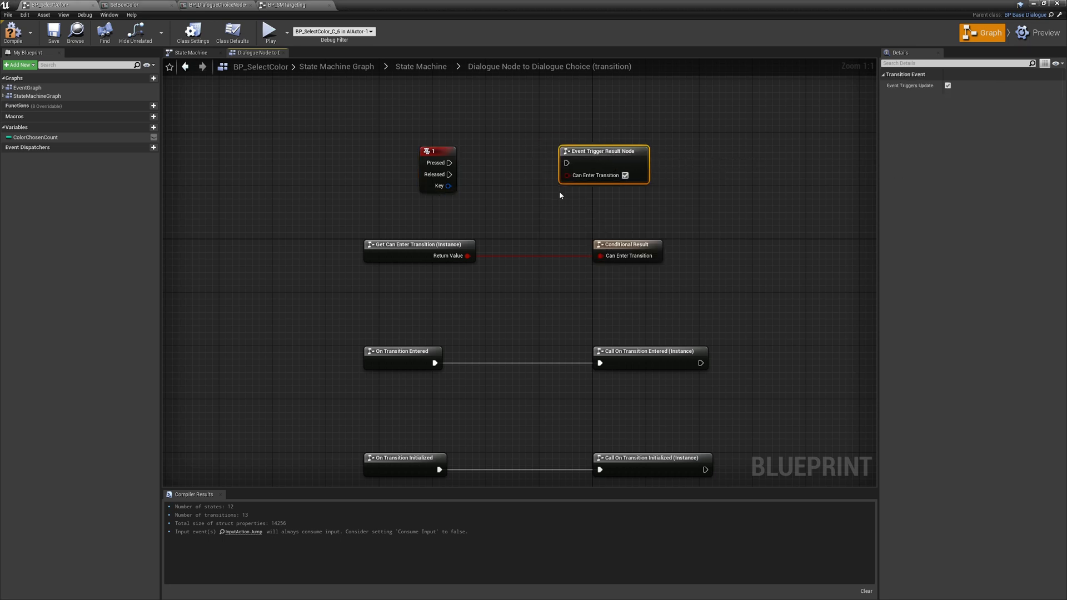
{"action": "left_click_drag", "start_coordinate": [447, 162], "coordinate": [509, 167]}
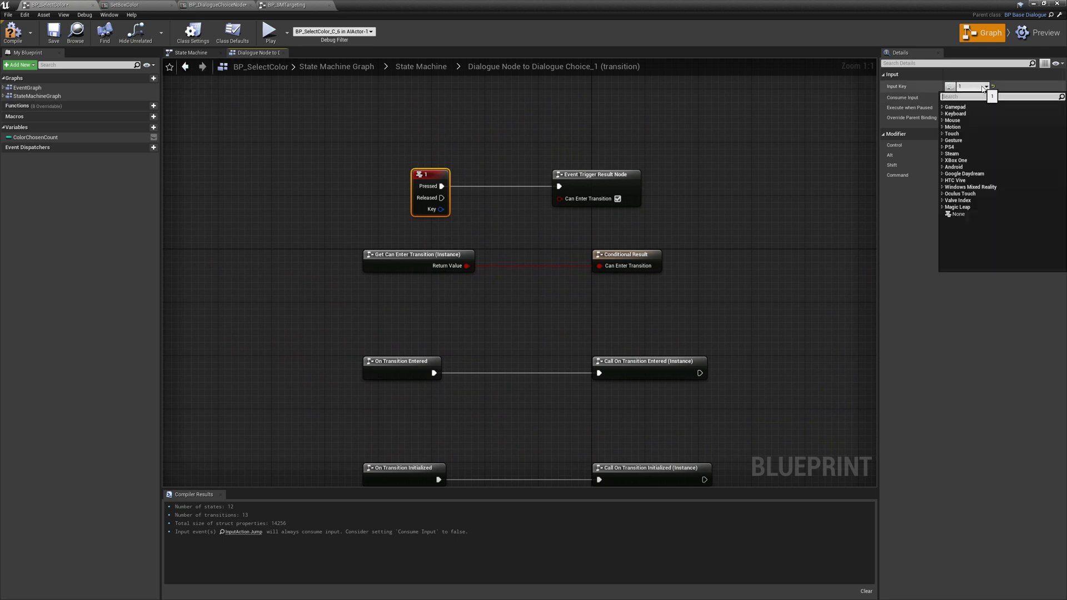
Step: Assign keys 2 and 3 to the second and third choice transitions
{"action": "type", "text": "2"}
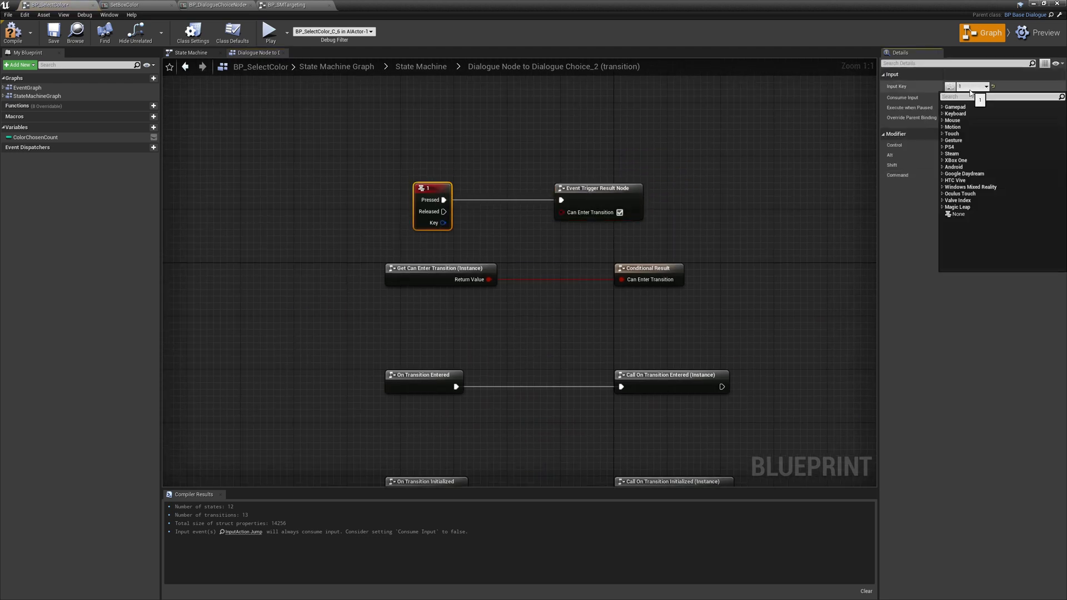
{"action": "left_click", "coordinate": [969, 98]}
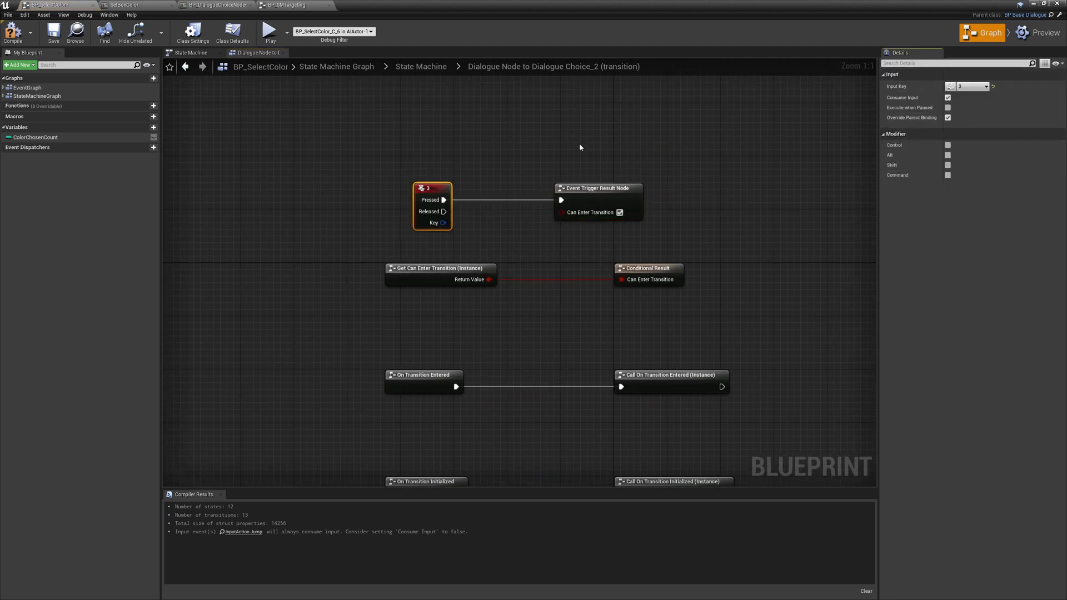
{"action": "left_click", "coordinate": [420, 66]}
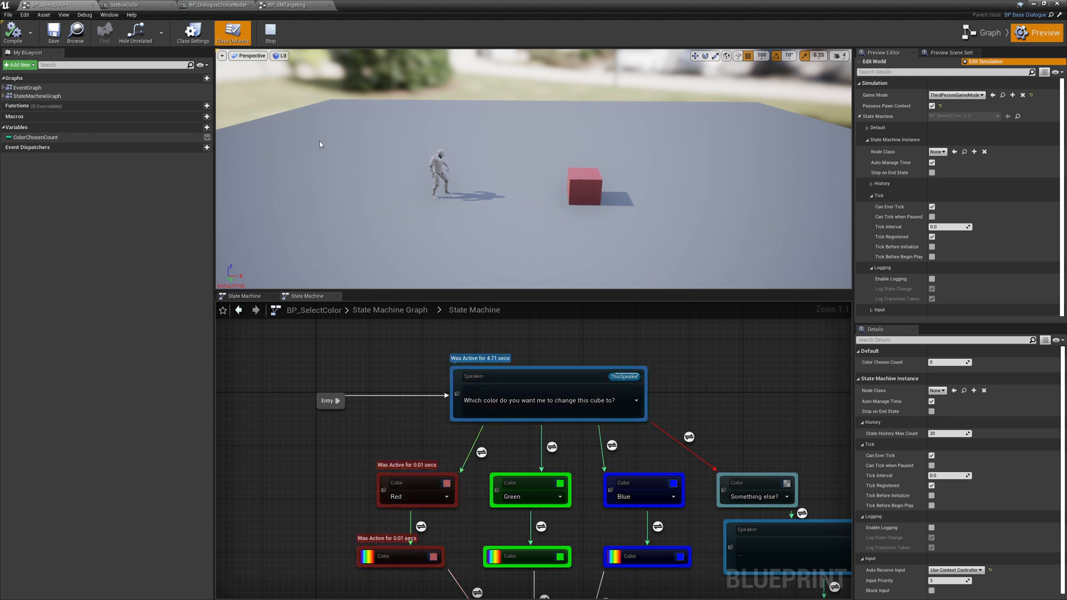
Step: Run and stop the preview simulation twice, showing the AICharacter's colour question with Red, Green and Blue
{"action": "left_click", "coordinate": [271, 31]}
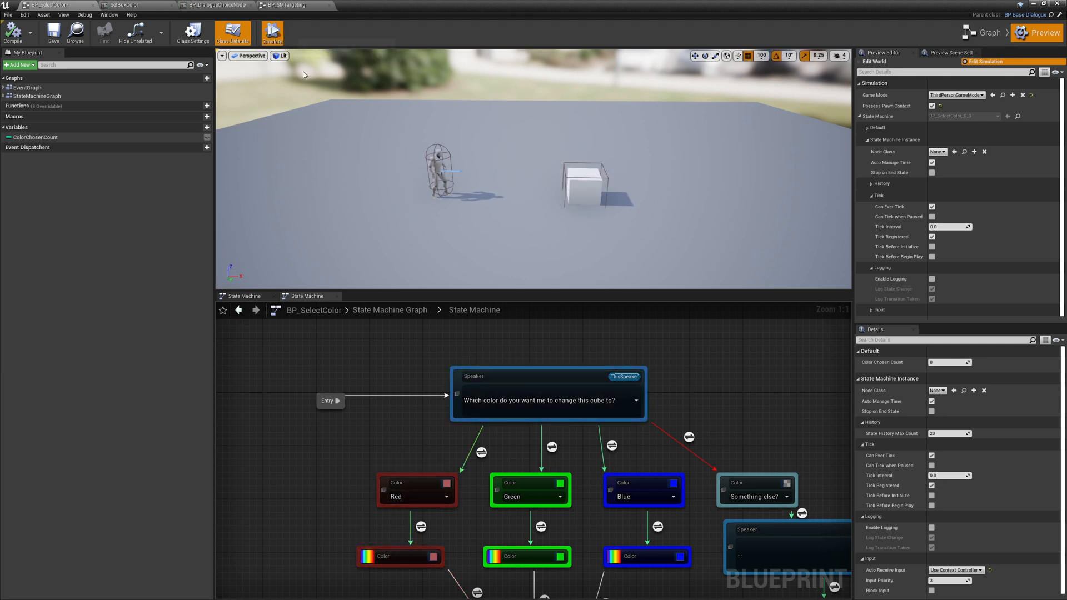
{"action": "left_click", "coordinate": [271, 33]}
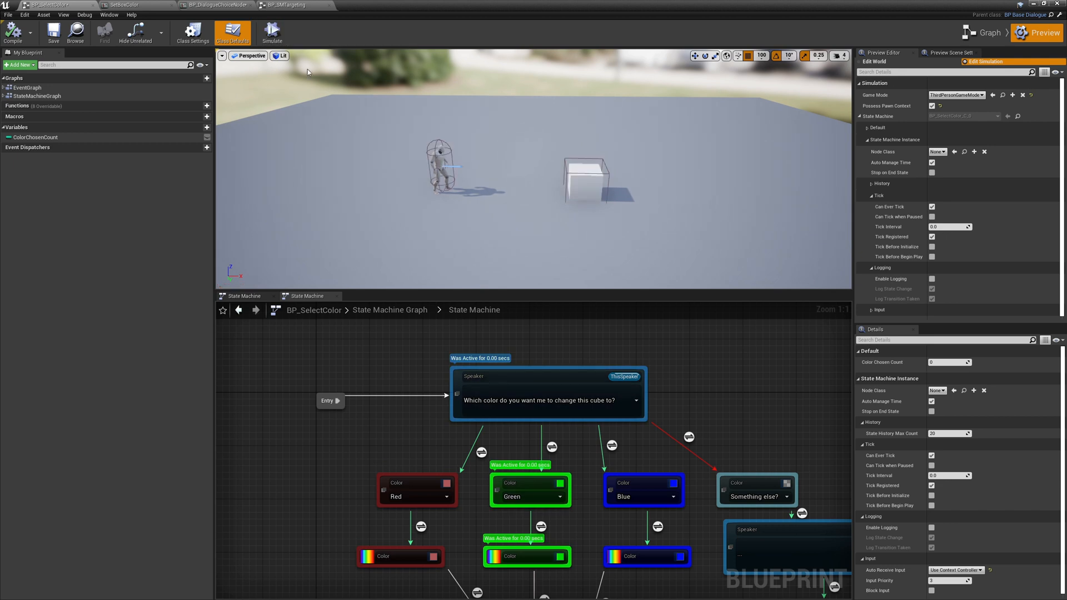
{"action": "left_click", "coordinate": [270, 31]}
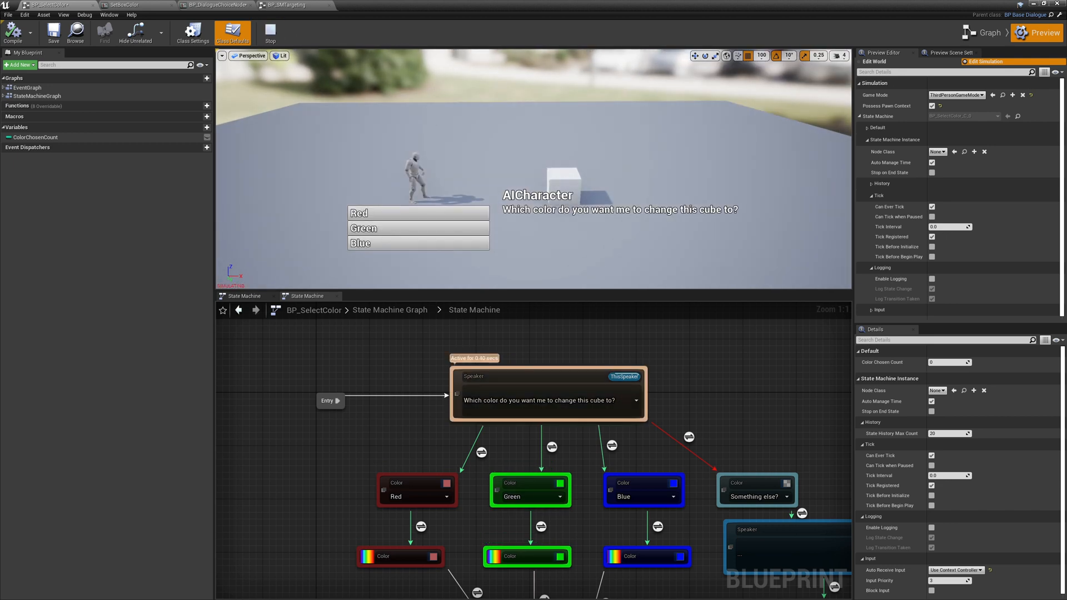
{"action": "left_click", "coordinate": [274, 32]}
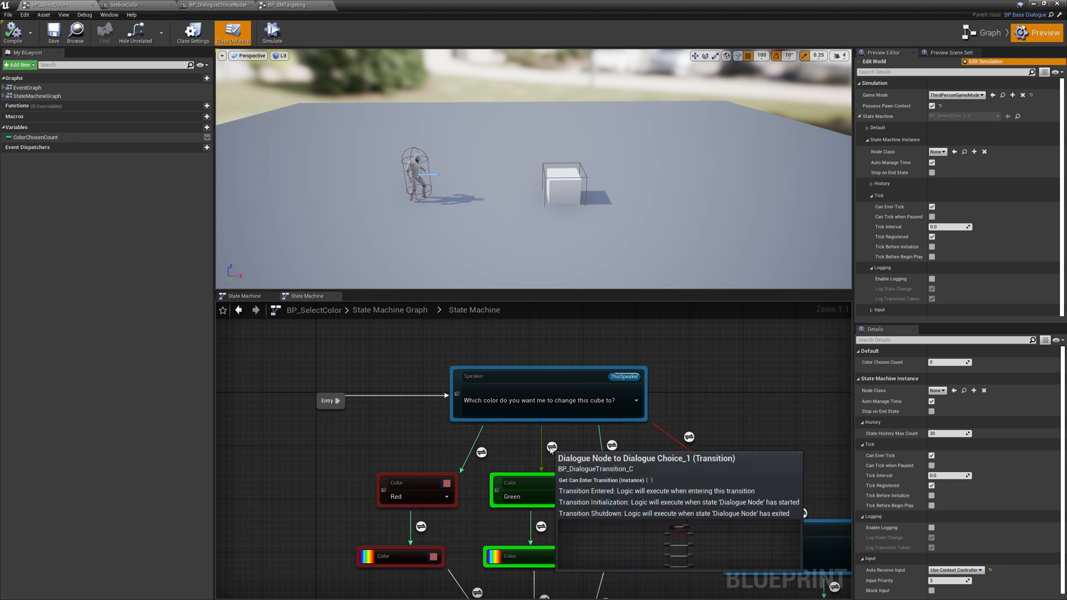
Step: Inspect the Green choice transition's actions and list state machine events under Delegate Property Name
{"action": "double_click", "coordinate": [551, 448]}
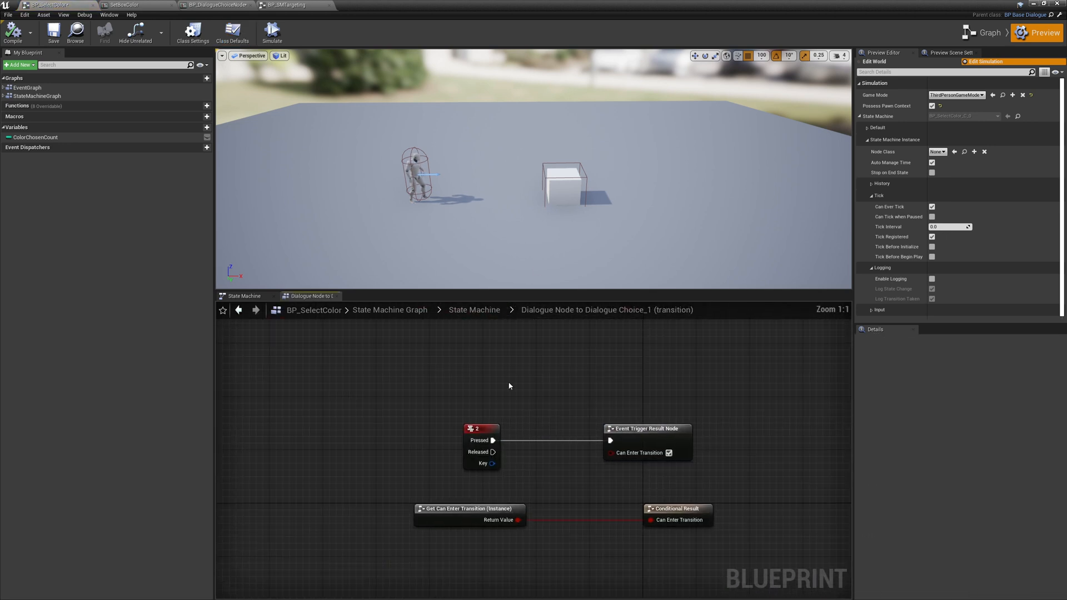
{"action": "right_click", "coordinate": [509, 386]}
{"action": "type", "text": "input action"}
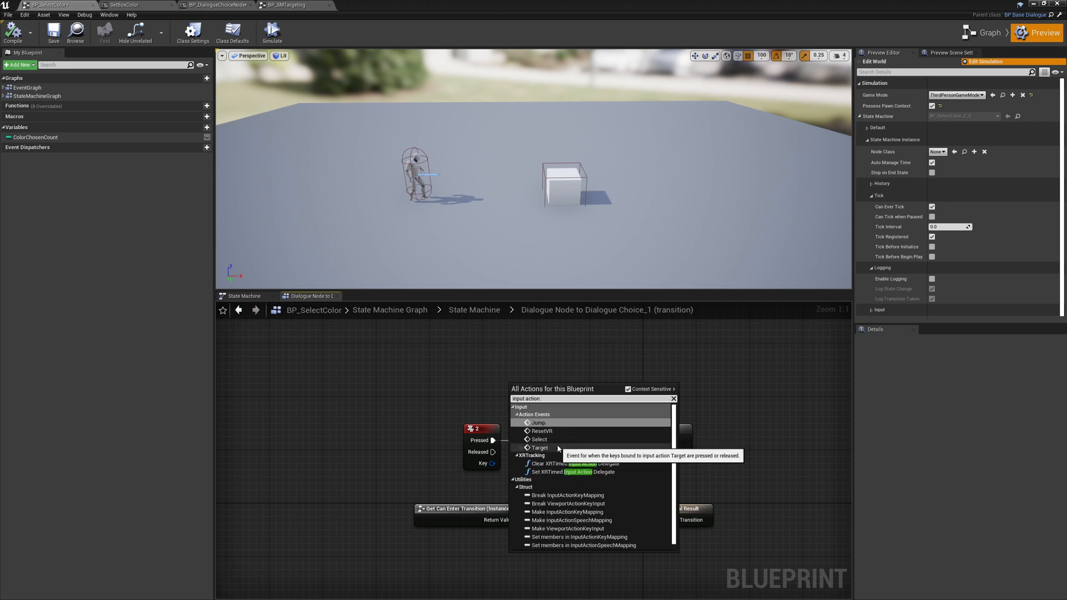
{"action": "mouse_move", "coordinate": [567, 444]}
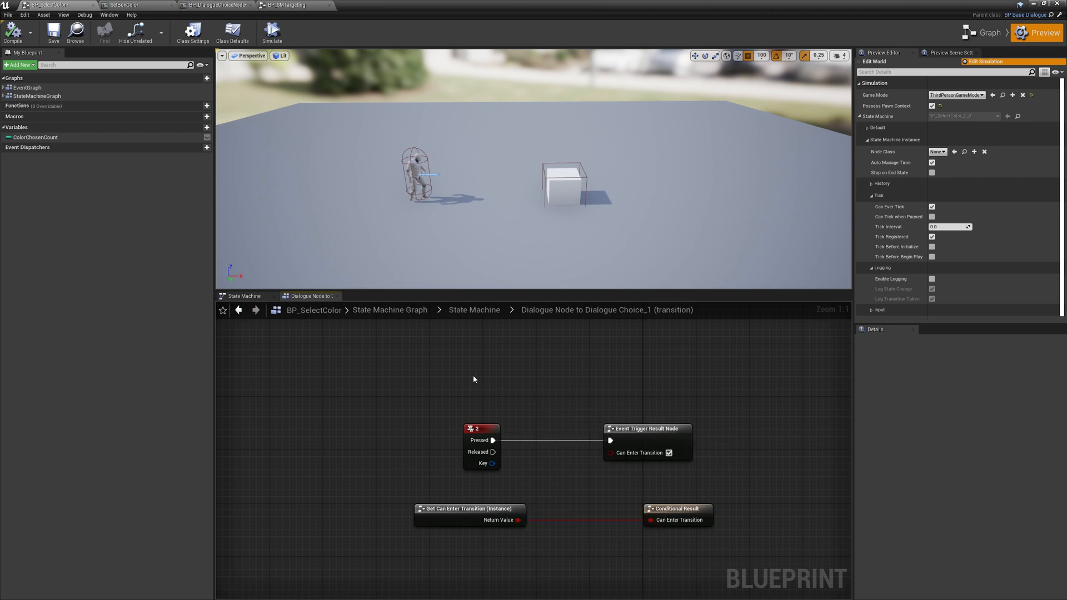
{"action": "mouse_move", "coordinate": [437, 405]}
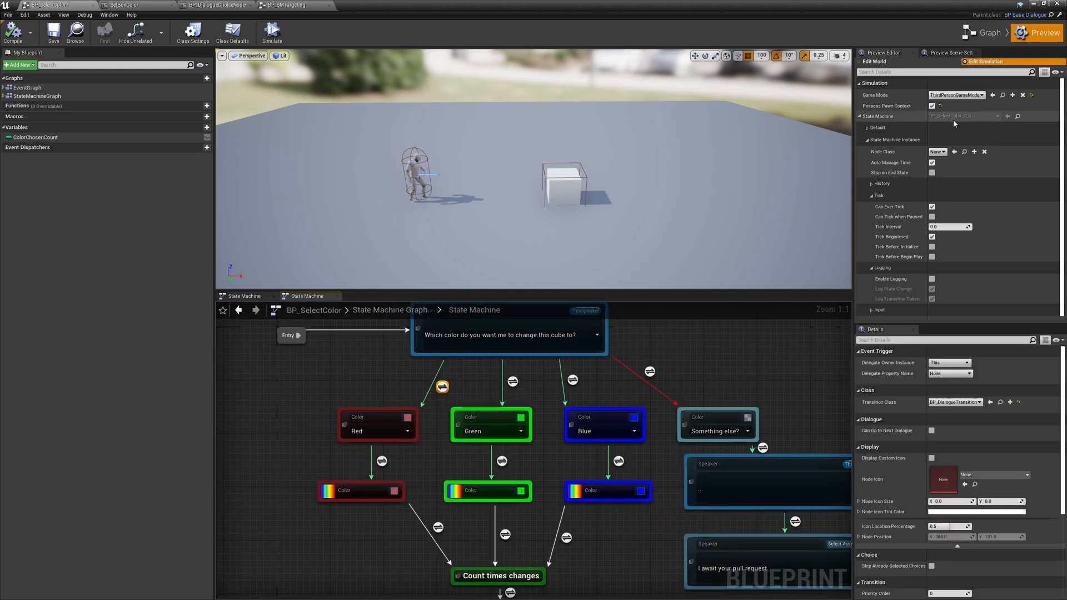
{"action": "left_click", "coordinate": [967, 374]}
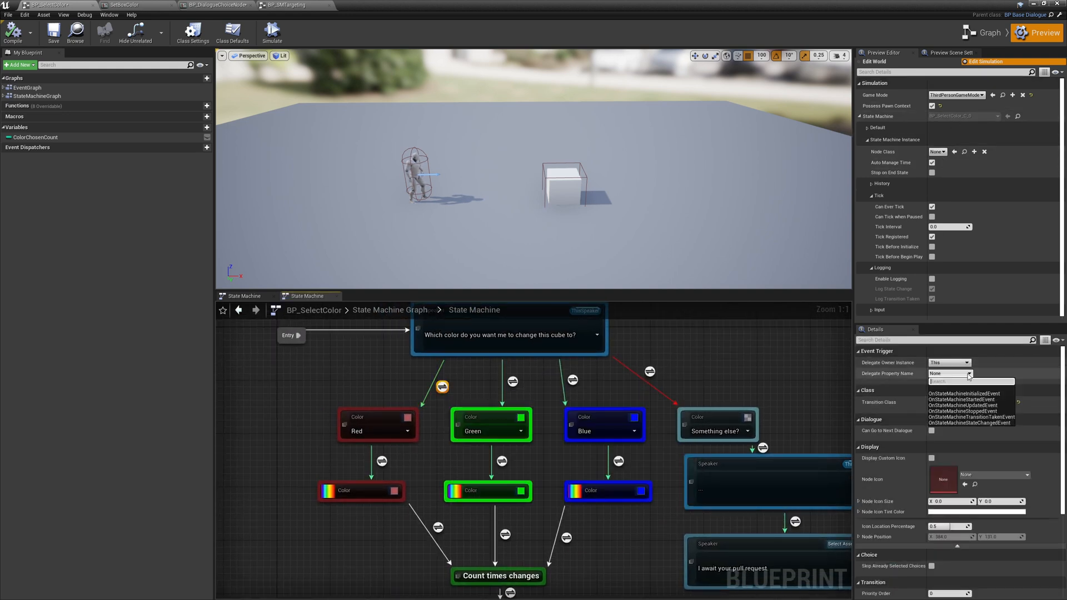